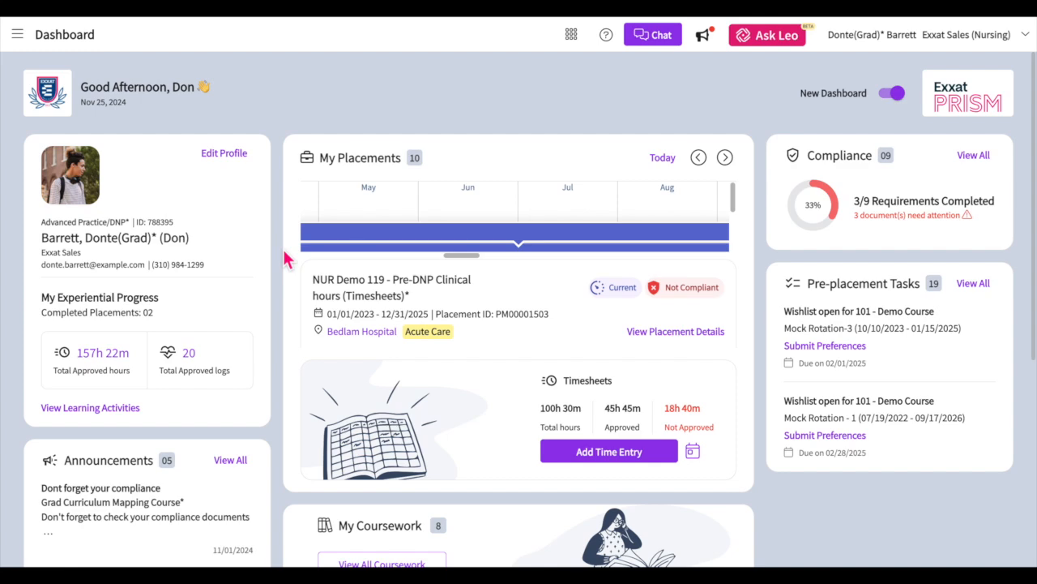
# Turn off the New Dashboard toggle, dismiss the intro popup, and open the Coursework placements list
pyautogui.scroll(-3)
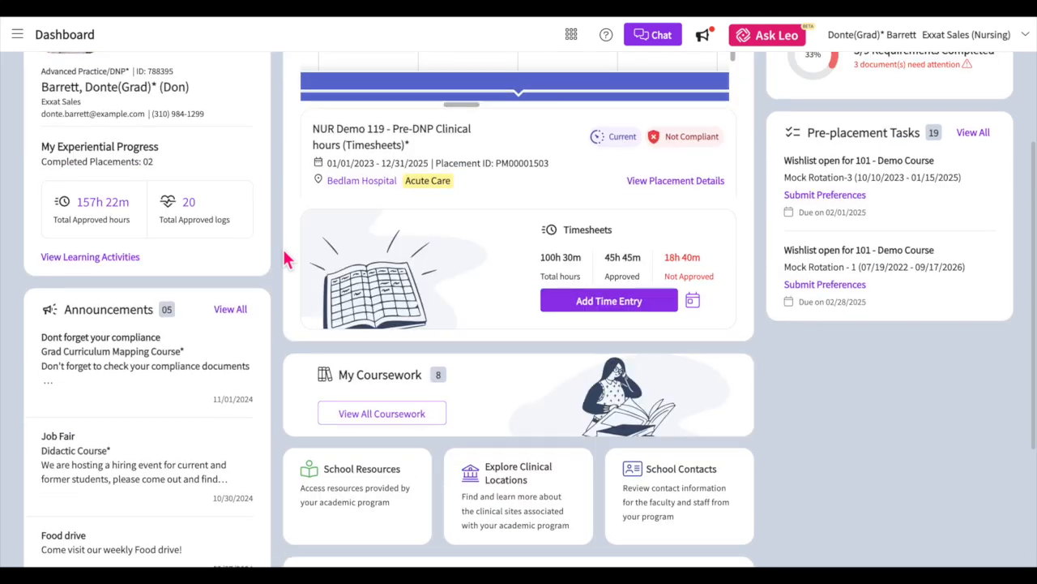
pyautogui.scroll(-3)
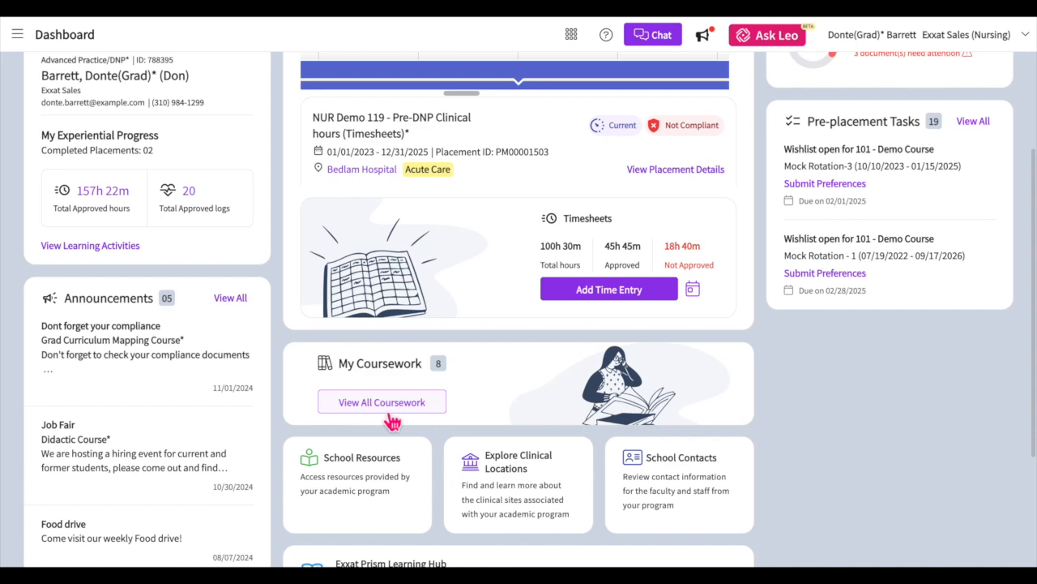
pyautogui.moveTo(194, 179)
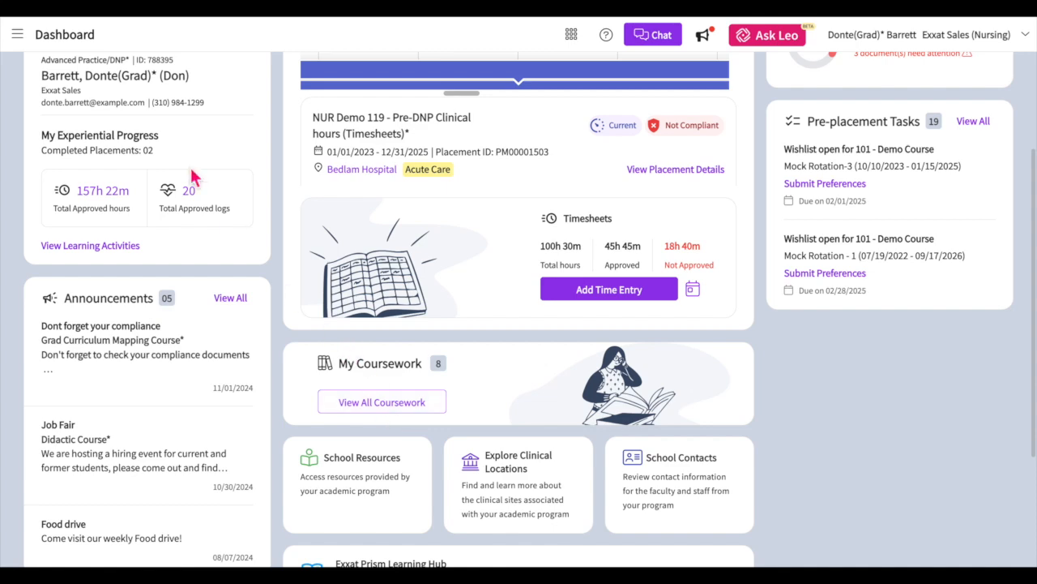
pyautogui.click(16, 34)
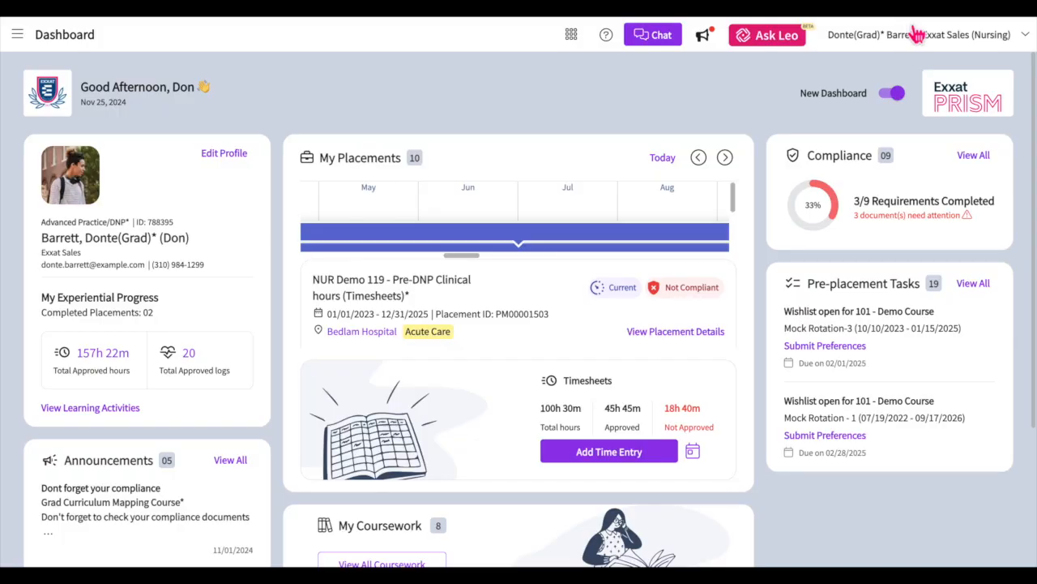
pyautogui.moveTo(892, 97)
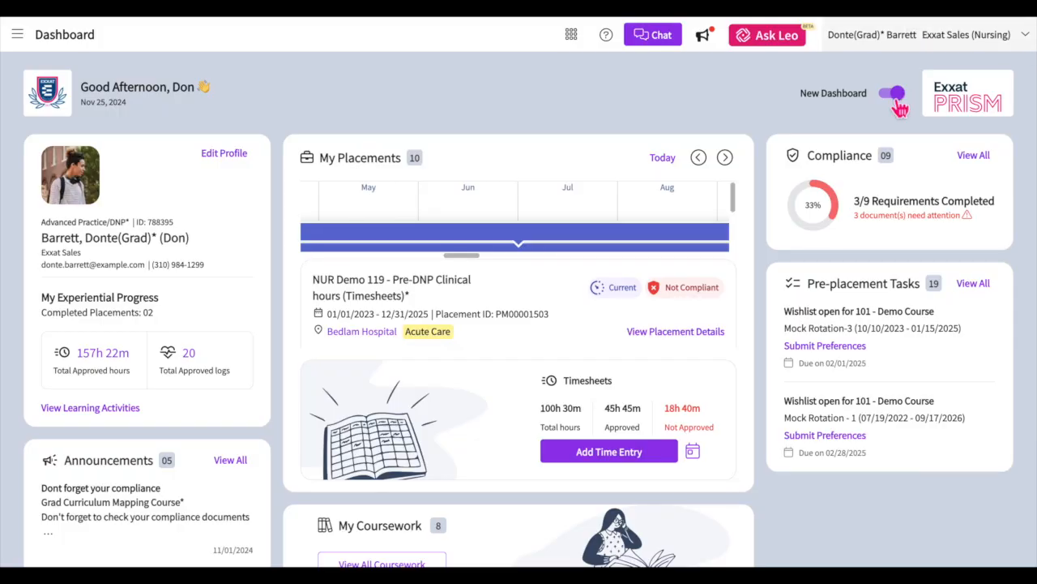
pyautogui.click(892, 93)
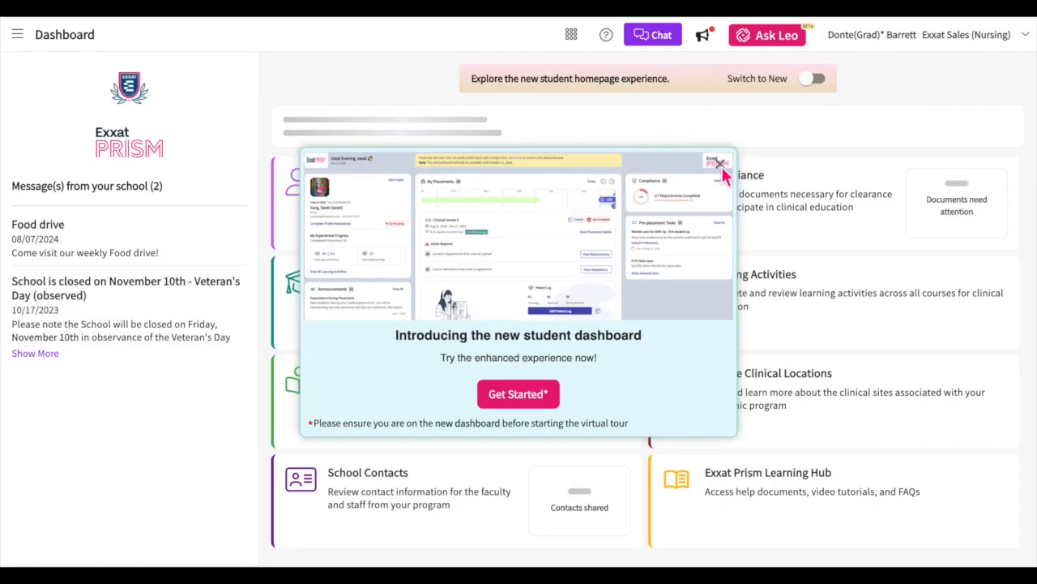
pyautogui.click(719, 163)
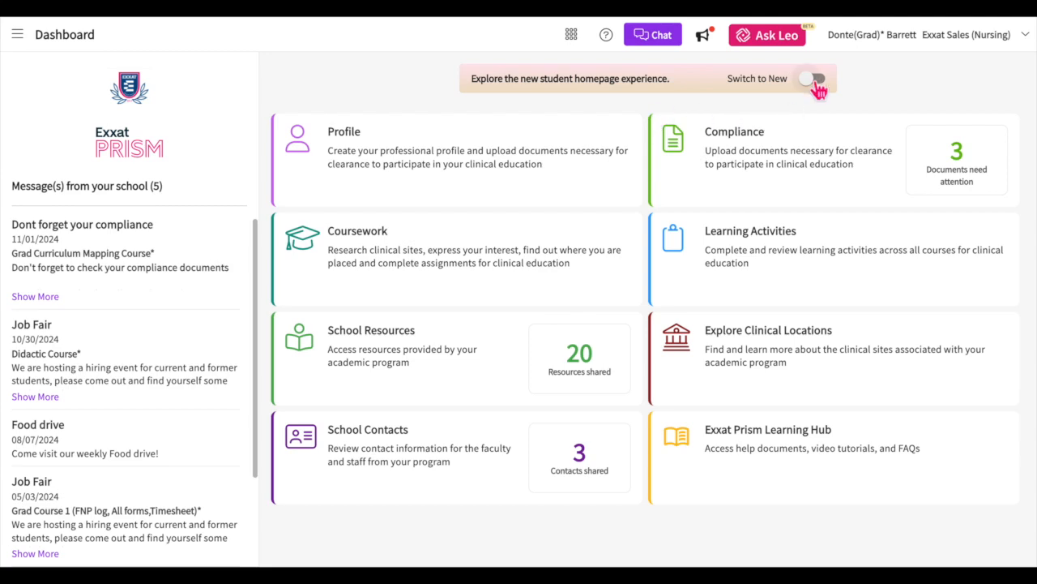
pyautogui.click(810, 78)
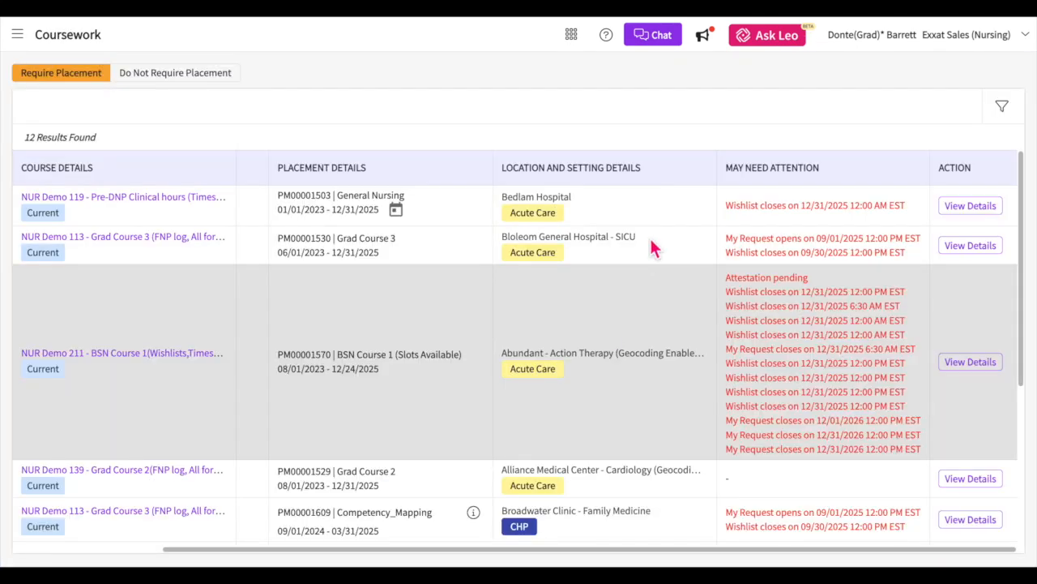
pyautogui.moveTo(687, 155)
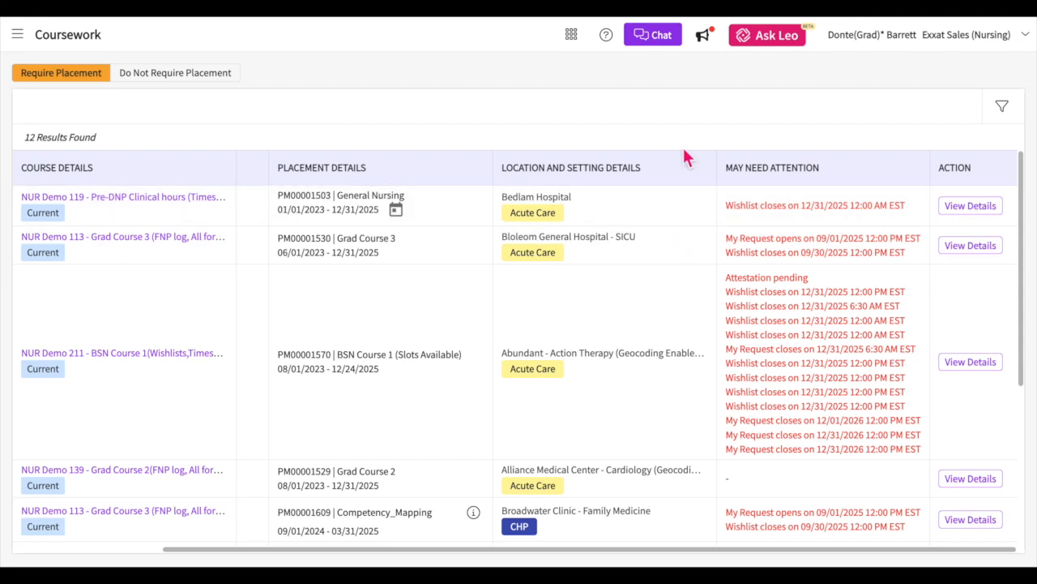
pyautogui.moveTo(720, 164)
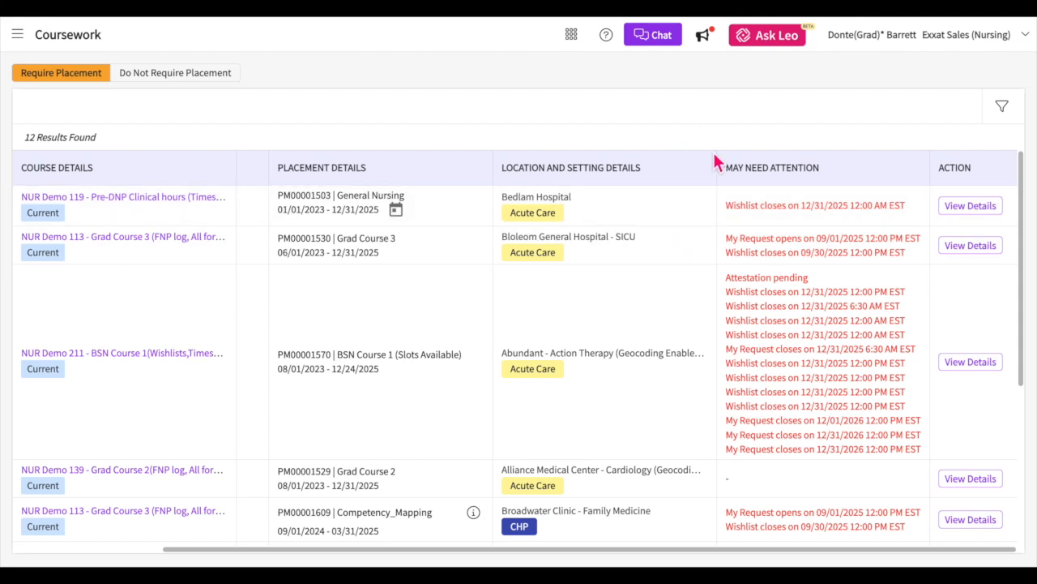
pyautogui.moveTo(820, 179)
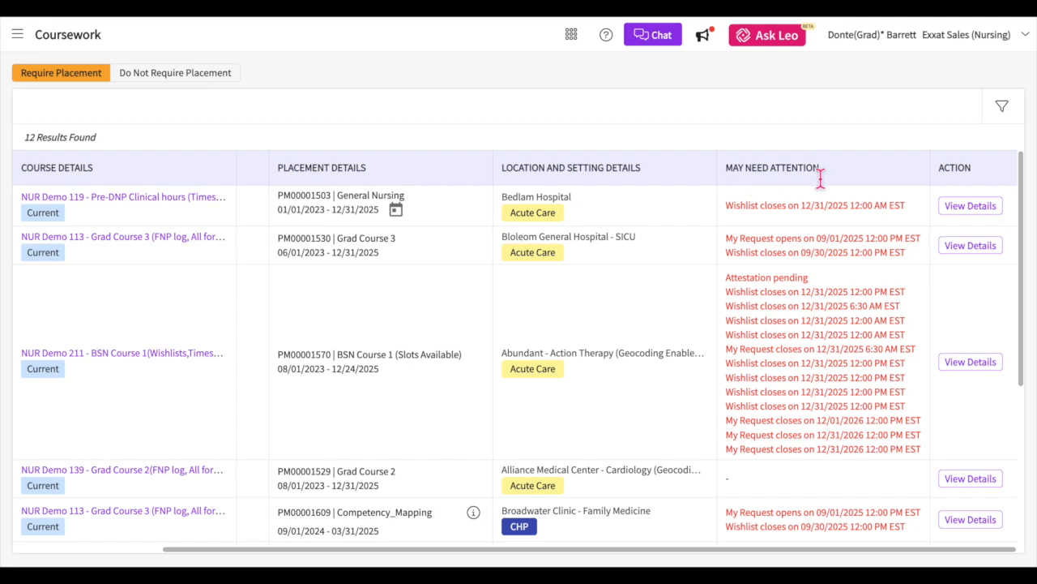
pyautogui.moveTo(714, 249)
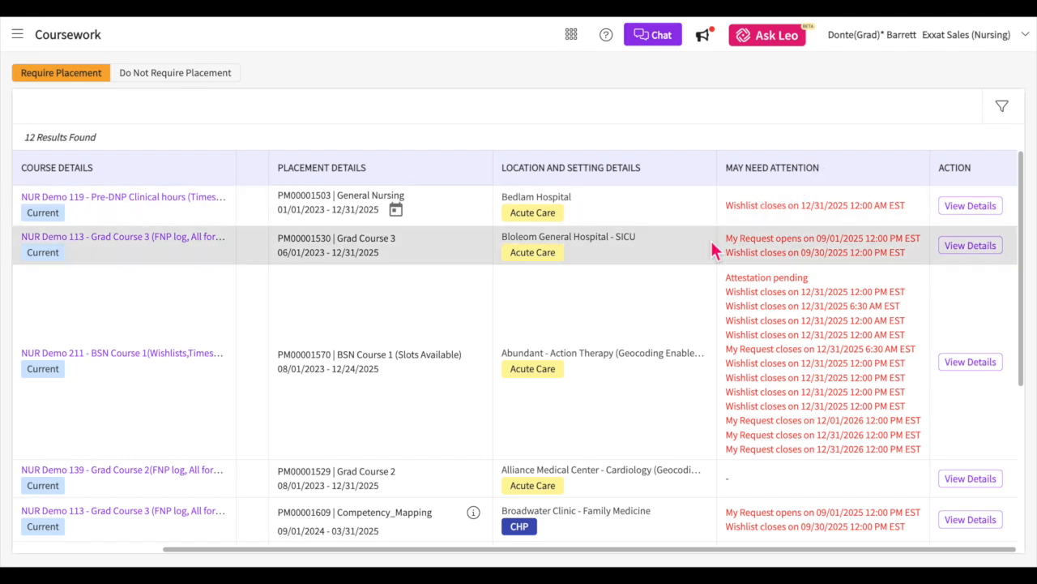
pyautogui.moveTo(825, 240)
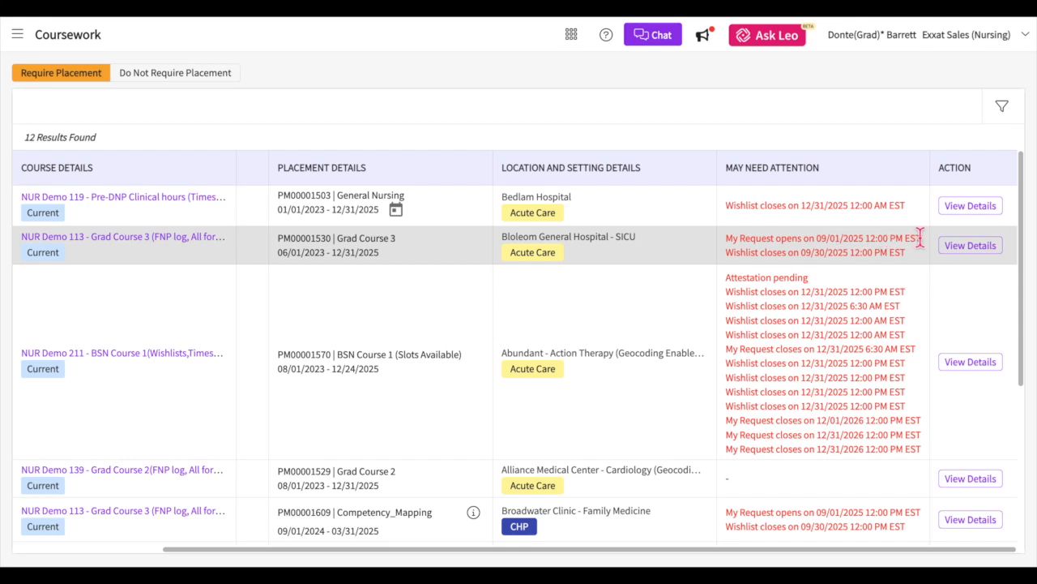
pyautogui.moveTo(722, 249)
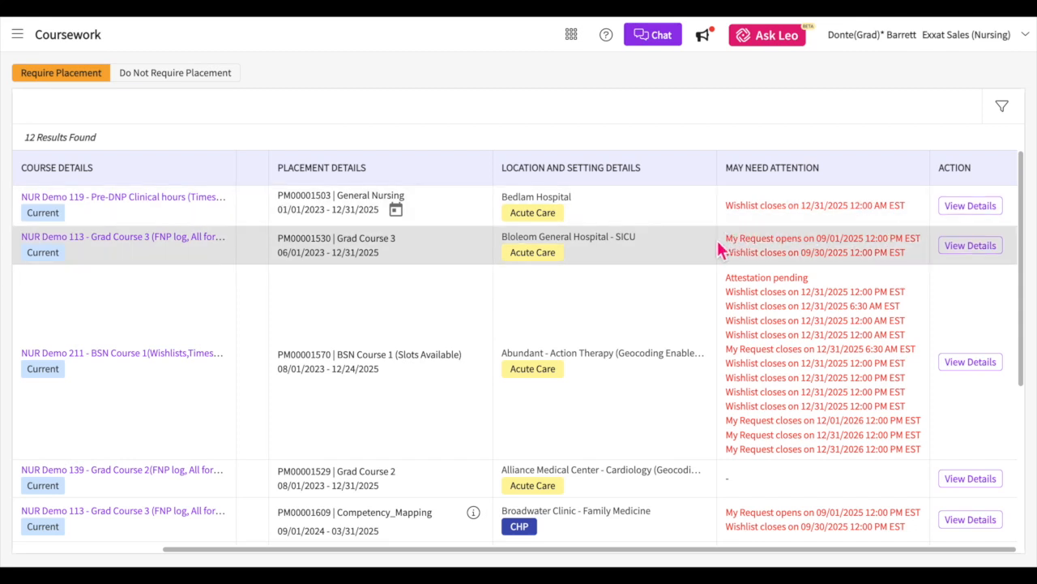
pyautogui.moveTo(862, 263)
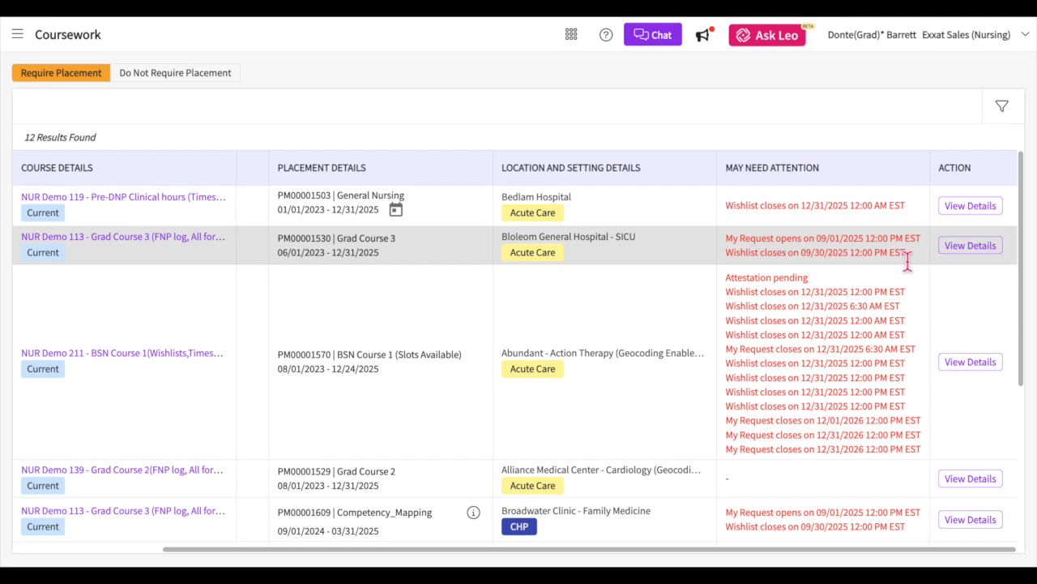
pyautogui.moveTo(970, 361)
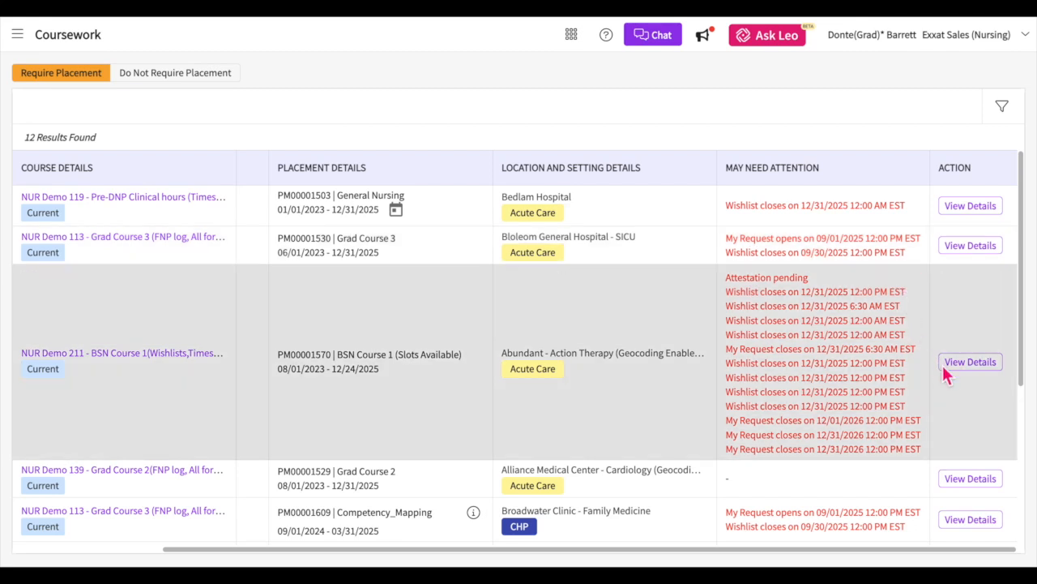
# Open View Details for the NUR Demo 211 BSN Course 1 placement
pyautogui.click(969, 361)
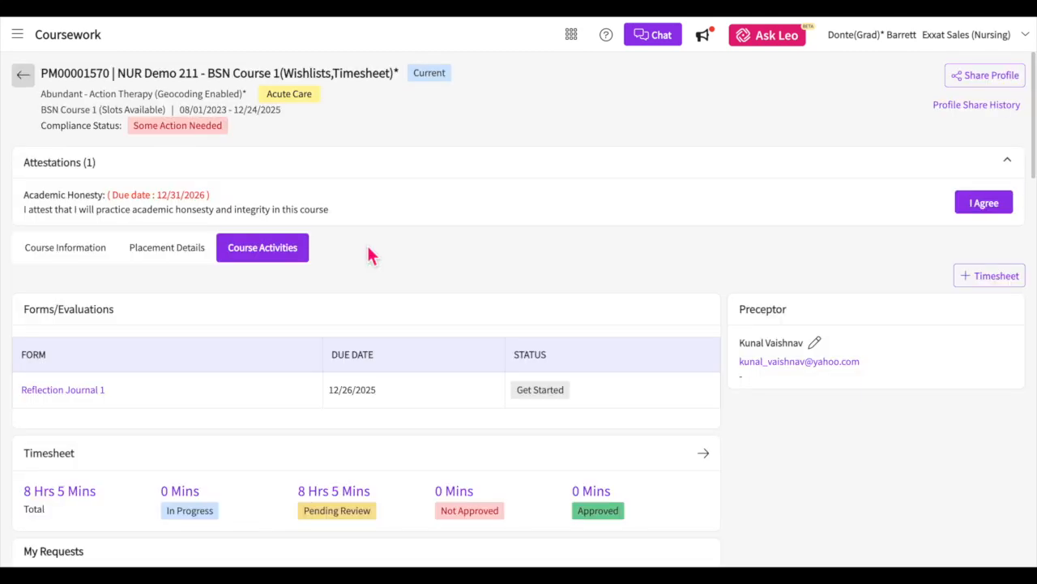
pyautogui.scroll(-3)
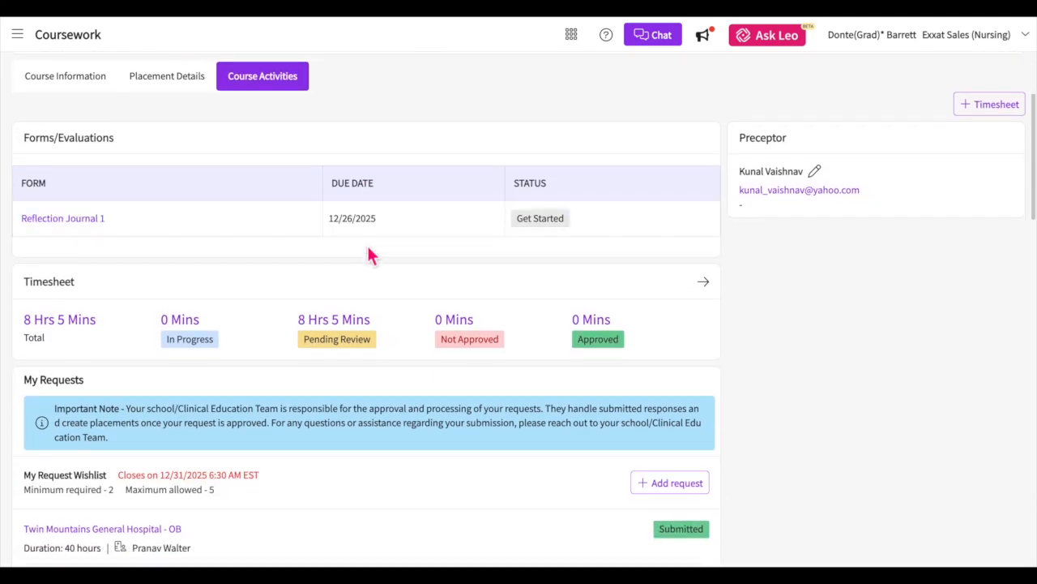
pyautogui.scroll(-3)
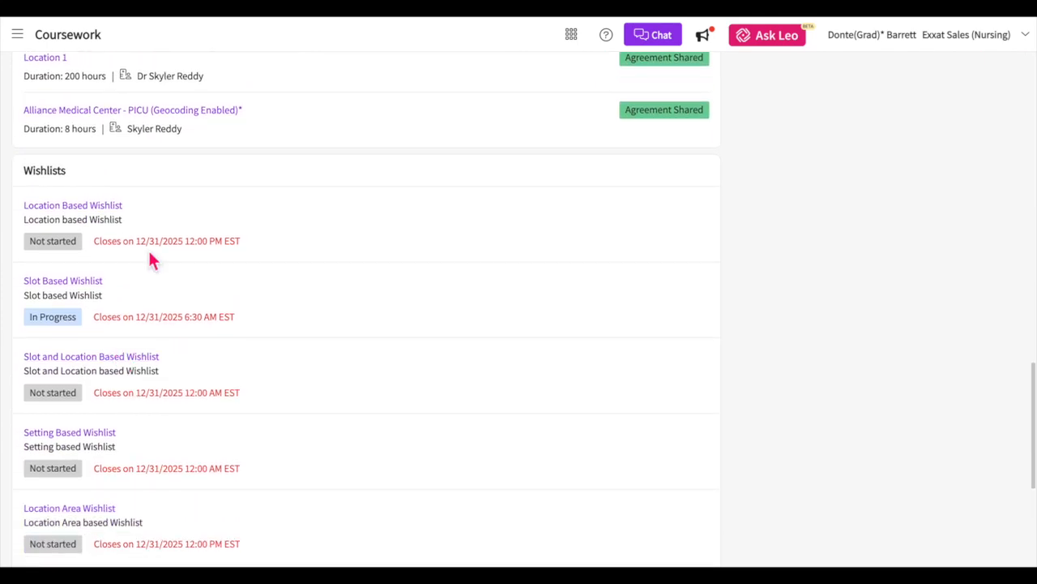
pyautogui.click(263, 61)
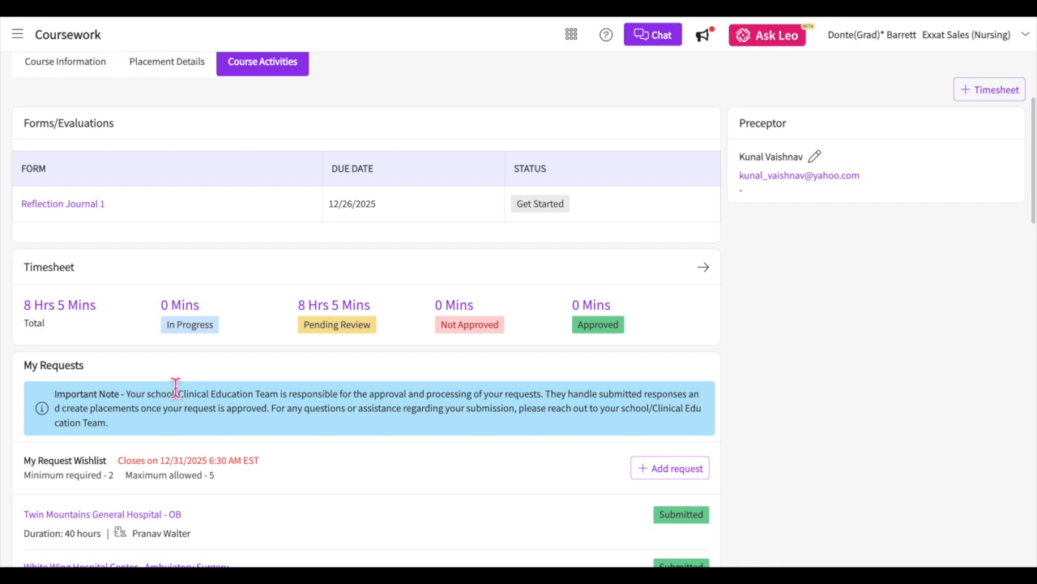
# Scroll Course Activities down to the Wishlists section with statuses and closing dates
pyautogui.scroll(-3)
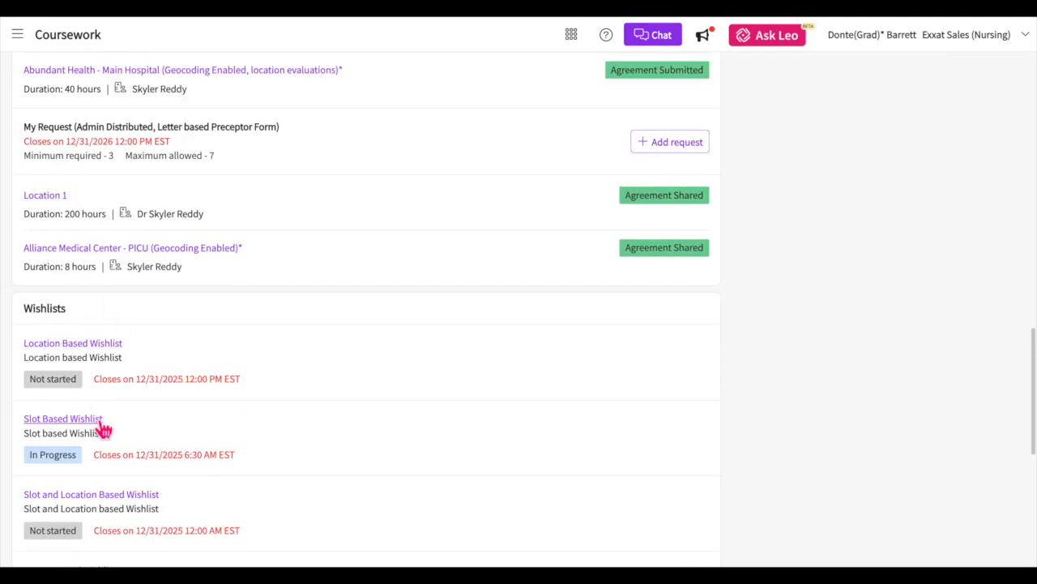
pyautogui.scroll(-3)
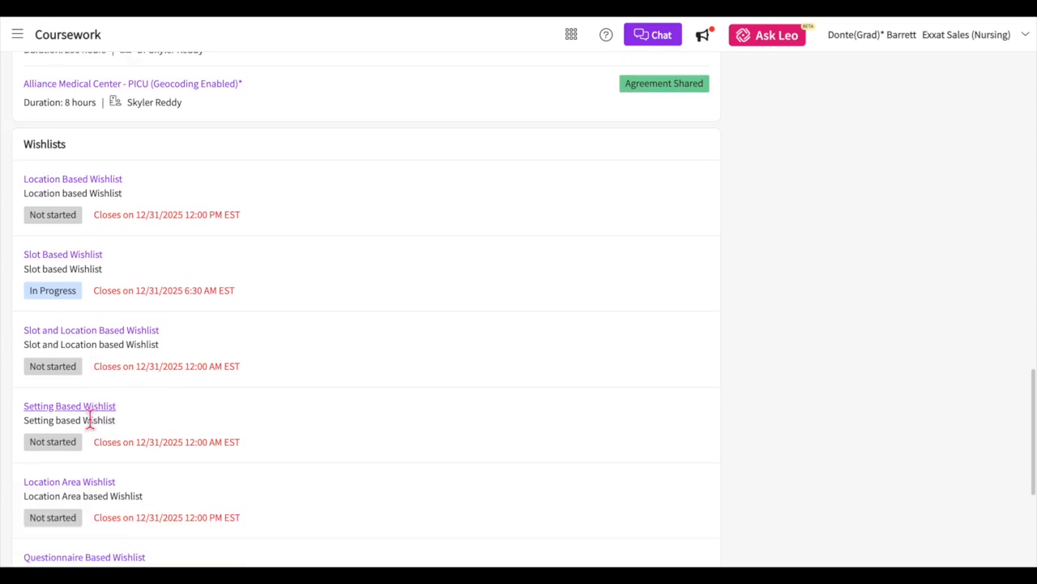
pyautogui.scroll(-3)
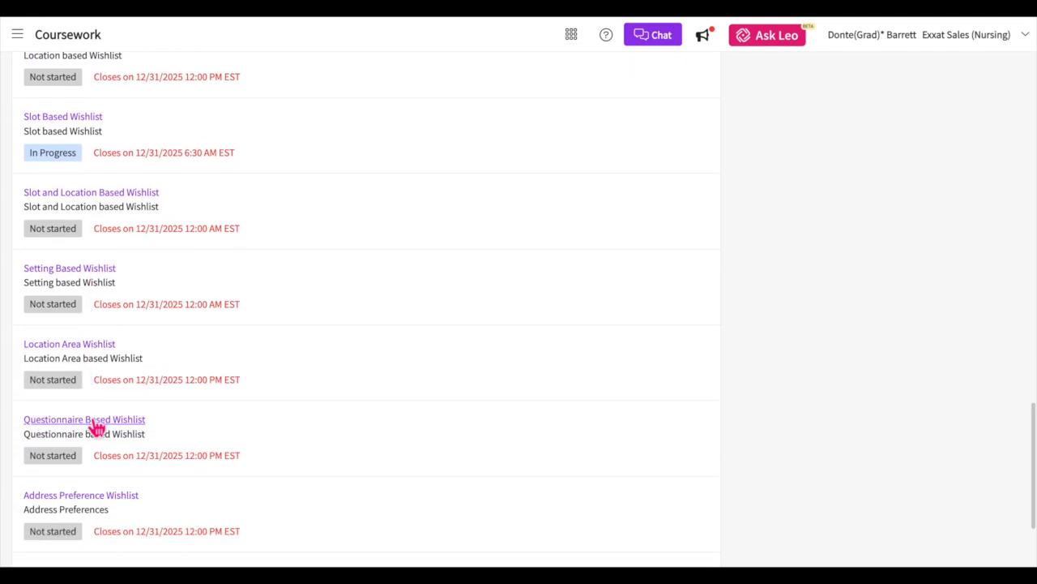
pyautogui.scroll(-3)
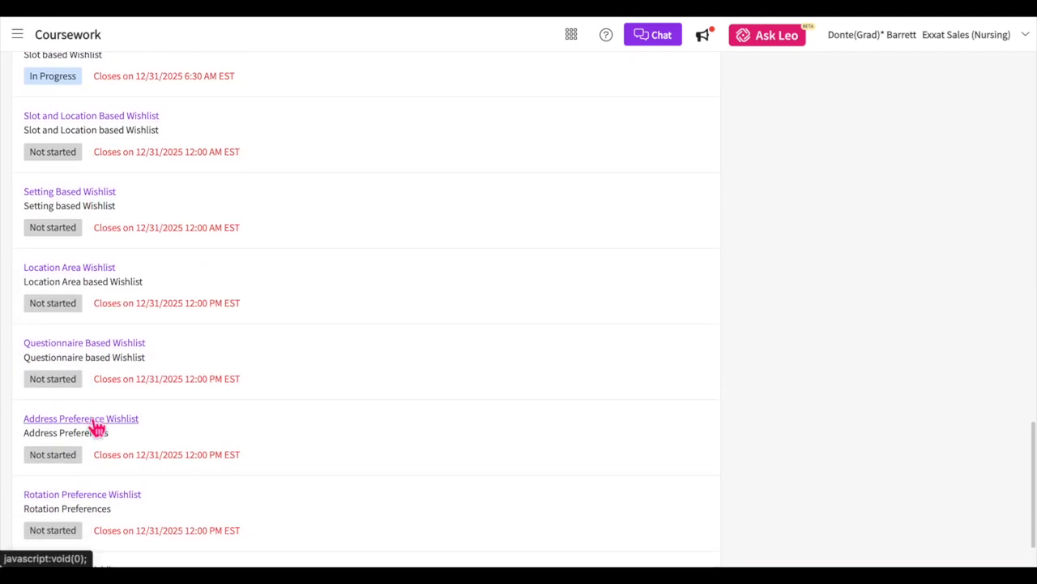
pyautogui.scroll(-3)
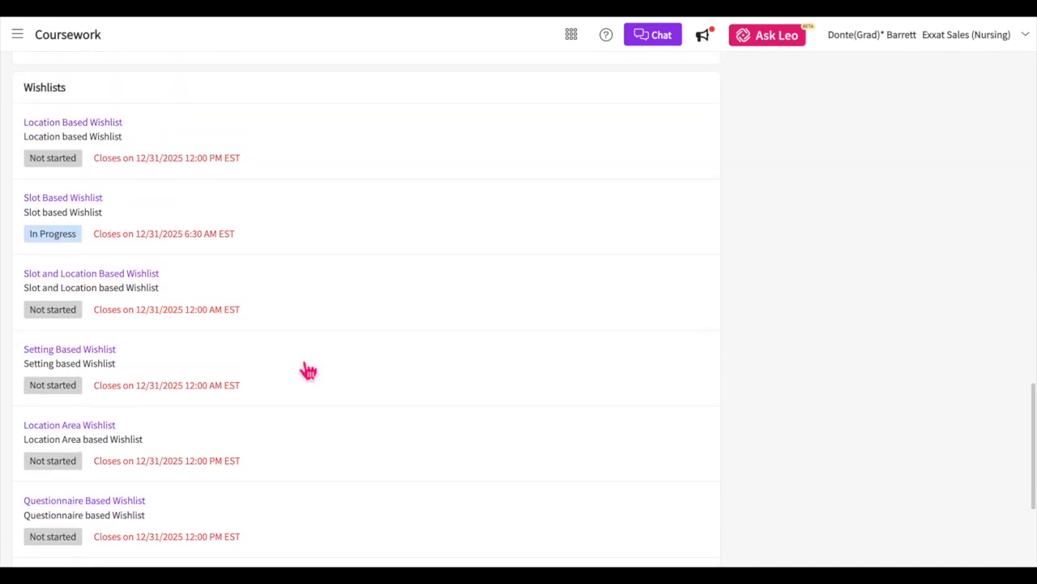
pyautogui.scroll(3)
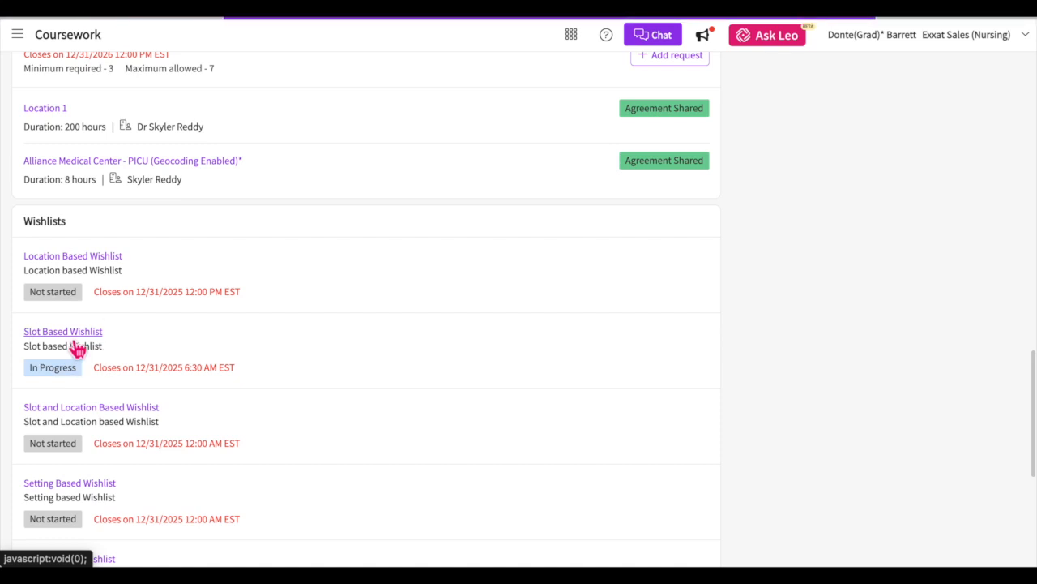
# Open the Slot Based Wishlist and continue past its instructions to Explore slots
pyautogui.click(62, 331)
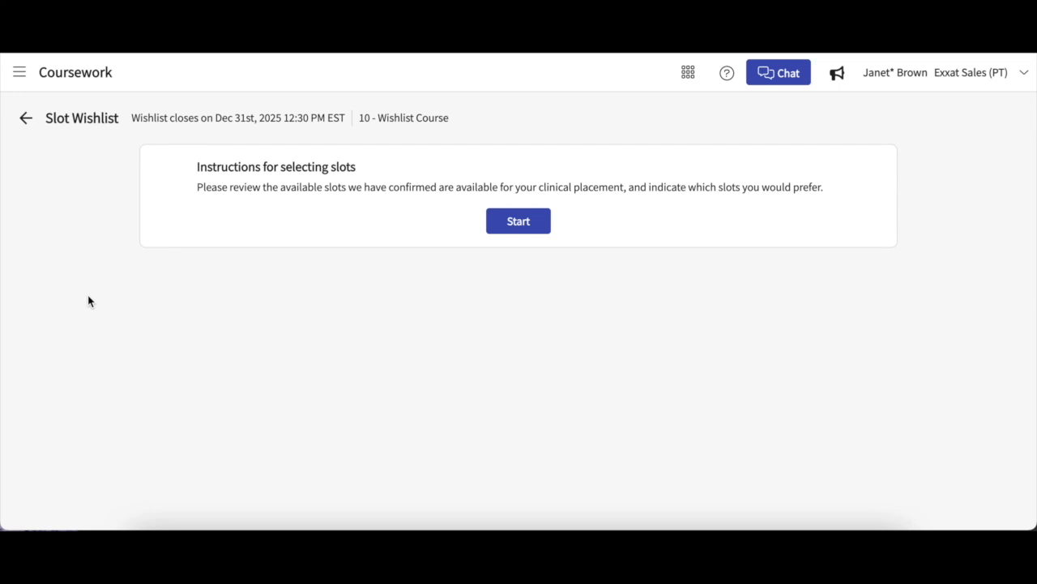
pyautogui.moveTo(409, 272)
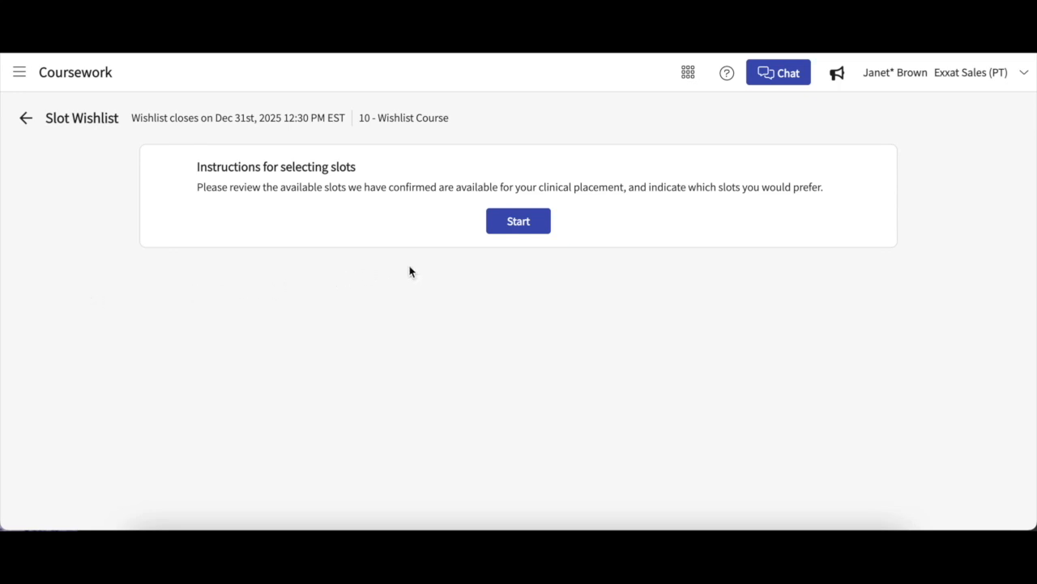
pyautogui.click(519, 220)
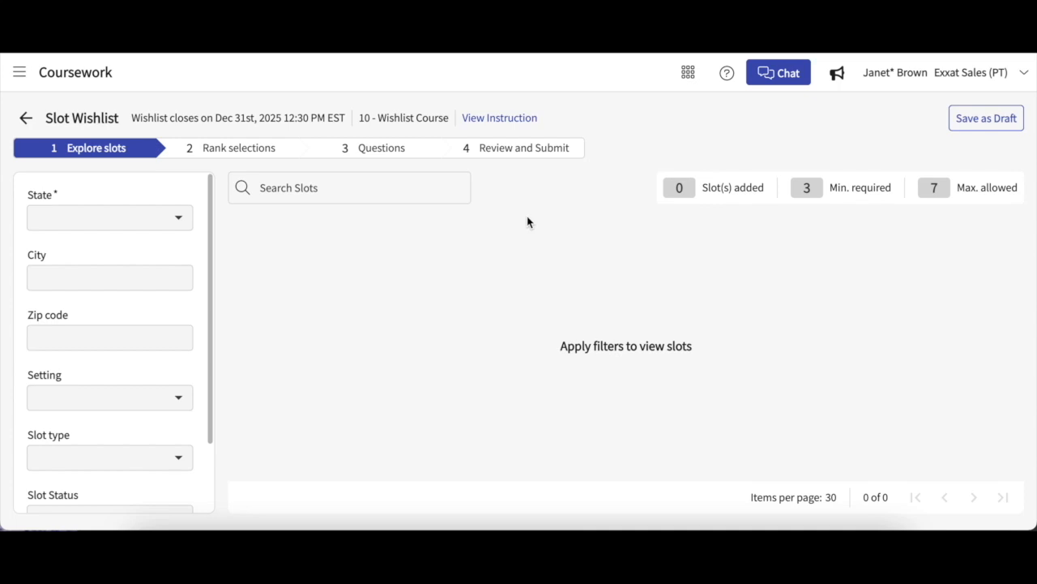
pyautogui.moveTo(398, 234)
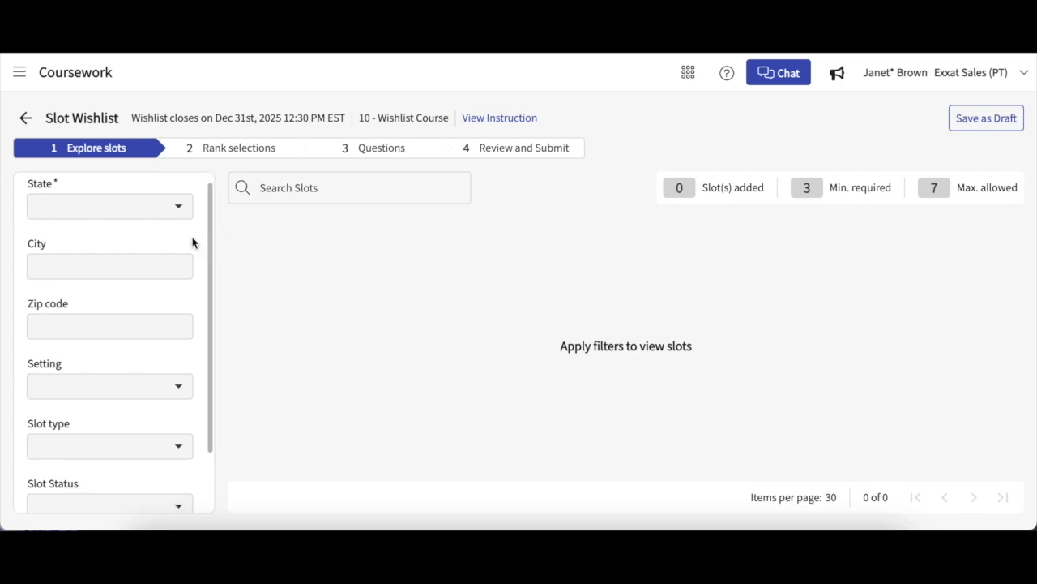
pyautogui.moveTo(176, 212)
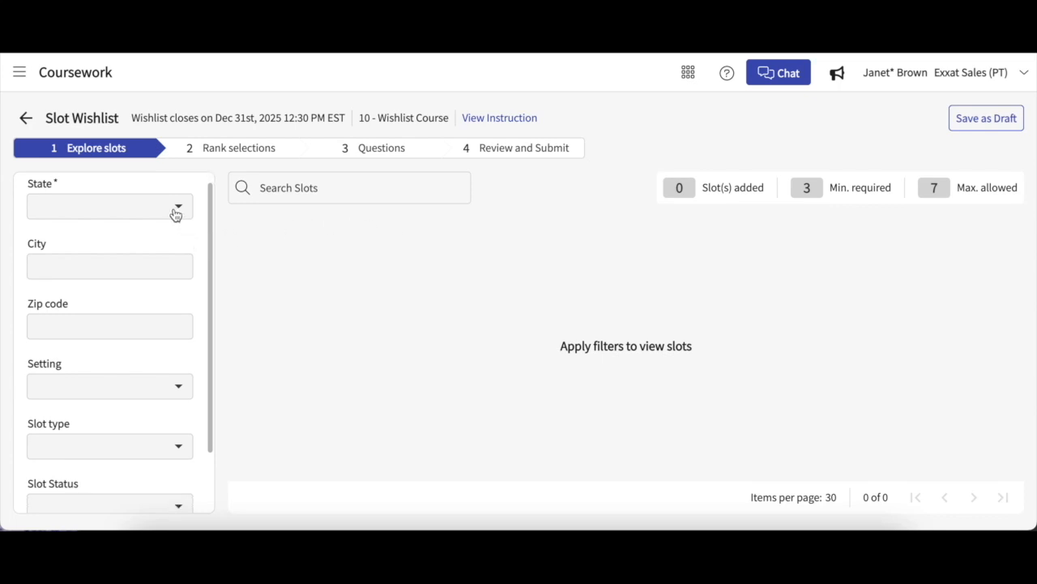
# Review the State filter dropdown and apply the filters to list the available slots
pyautogui.click(111, 206)
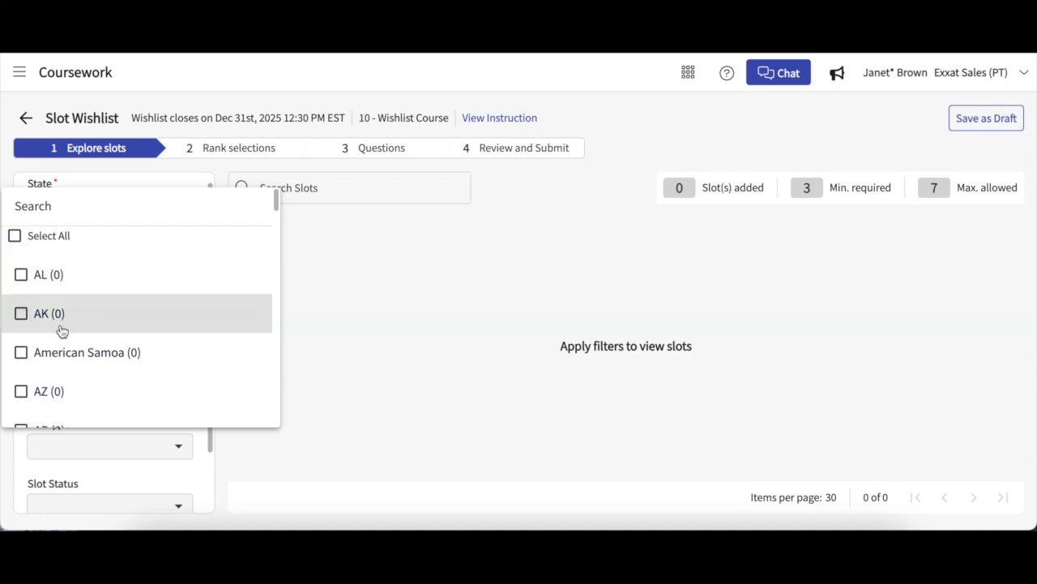
pyautogui.scroll(-3)
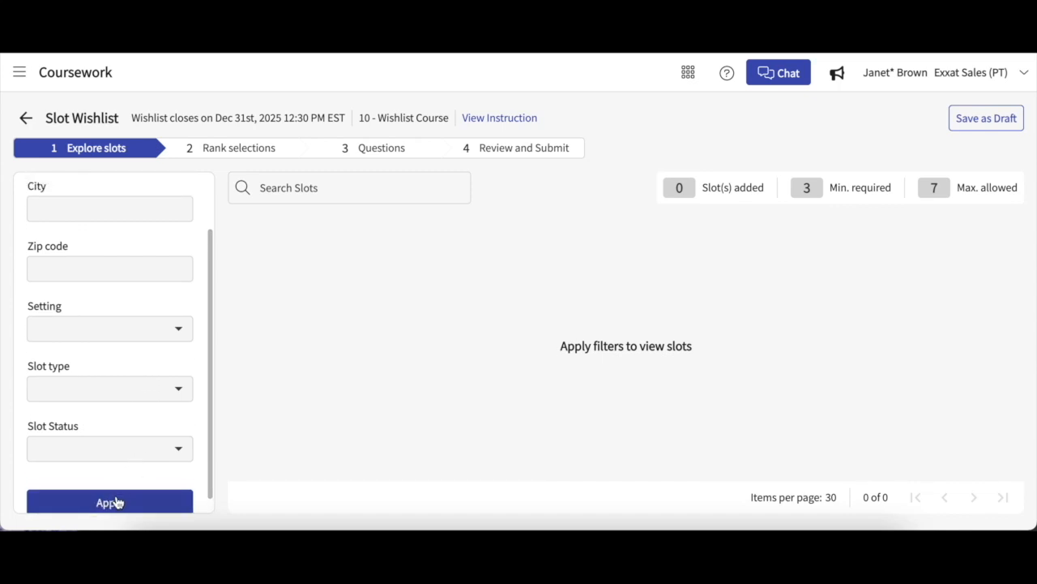
pyautogui.click(111, 502)
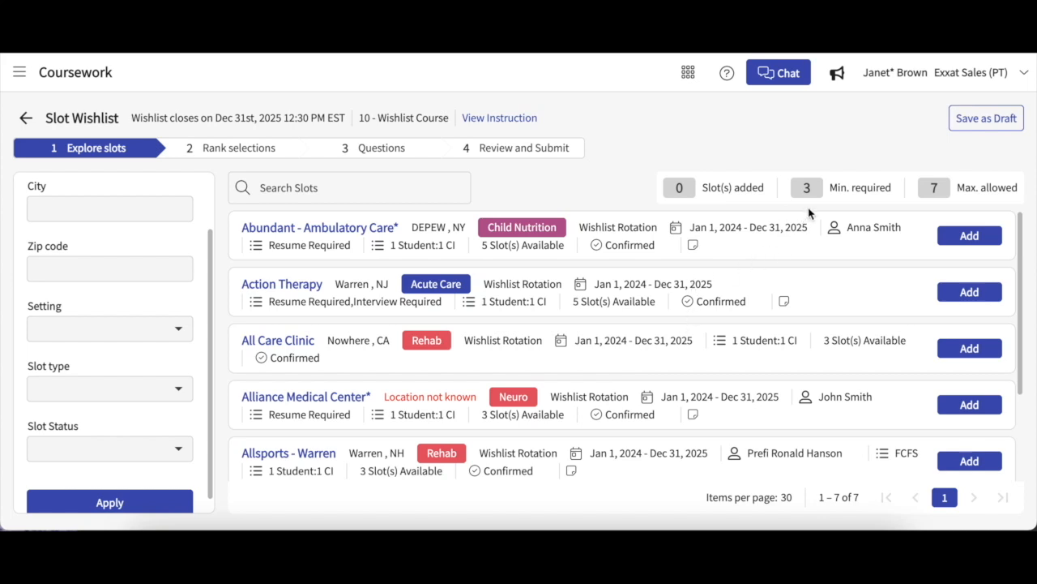
pyautogui.moveTo(846, 214)
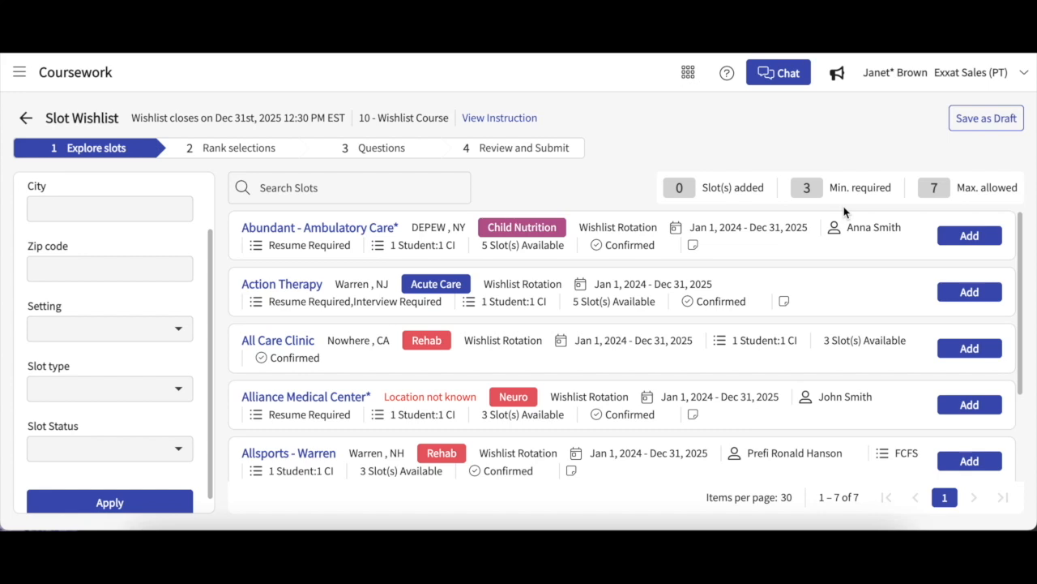
pyautogui.moveTo(577, 144)
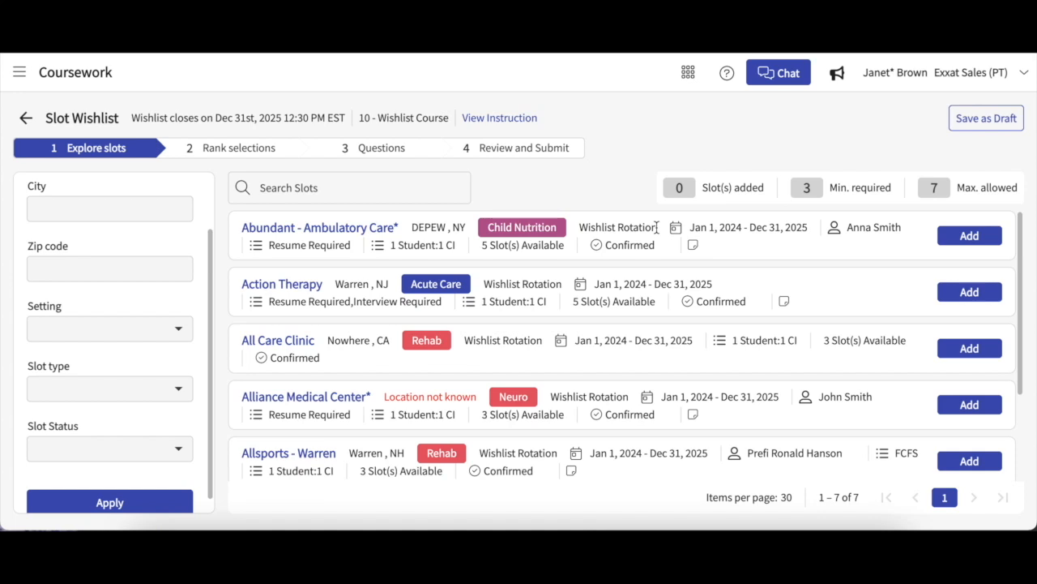
pyautogui.moveTo(470, 233)
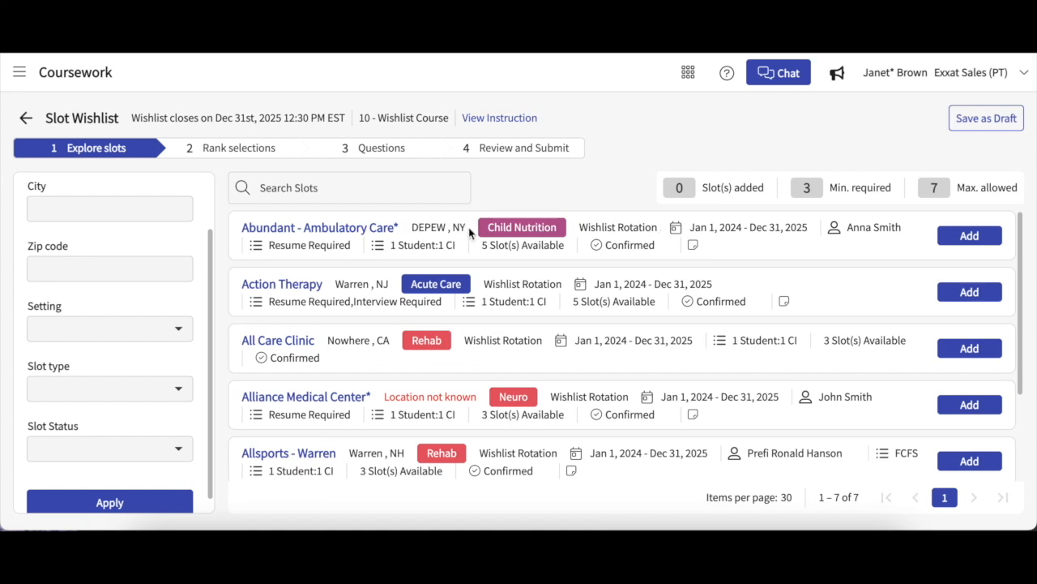
pyautogui.moveTo(587, 240)
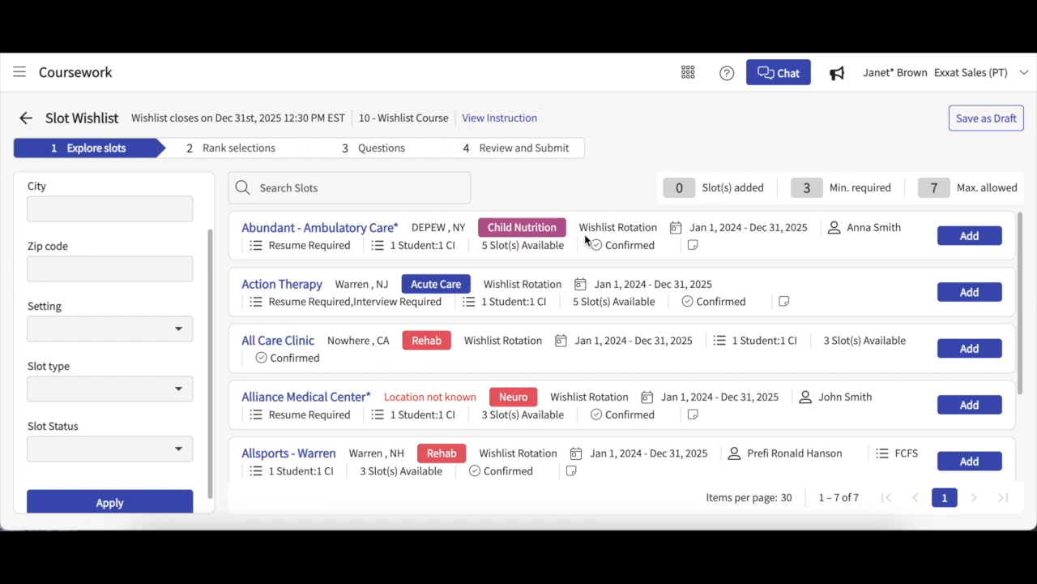
pyautogui.moveTo(376, 285)
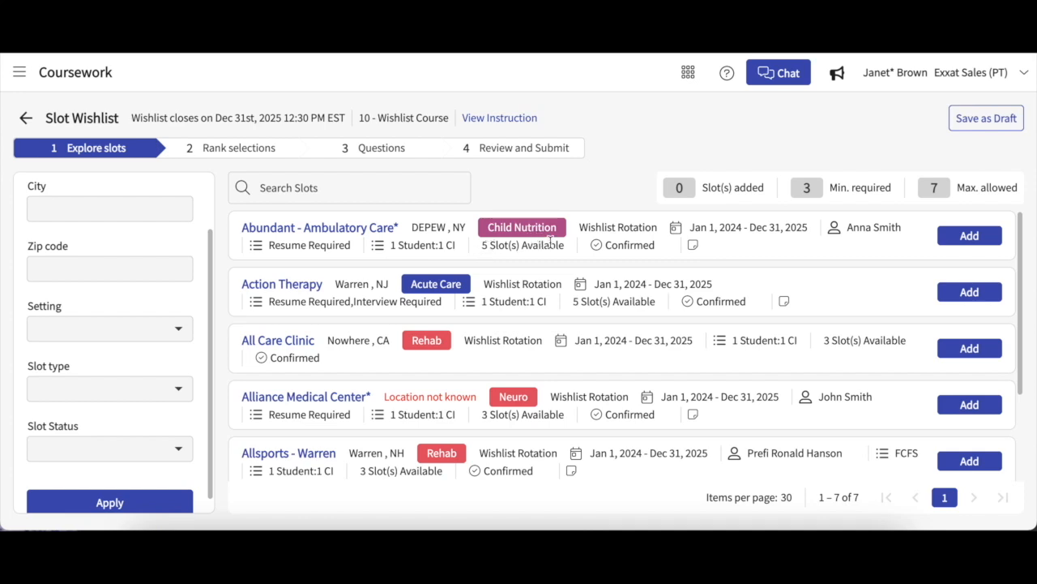
pyautogui.moveTo(631, 245)
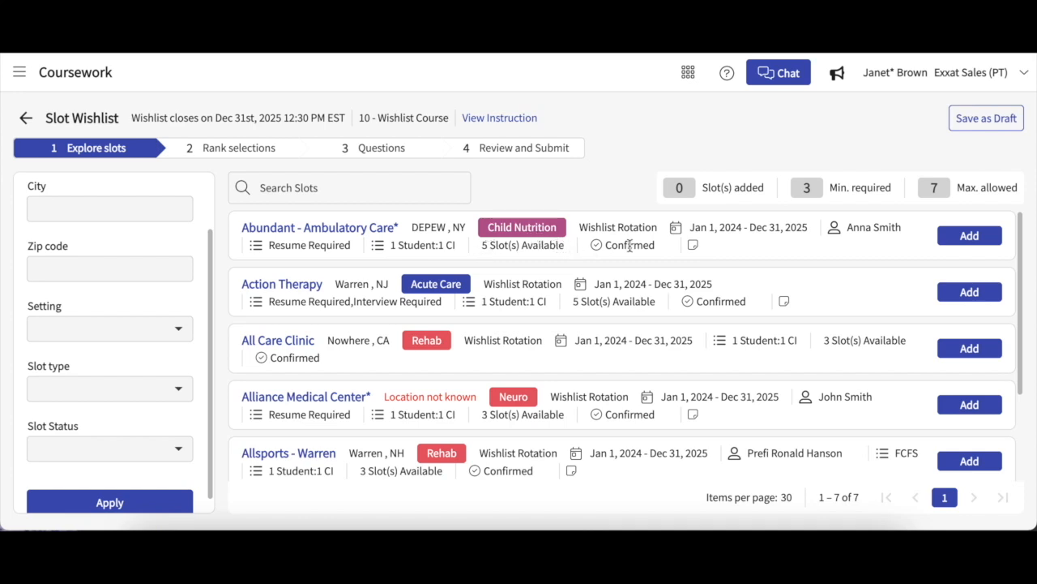
pyautogui.moveTo(640, 245)
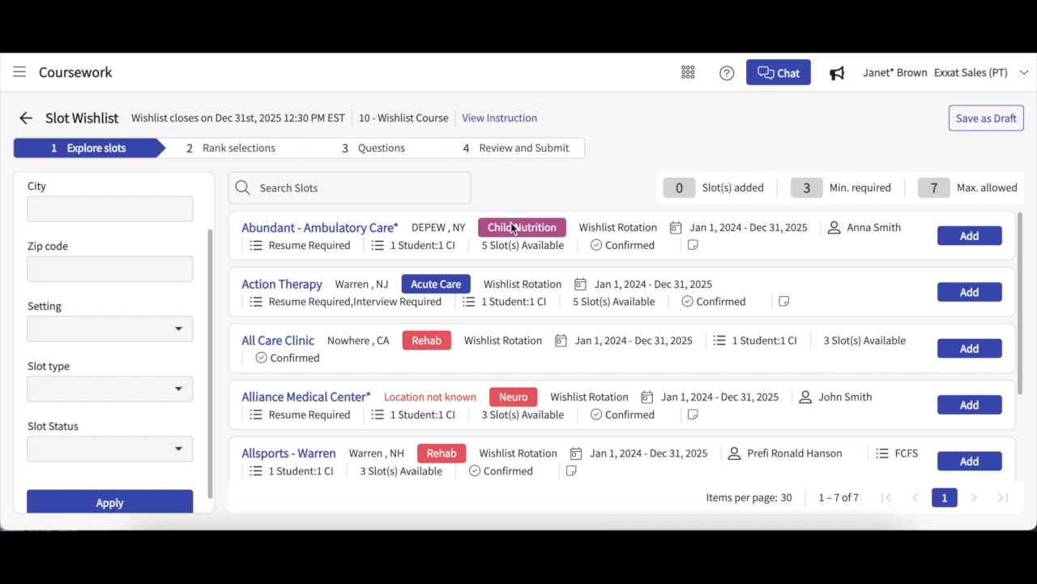
pyautogui.click(319, 227)
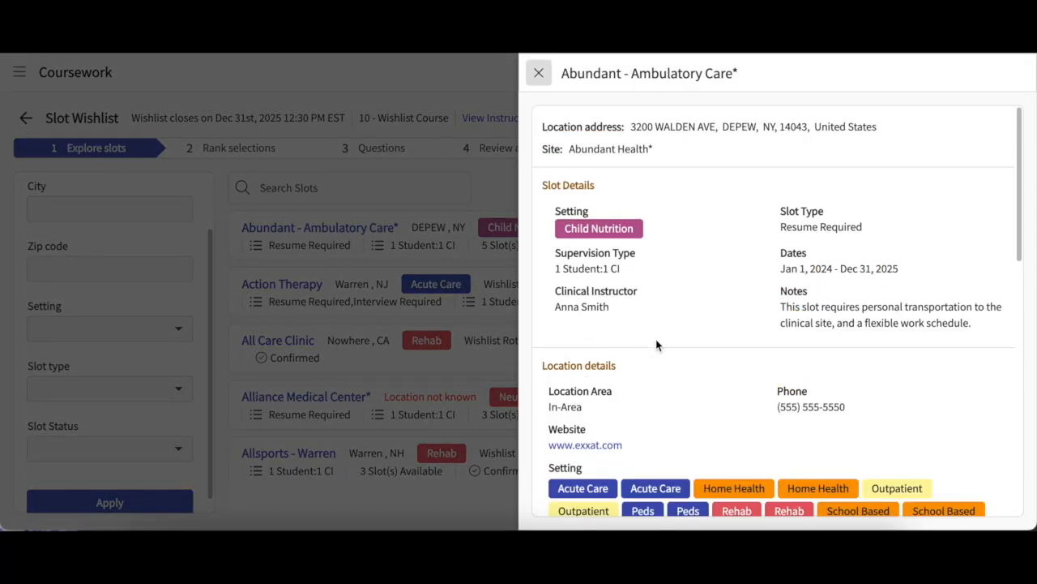
pyautogui.scroll(-3)
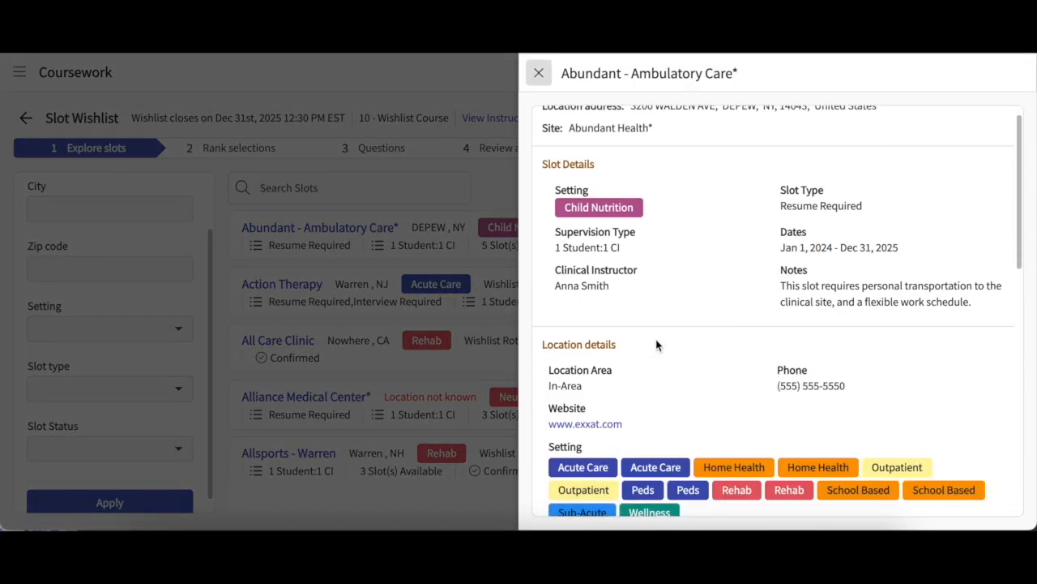
pyautogui.scroll(-3)
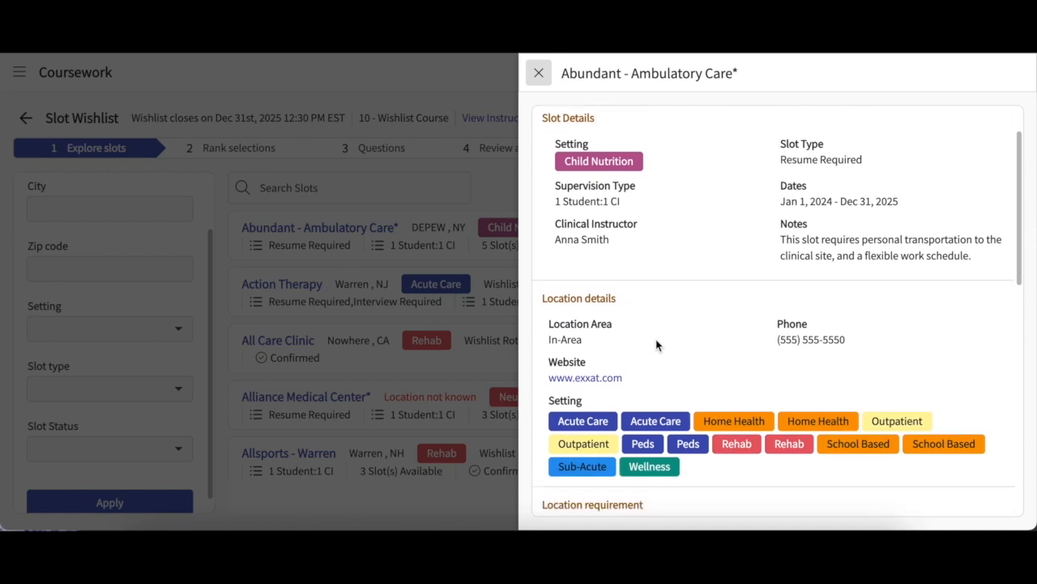
pyautogui.scroll(-3)
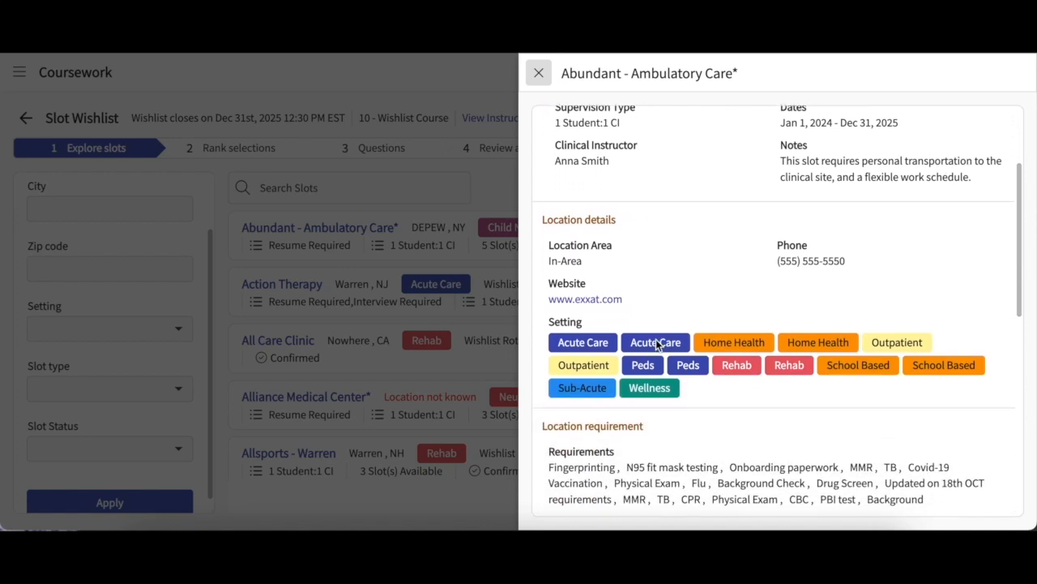
pyautogui.scroll(-3)
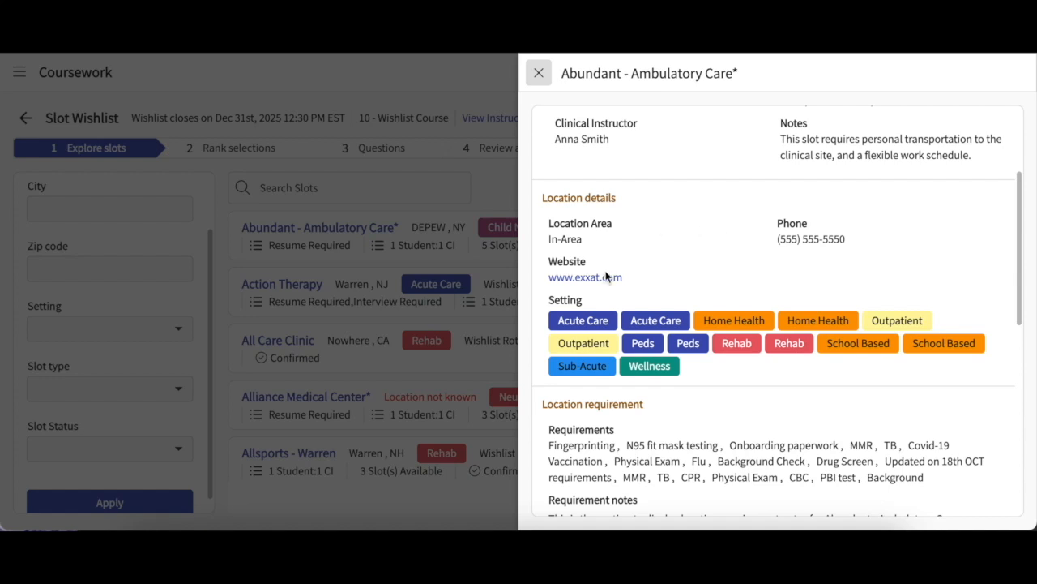
pyautogui.scroll(-3)
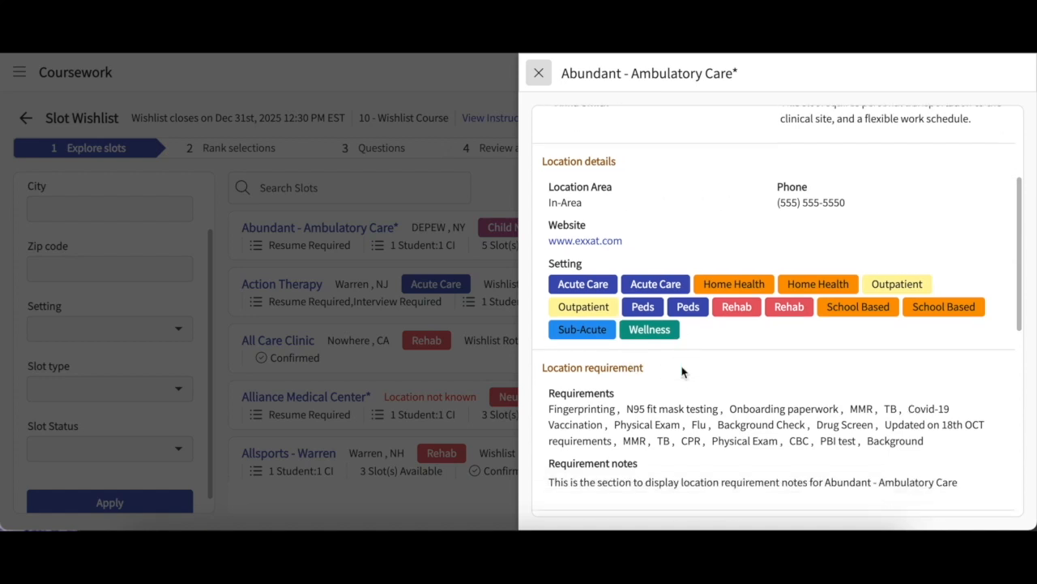
pyautogui.scroll(-3)
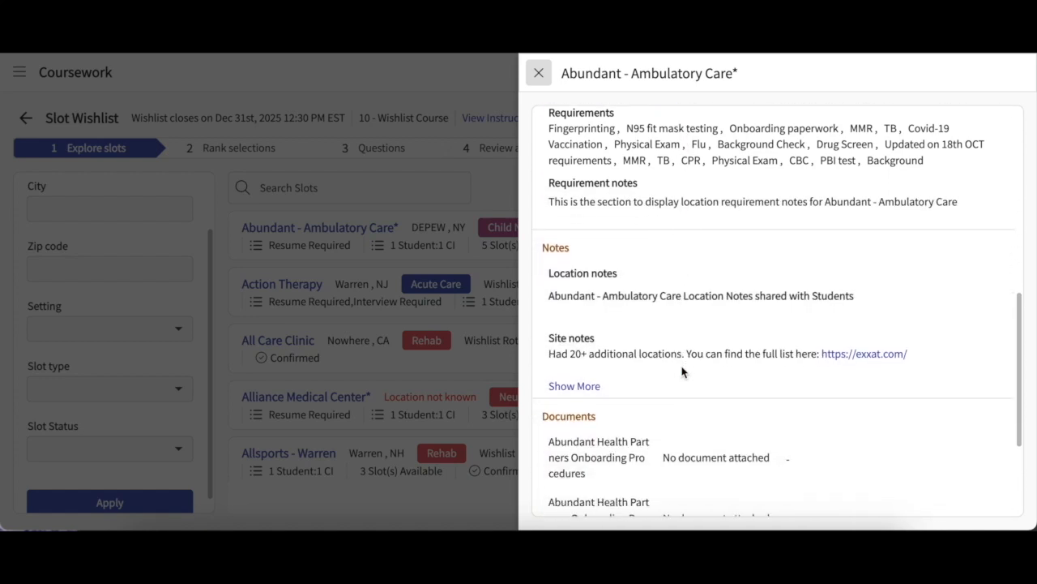
pyautogui.scroll(-3)
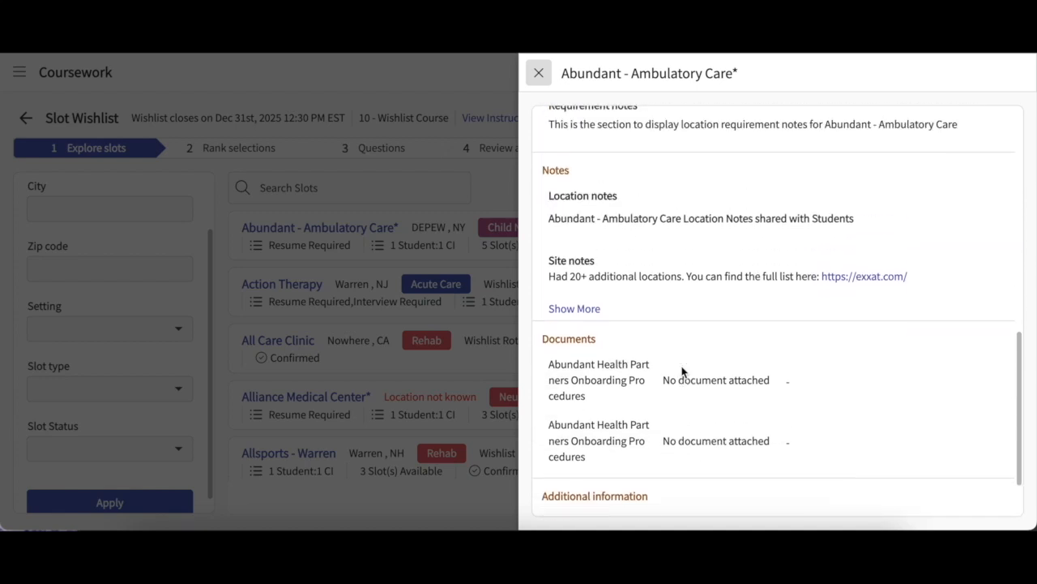
pyautogui.scroll(-3)
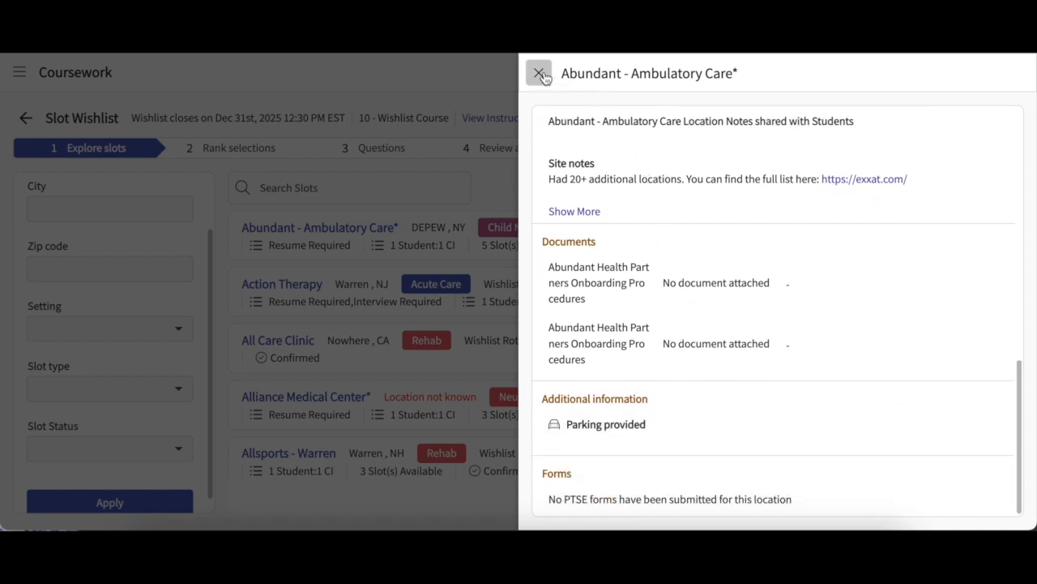
pyautogui.click(538, 73)
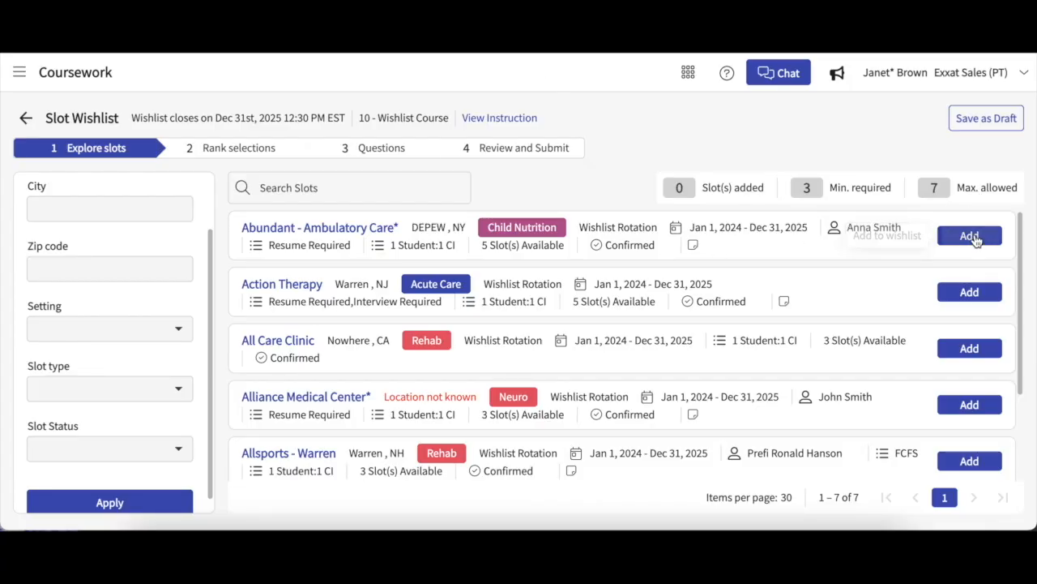
# Add Abundant - Ambulatory Care*, All Care Clinic and Allsports - Warren, then save the wishlist as a draft
pyautogui.click(969, 235)
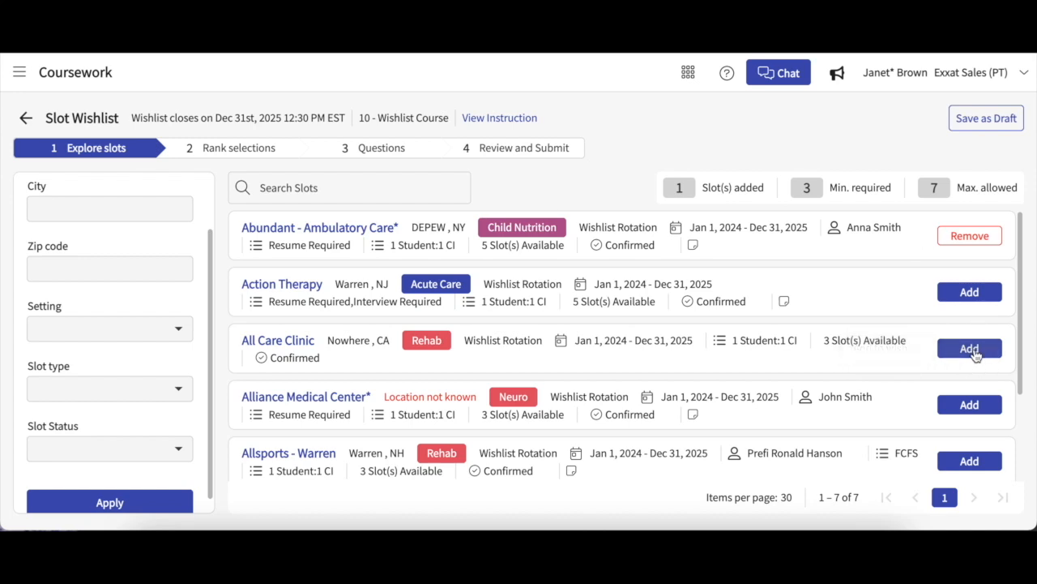
pyautogui.click(970, 349)
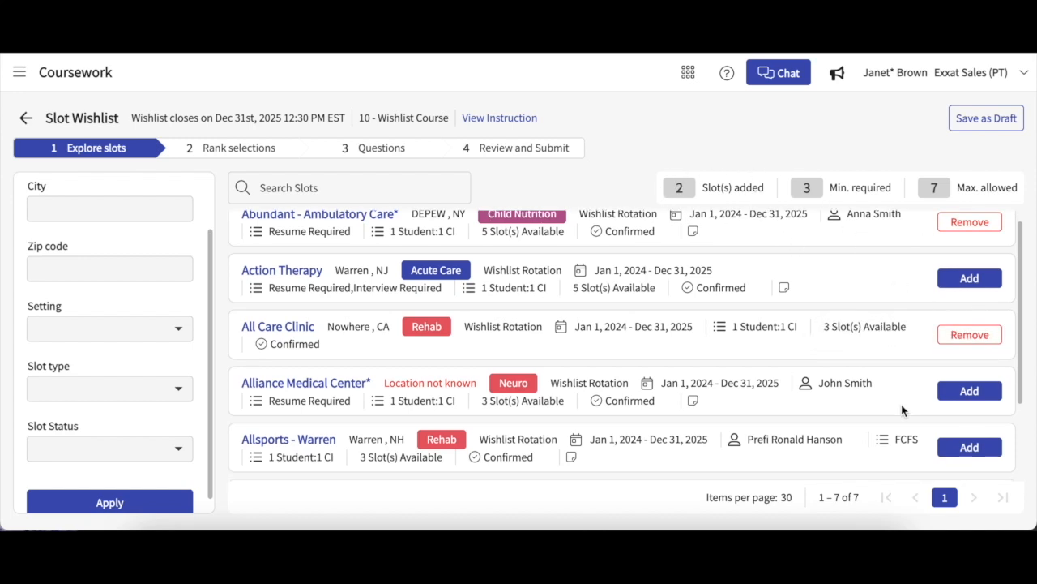
pyautogui.click(970, 447)
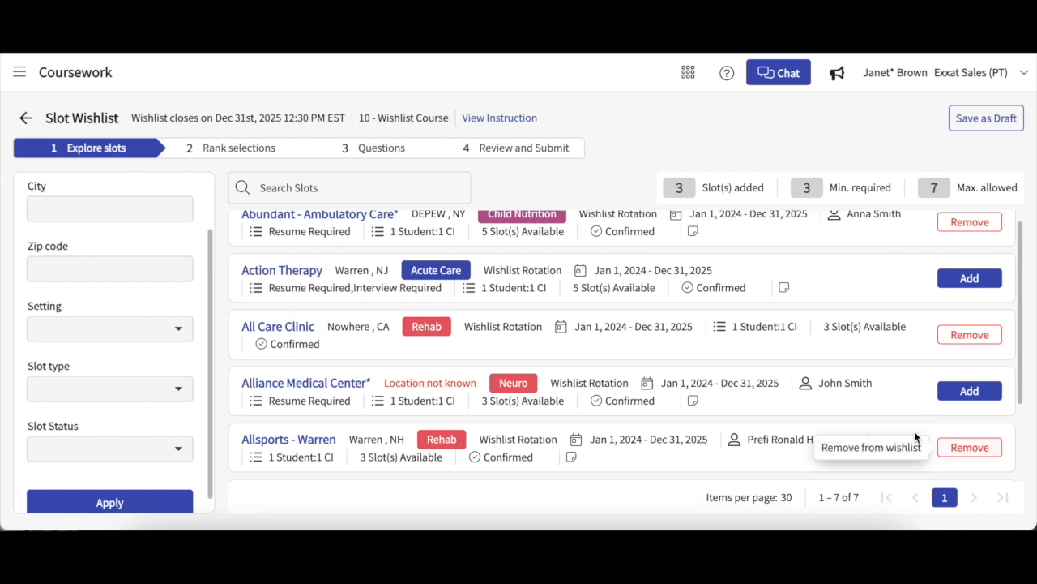
pyautogui.scroll(-3)
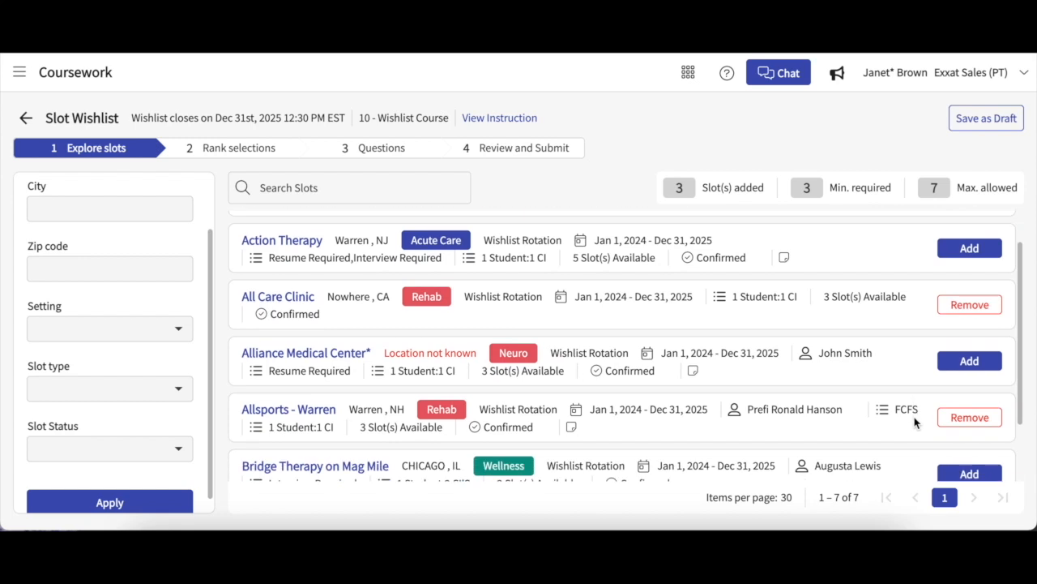
pyautogui.moveTo(970, 416)
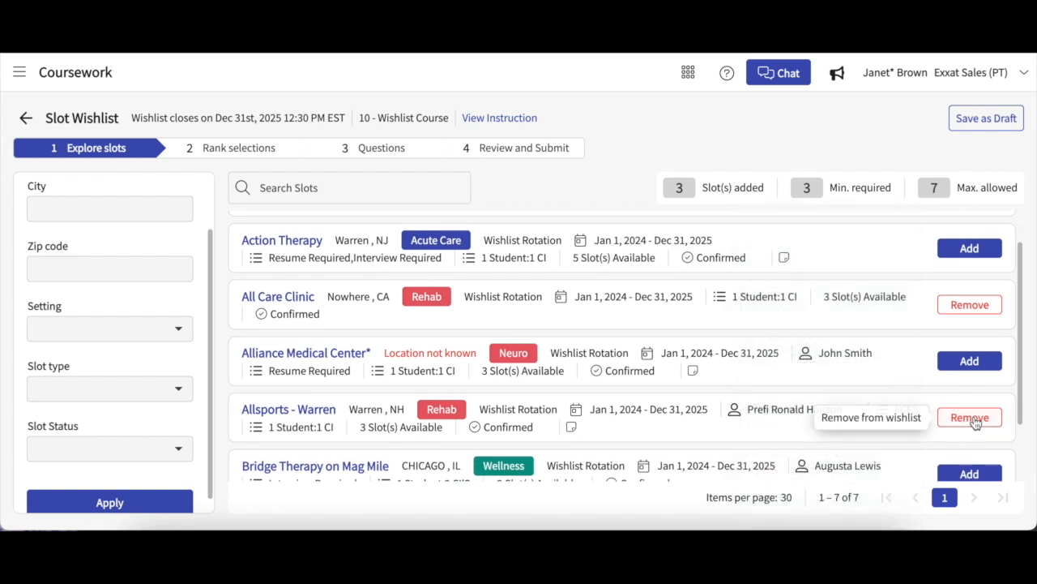
pyautogui.click(970, 416)
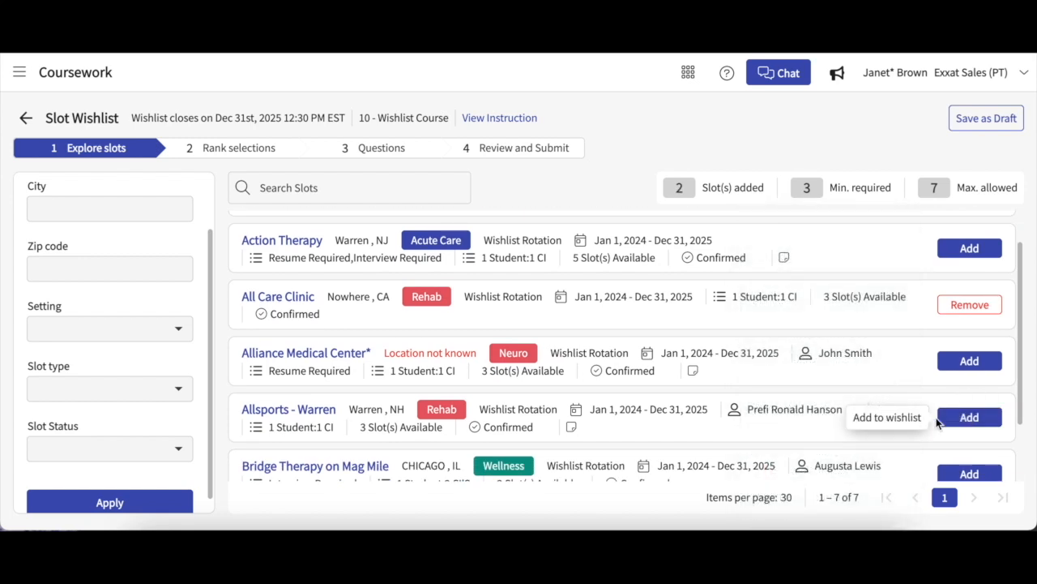
pyautogui.click(970, 416)
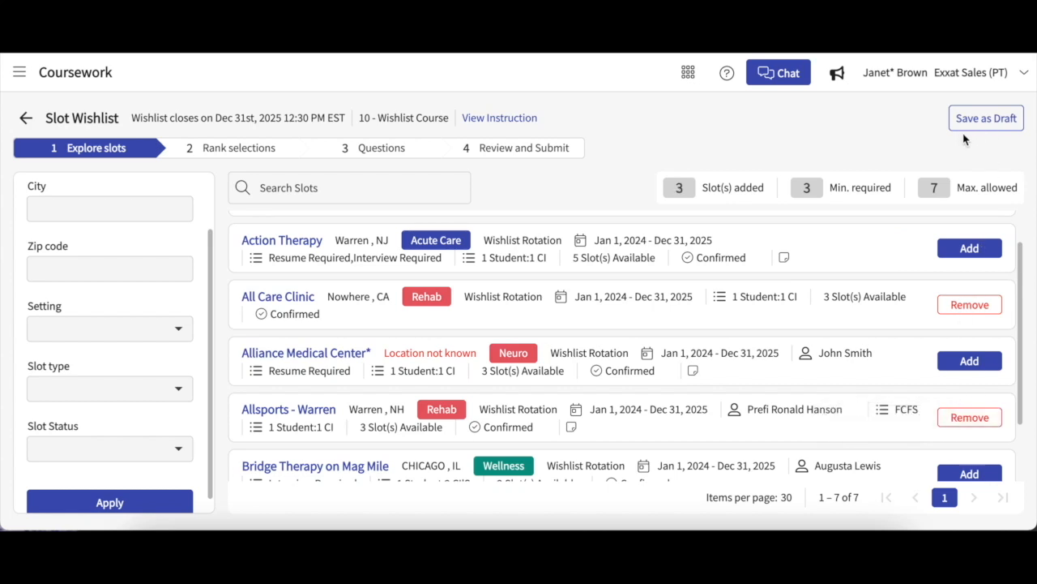
pyautogui.moveTo(1009, 160)
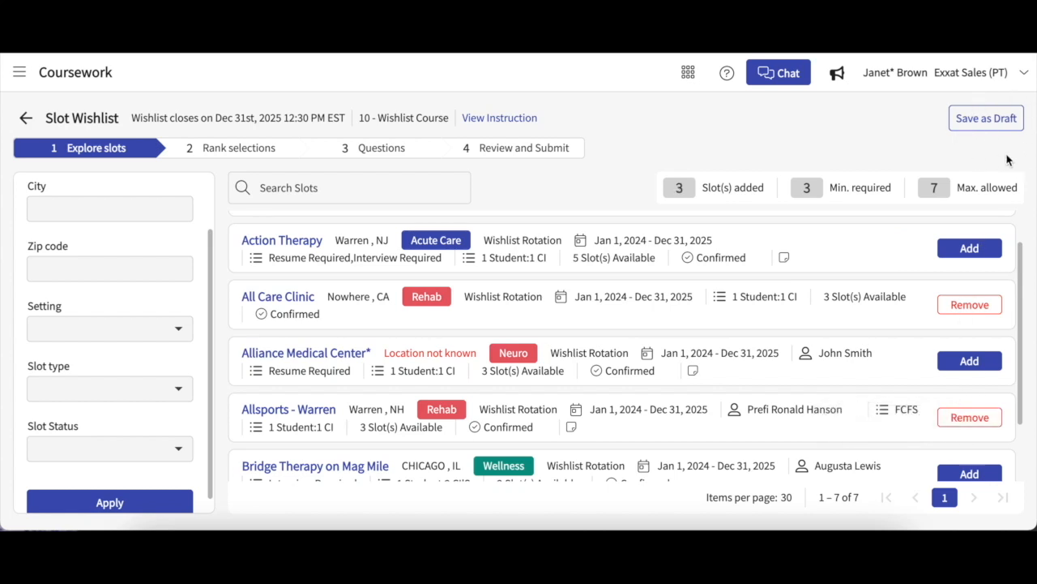
pyautogui.moveTo(900, 250)
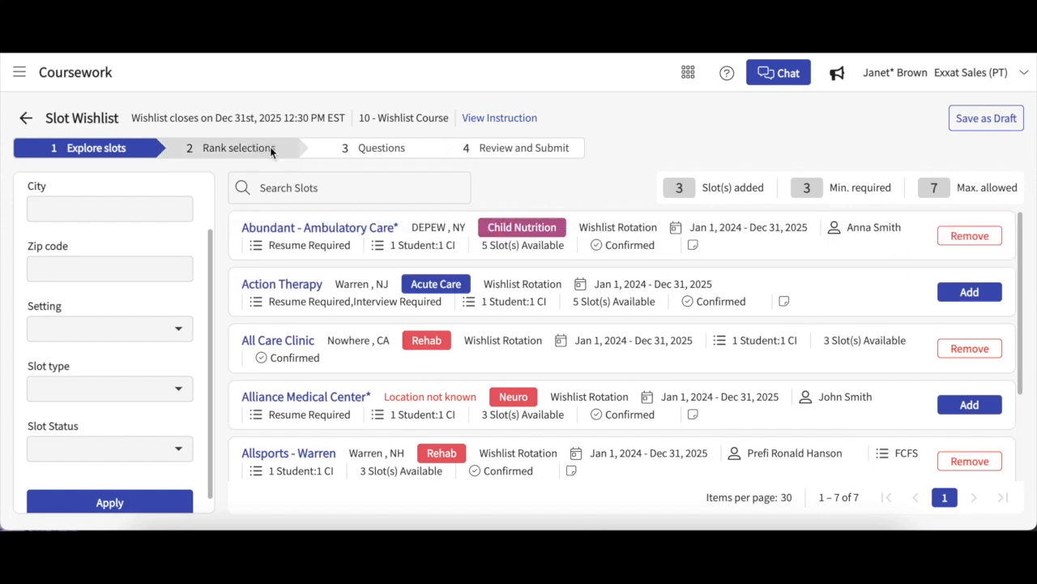
# Go to Rank selections, keep Abundant - Ambulatory Care* at rank 1, and start its reason for selection
pyautogui.click(238, 147)
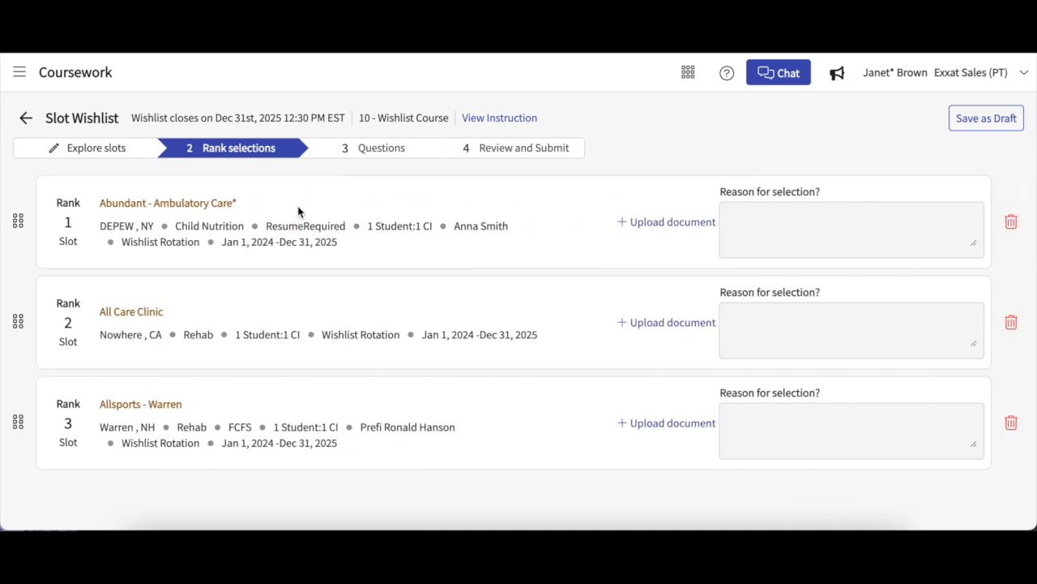
pyautogui.moveTo(227, 224)
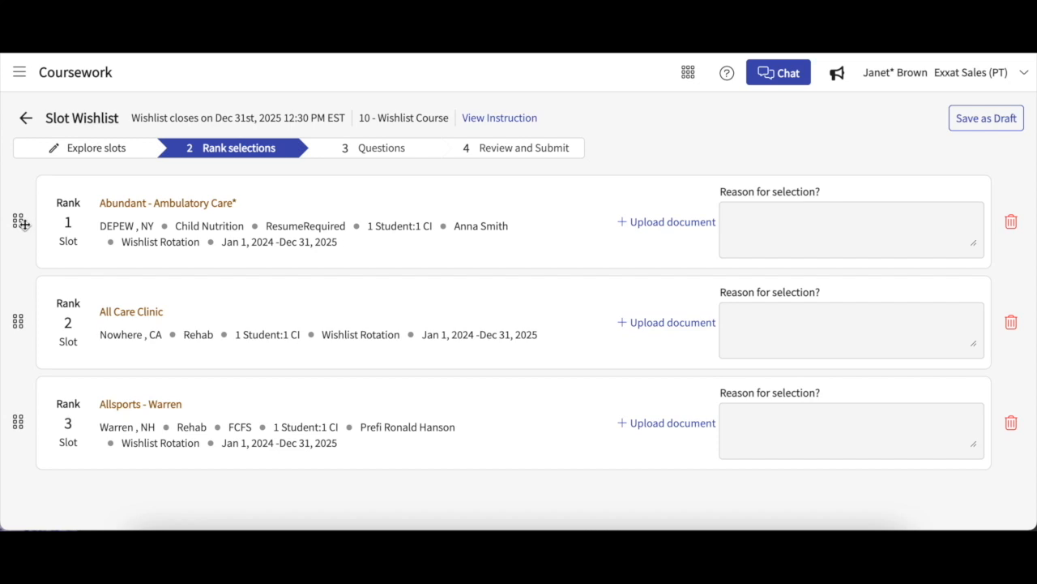
pyautogui.moveTo(18, 221); pyautogui.dragTo(17, 327)
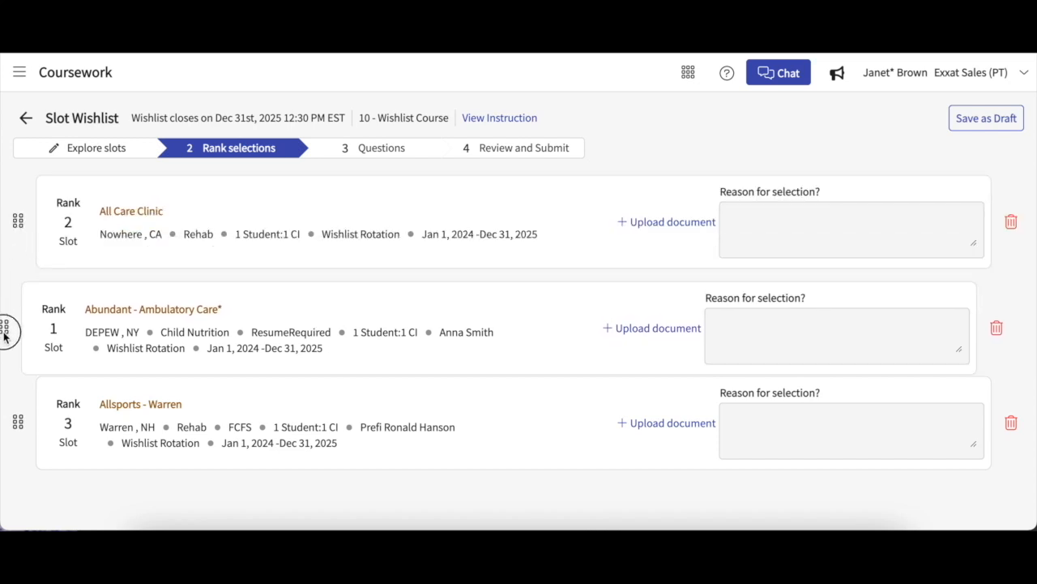
pyautogui.moveTo(18, 327); pyautogui.dragTo(18, 221)
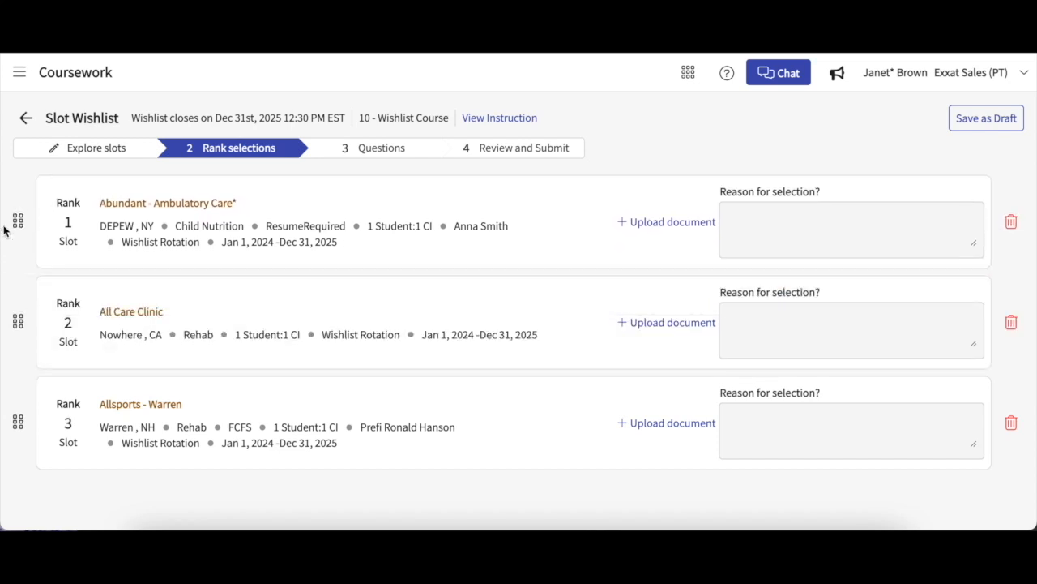
pyautogui.moveTo(191, 256)
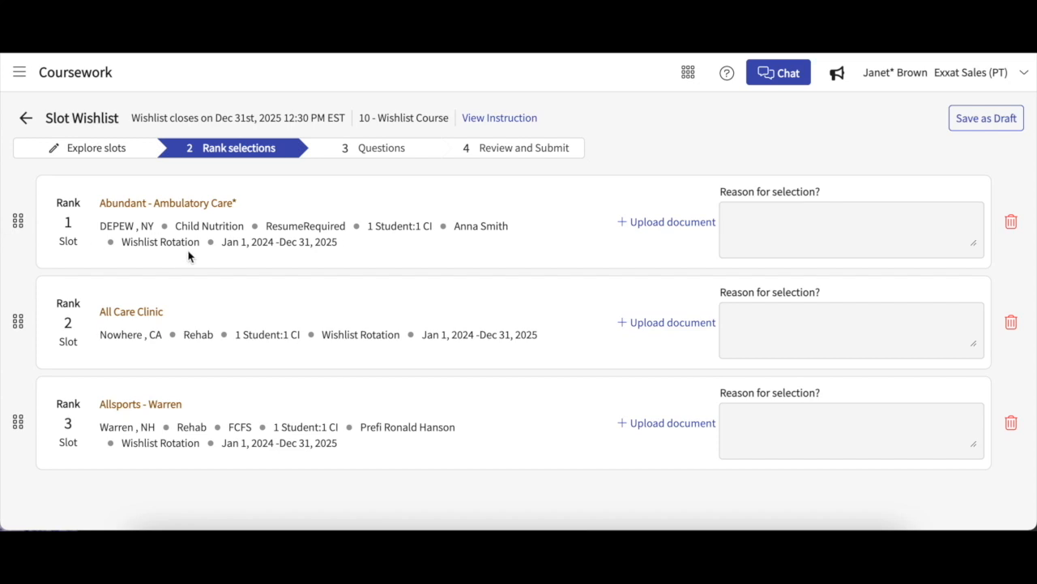
pyautogui.moveTo(662, 253)
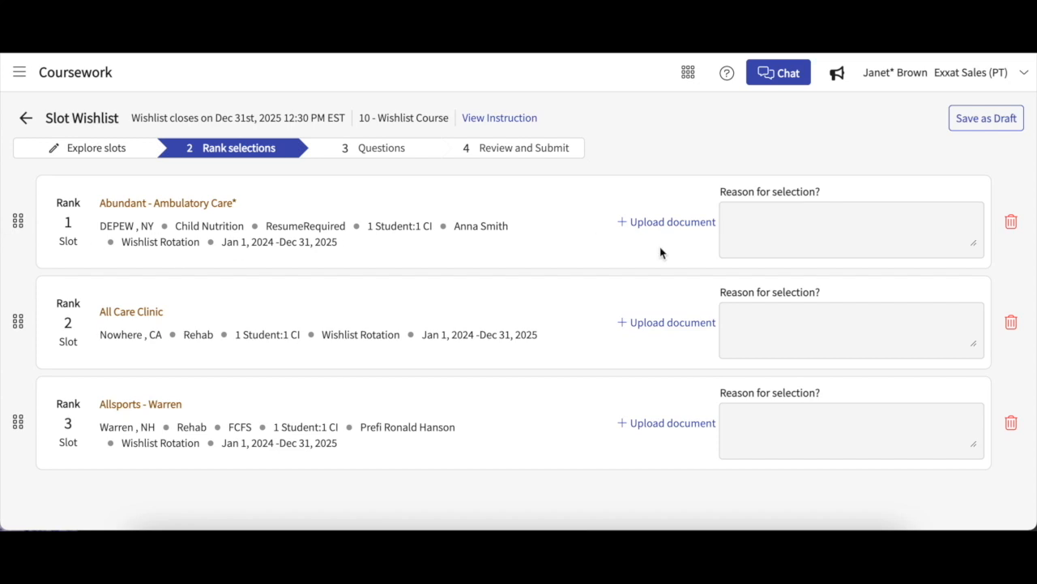
pyautogui.moveTo(830, 191)
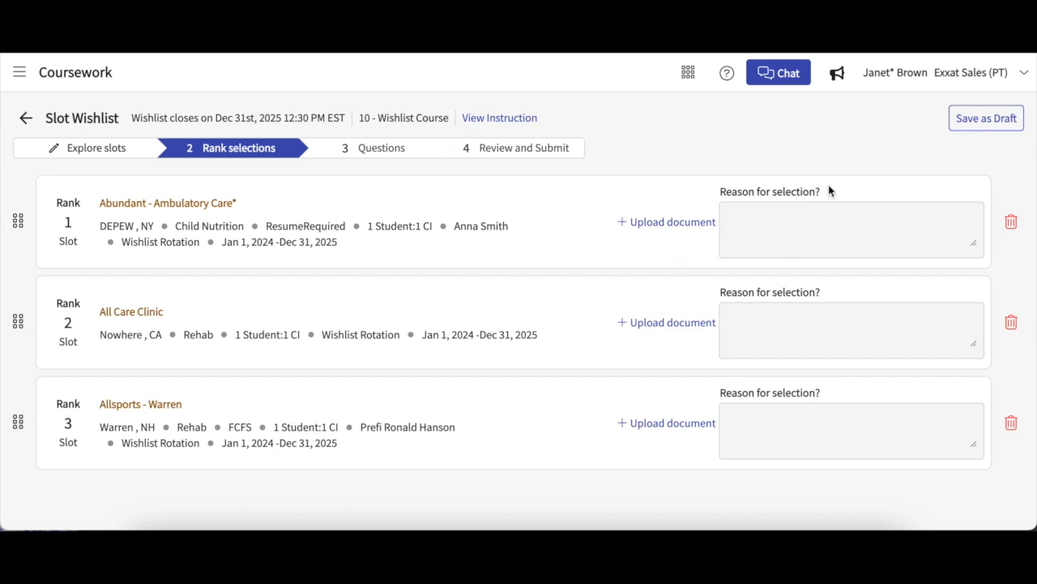
pyautogui.click(842, 230)
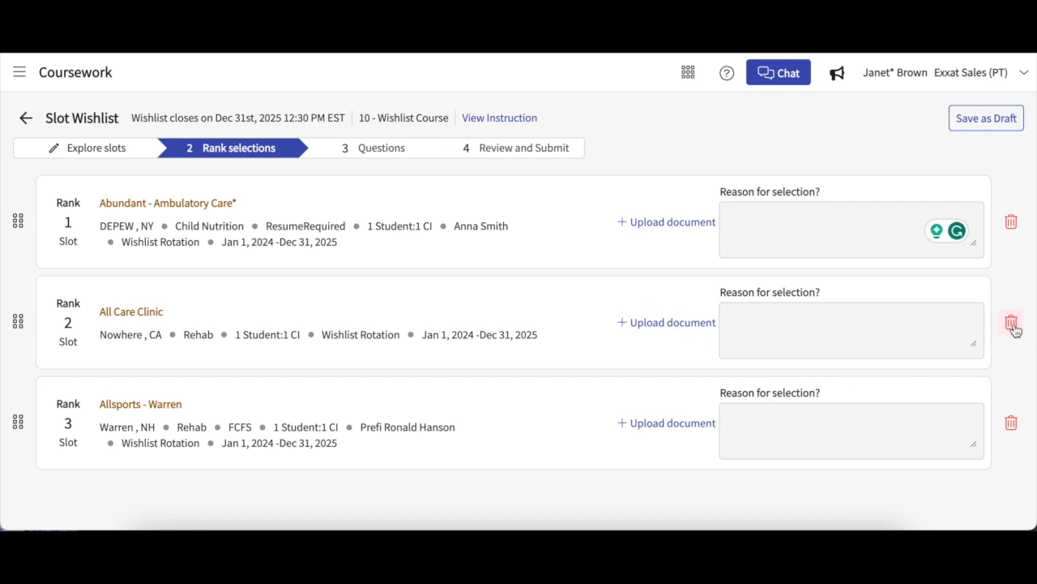
pyautogui.moveTo(117, 154)
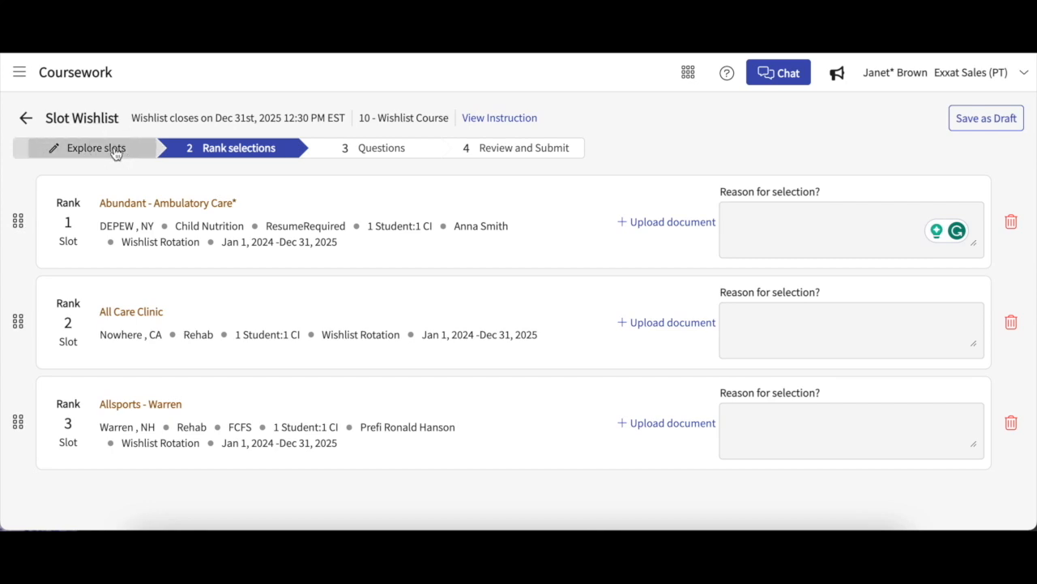
# Step back through Explore slots and Rank selections, then advance to the Questions step
pyautogui.click(96, 147)
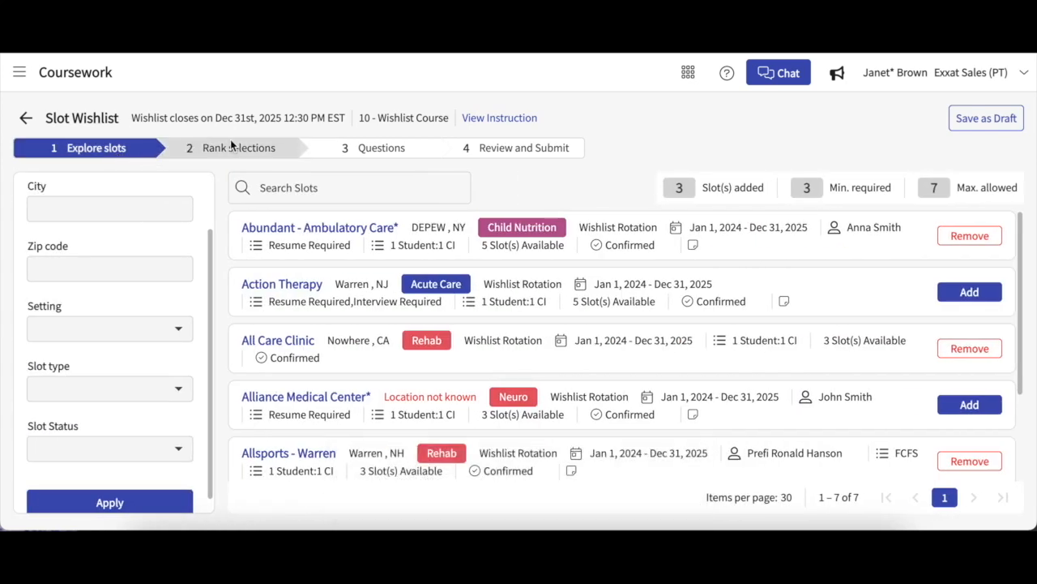
pyautogui.click(238, 147)
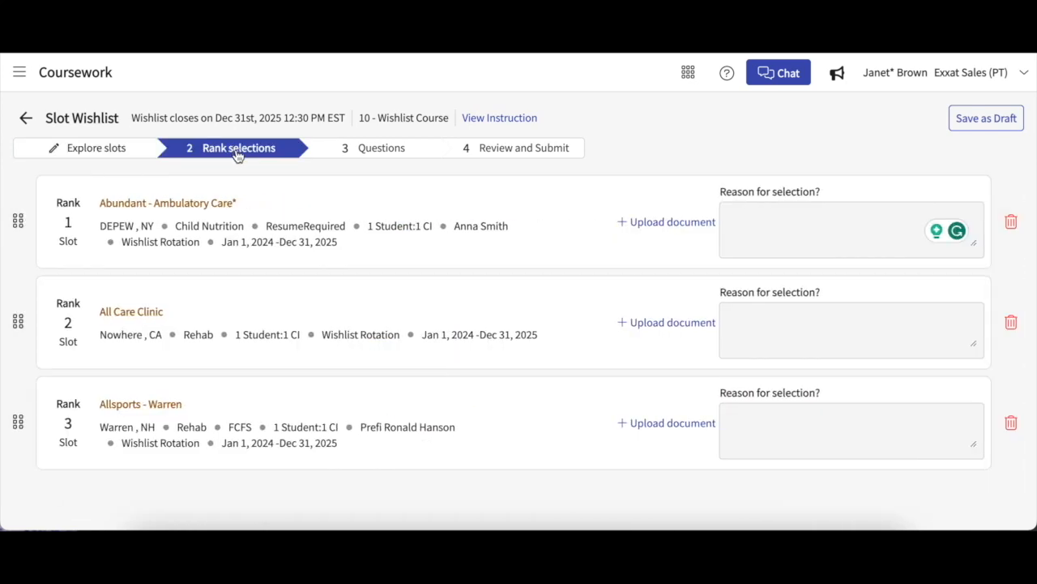
pyautogui.moveTo(388, 178)
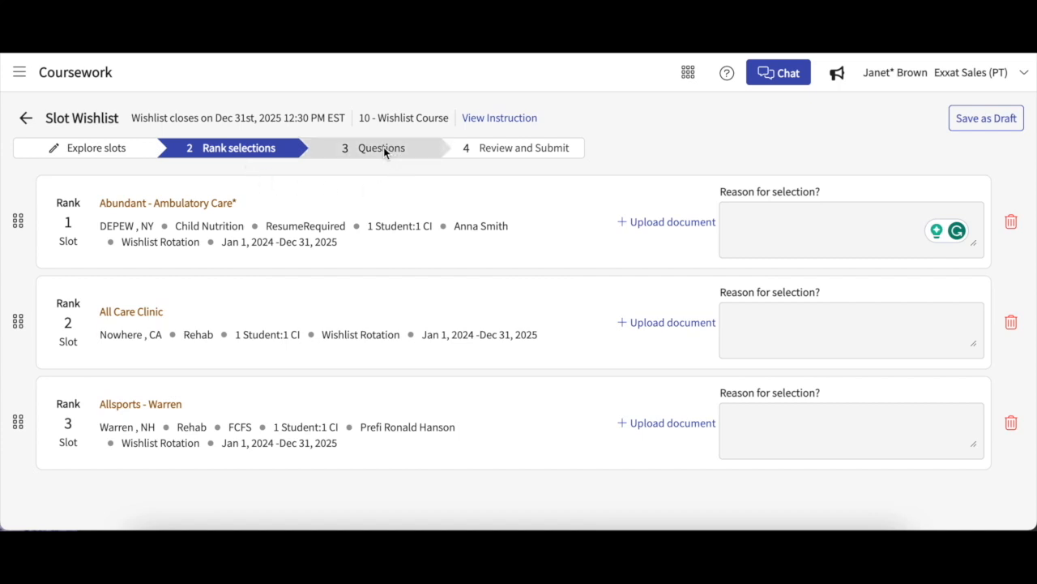
pyautogui.moveTo(380, 159)
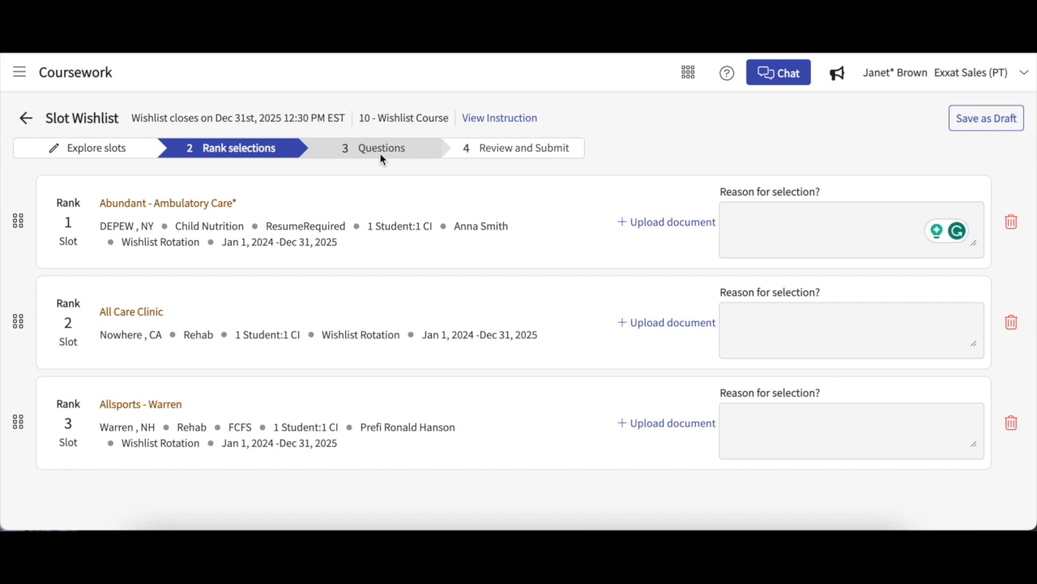
pyautogui.click(381, 148)
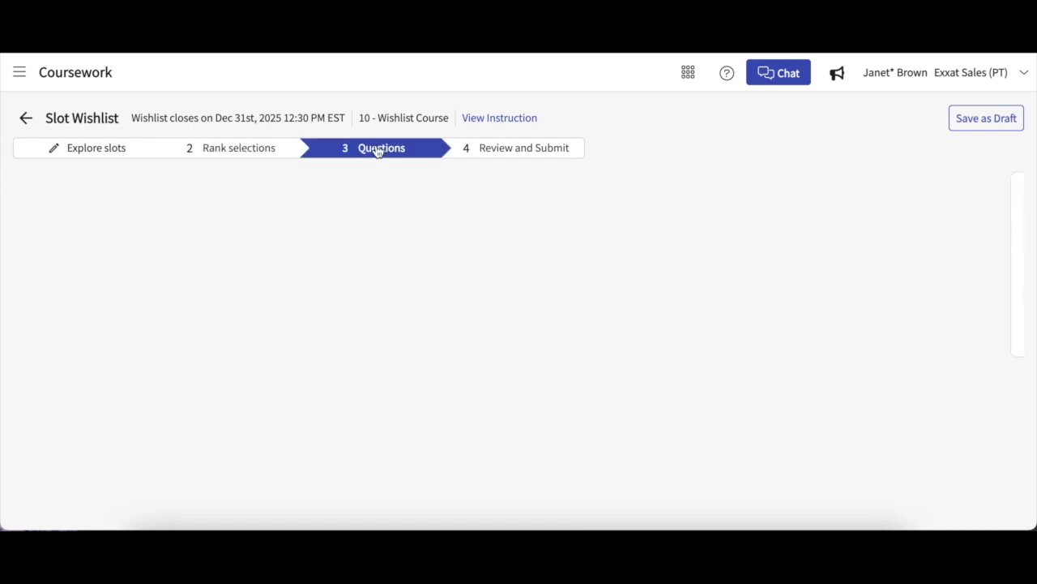
# Answer 'Yes I do' and 'very strong' to the two questions, then proceed to Review and Submit
pyautogui.click(381, 148)
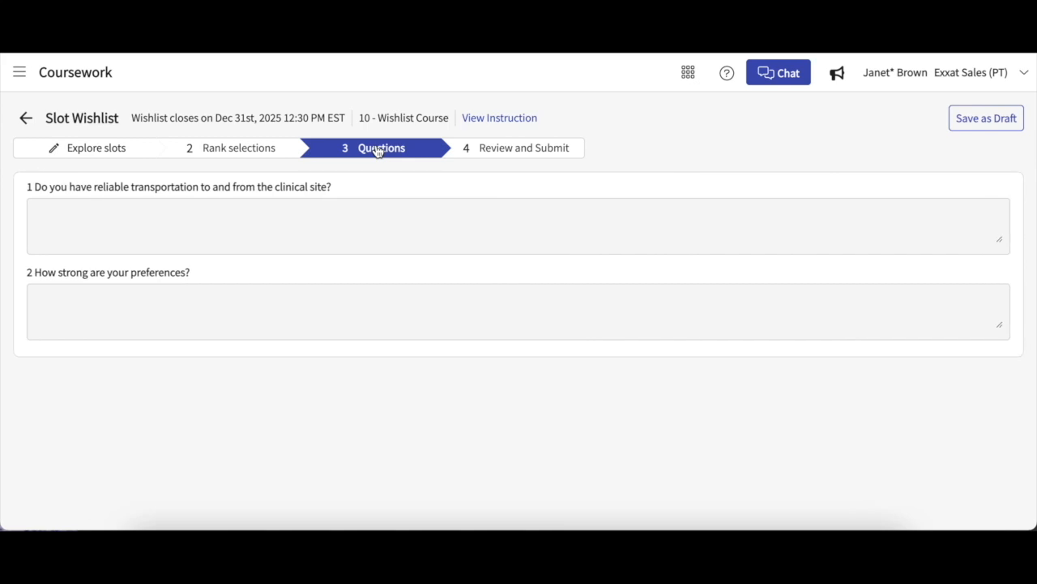
pyautogui.moveTo(375, 170)
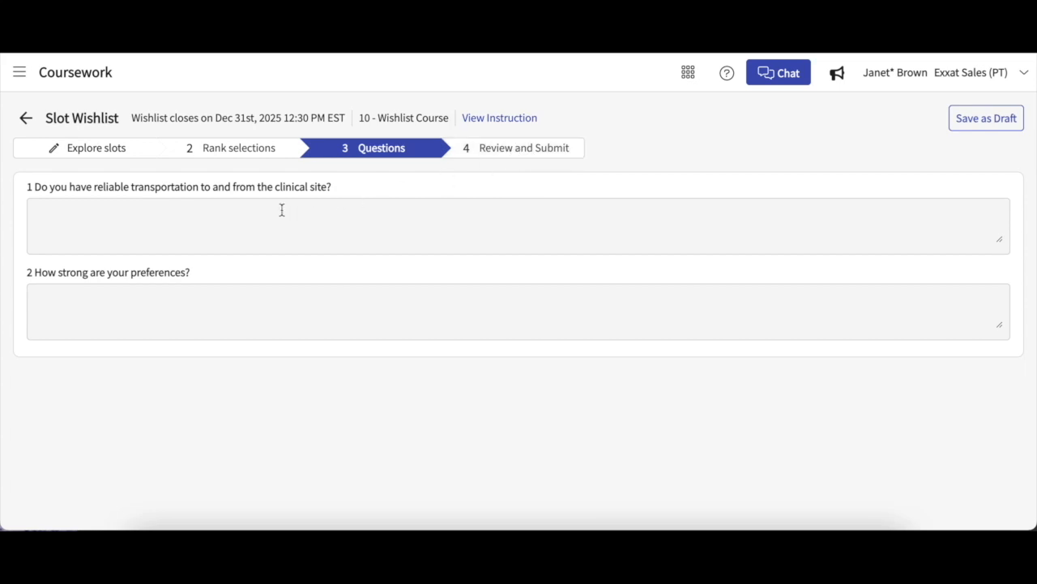
pyautogui.click(283, 225)
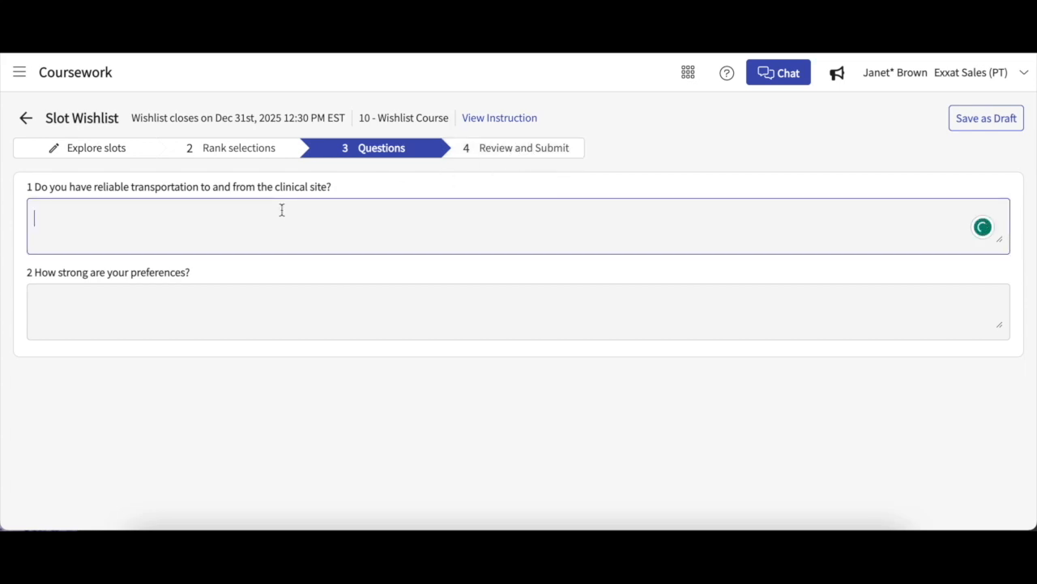
pyautogui.write('Yes I do')
pyautogui.click(518, 312)
pyautogui.write('ver')
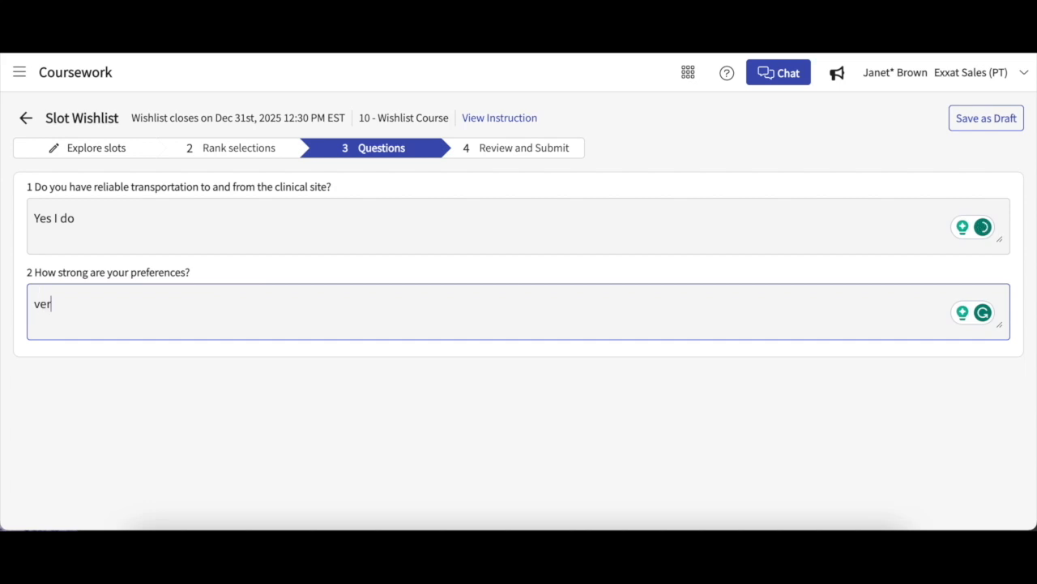
pyautogui.write('y str')
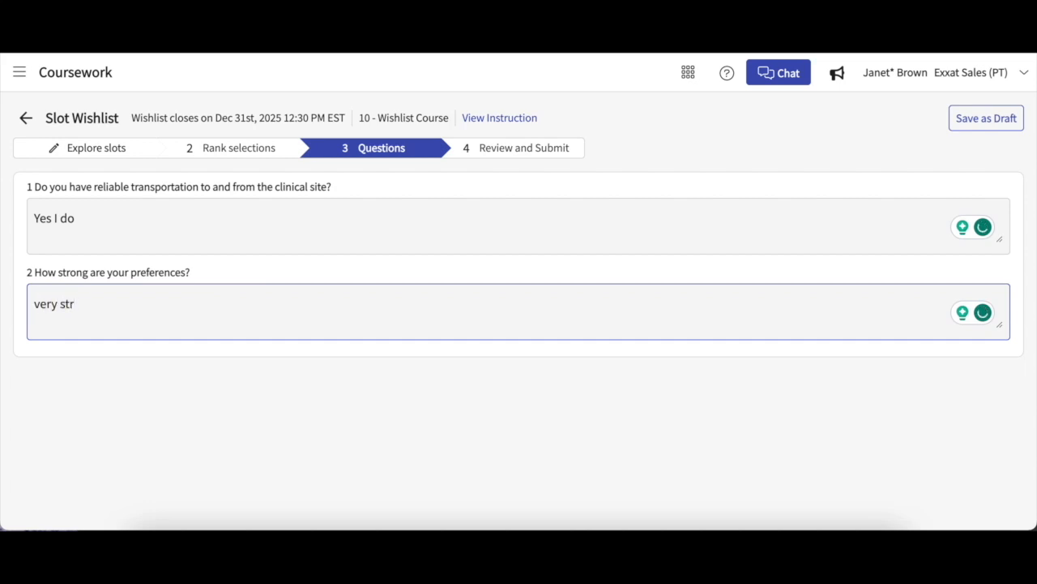
pyautogui.write('ong')
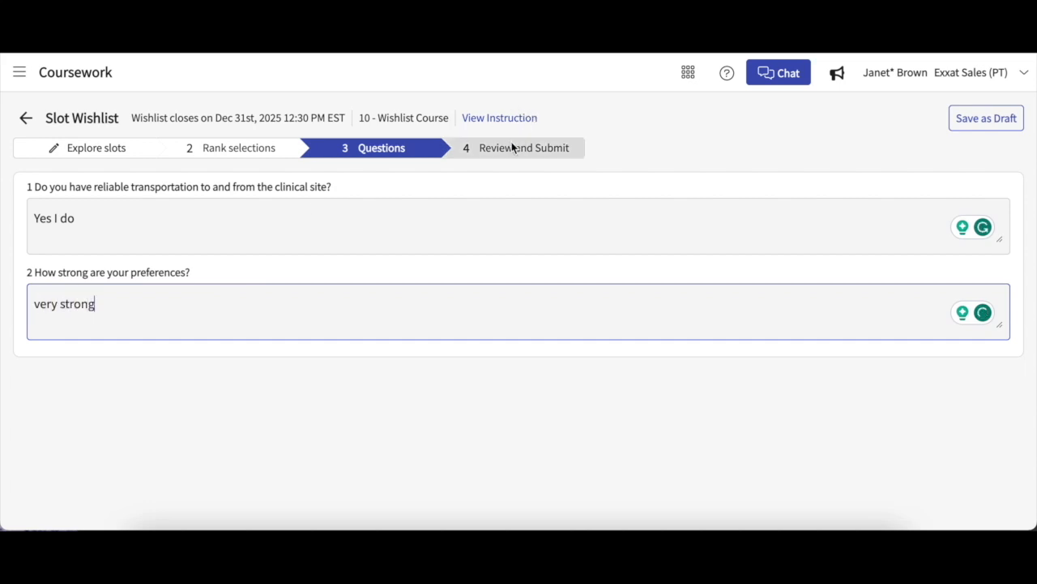
pyautogui.click(522, 148)
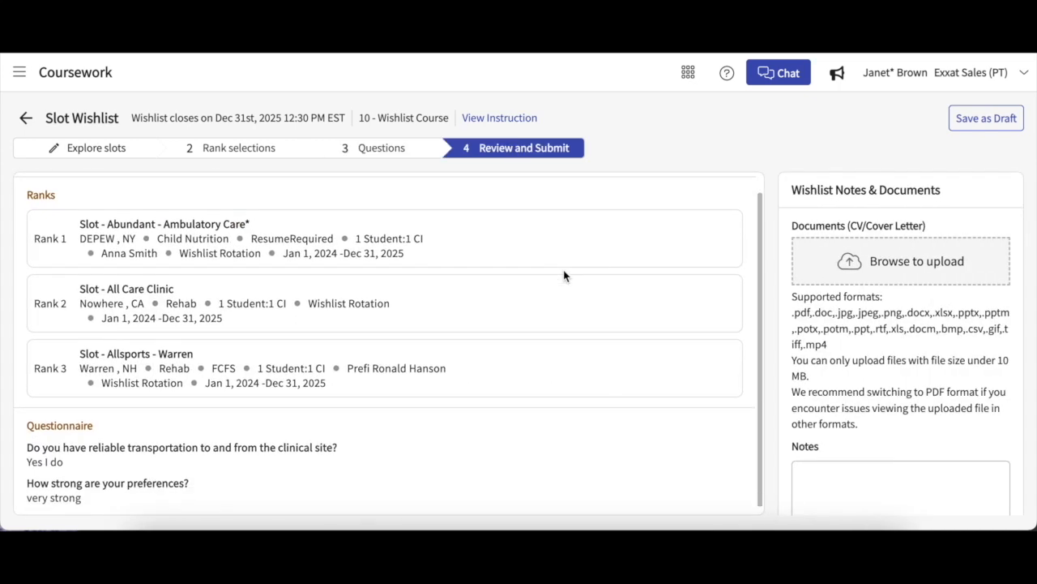
pyautogui.moveTo(446, 395)
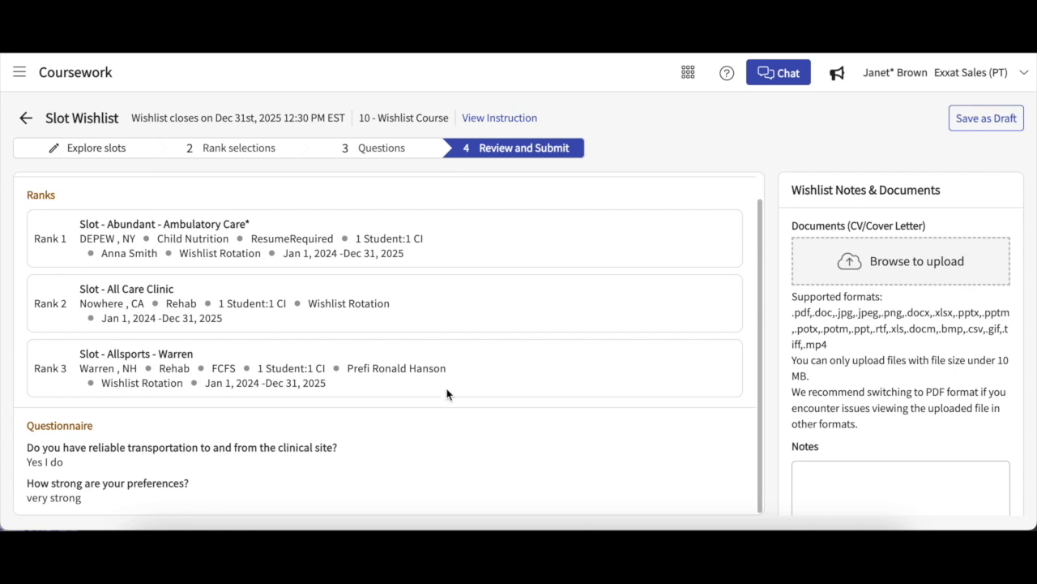
pyautogui.moveTo(350, 457)
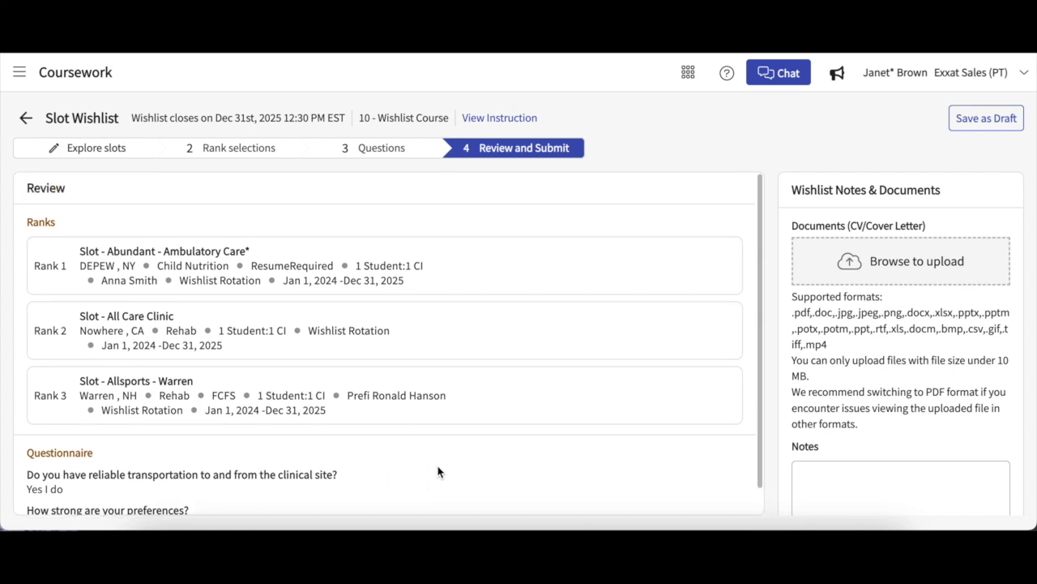
pyautogui.moveTo(534, 451)
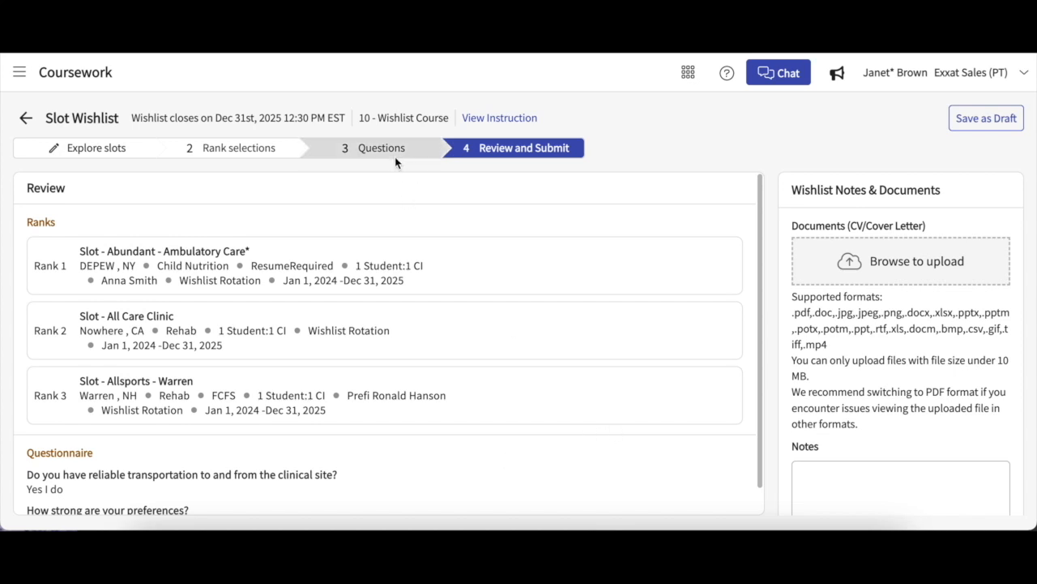
pyautogui.moveTo(581, 301)
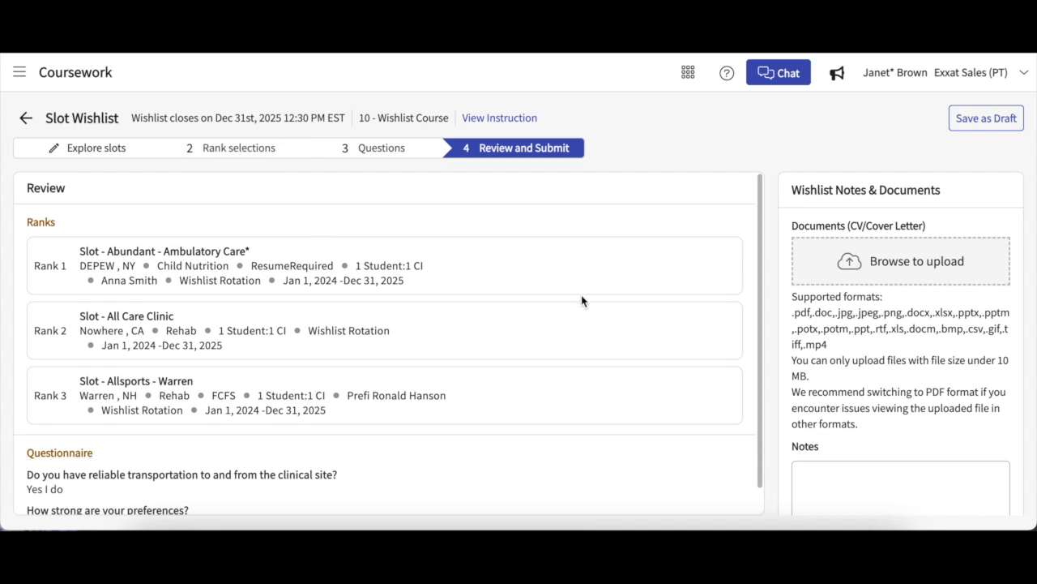
pyautogui.moveTo(862, 293)
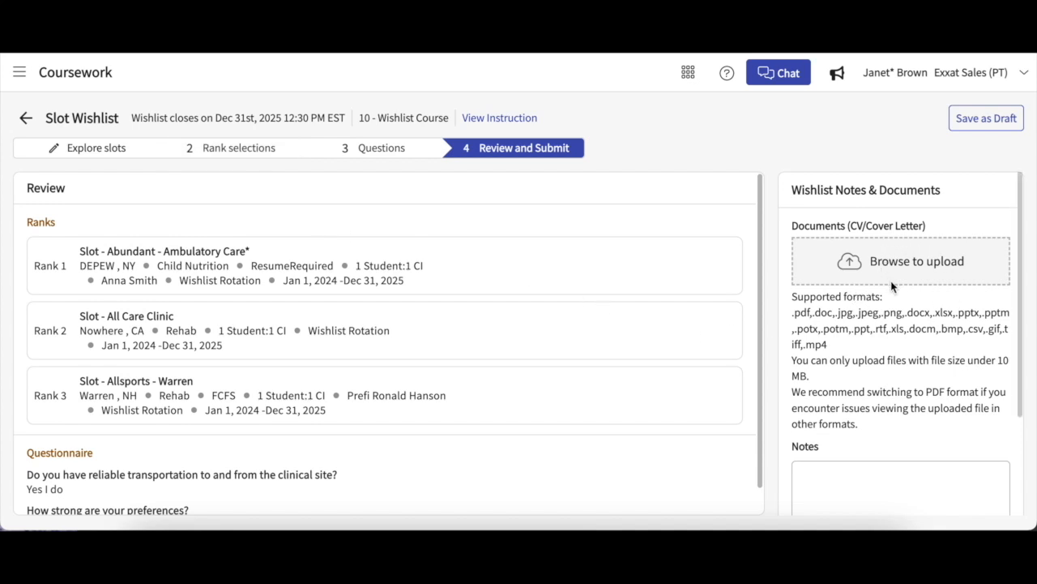
pyautogui.moveTo(901, 272)
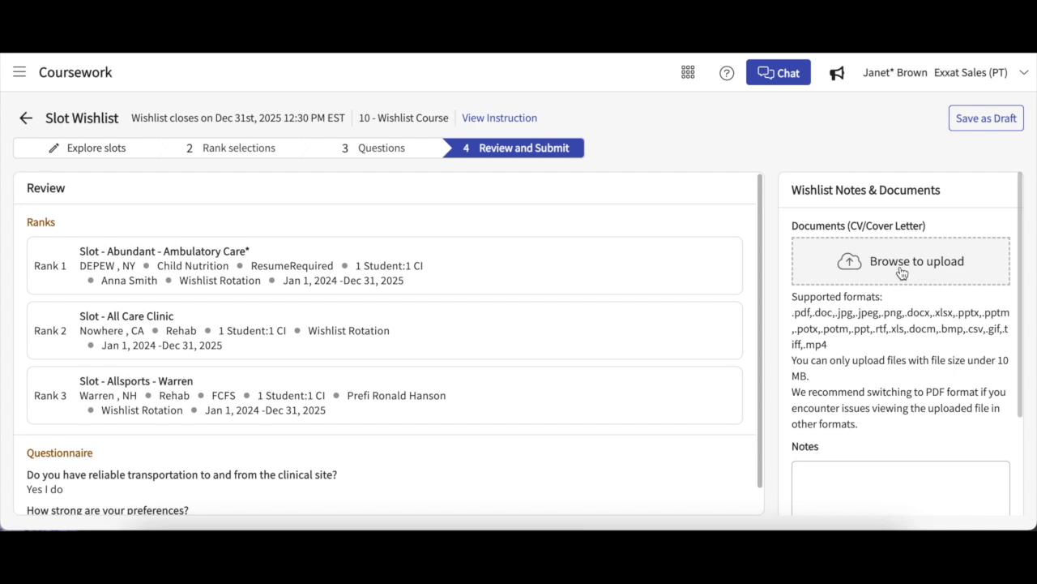
pyautogui.moveTo(851, 278)
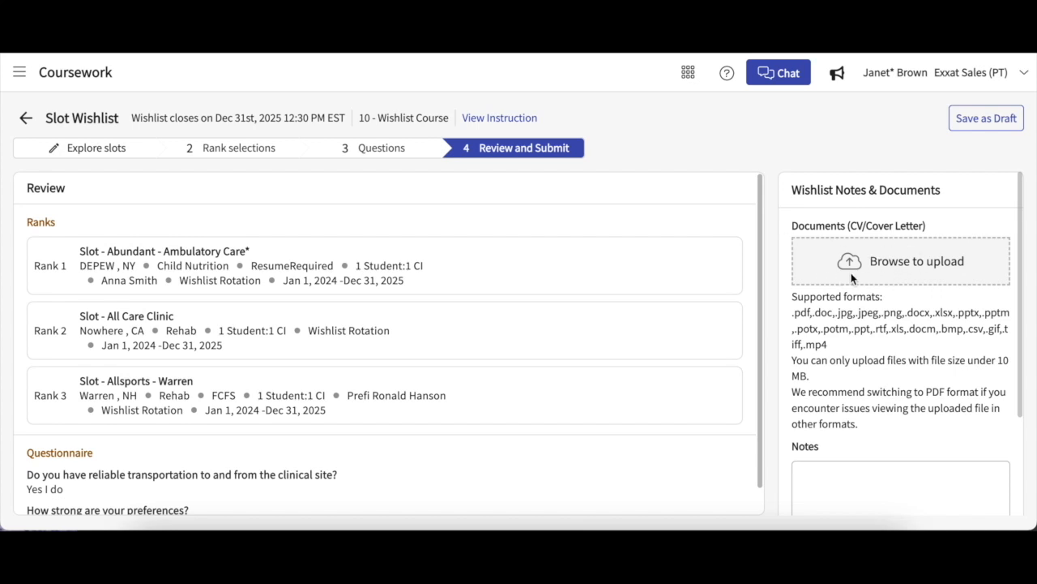
# Browse to upload a CV or cover letter under Wishlist Notes & Documents
pyautogui.click(900, 261)
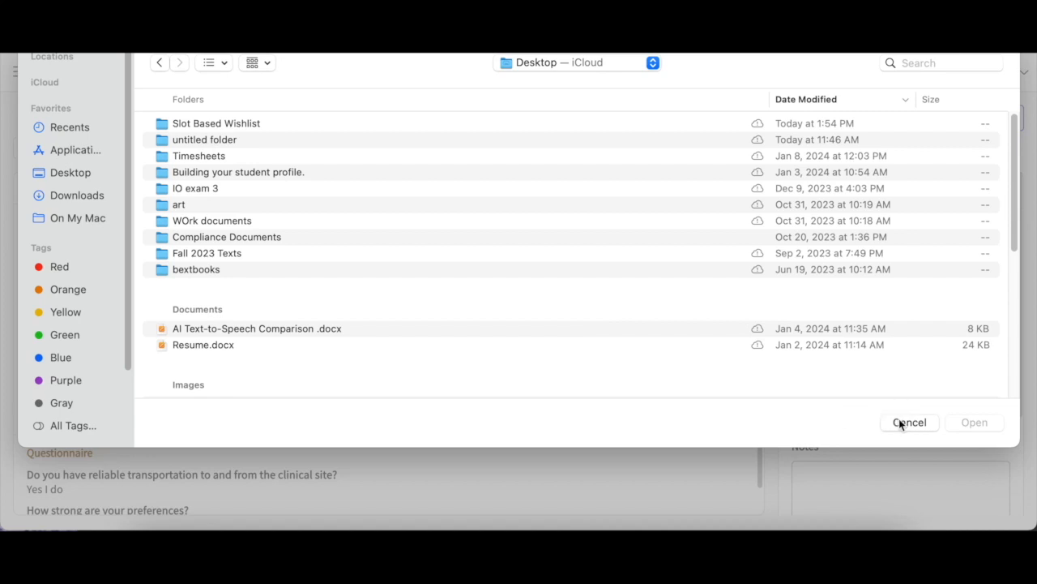
# Cancel the macOS file dialog without attaching any document
pyautogui.click(909, 421)
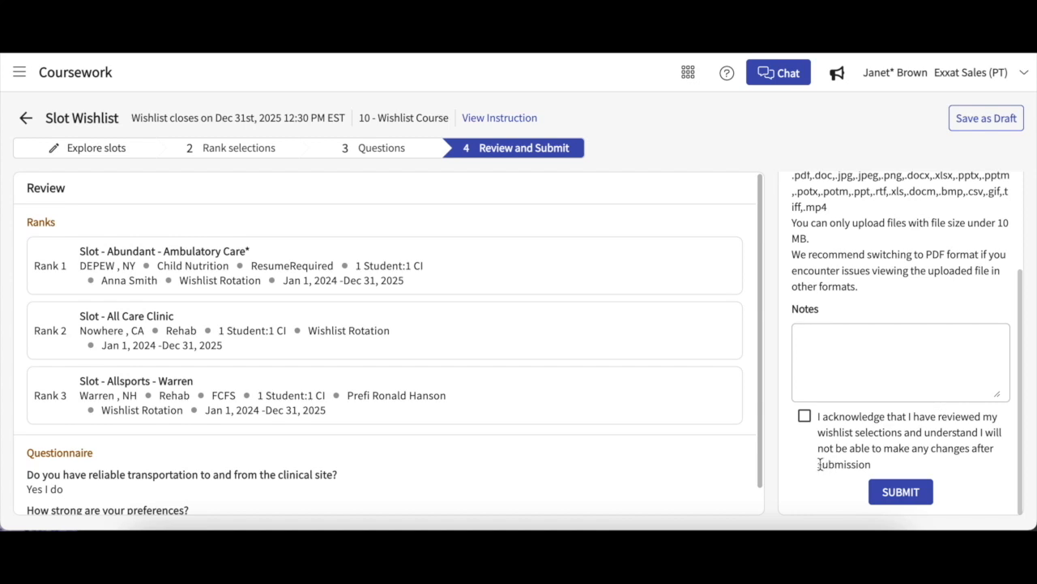
pyautogui.moveTo(816, 427)
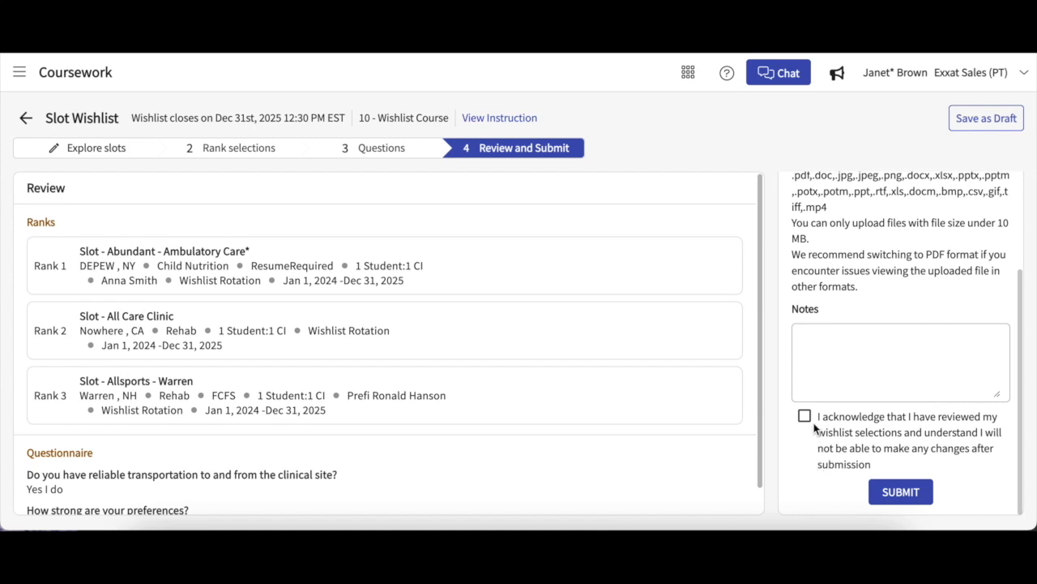
# Acknowledge the selections were reviewed, submit the slot wishlist and confirm the irreversible submission
pyautogui.click(804, 415)
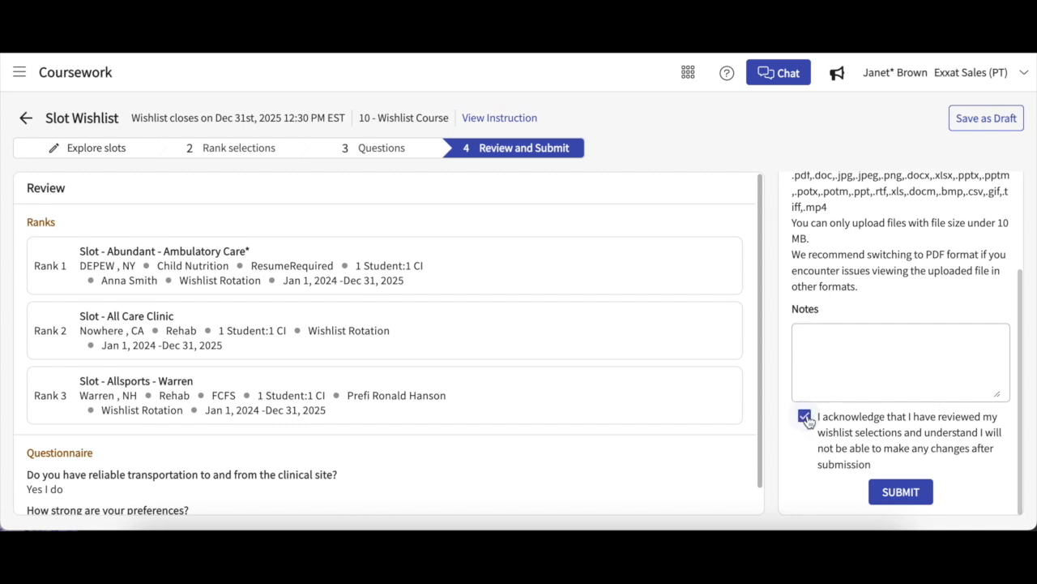
pyautogui.click(804, 415)
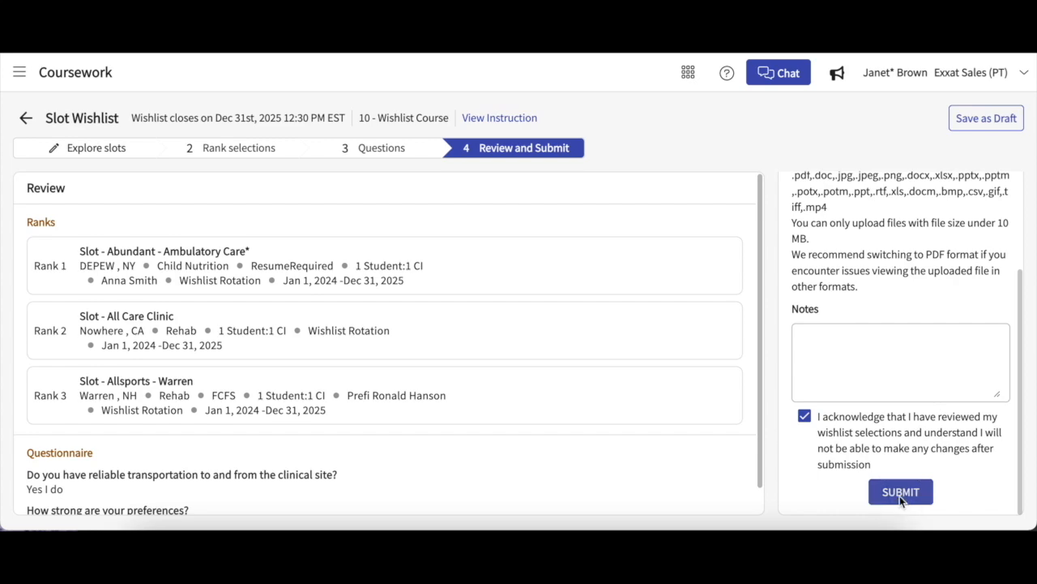
pyautogui.click(901, 491)
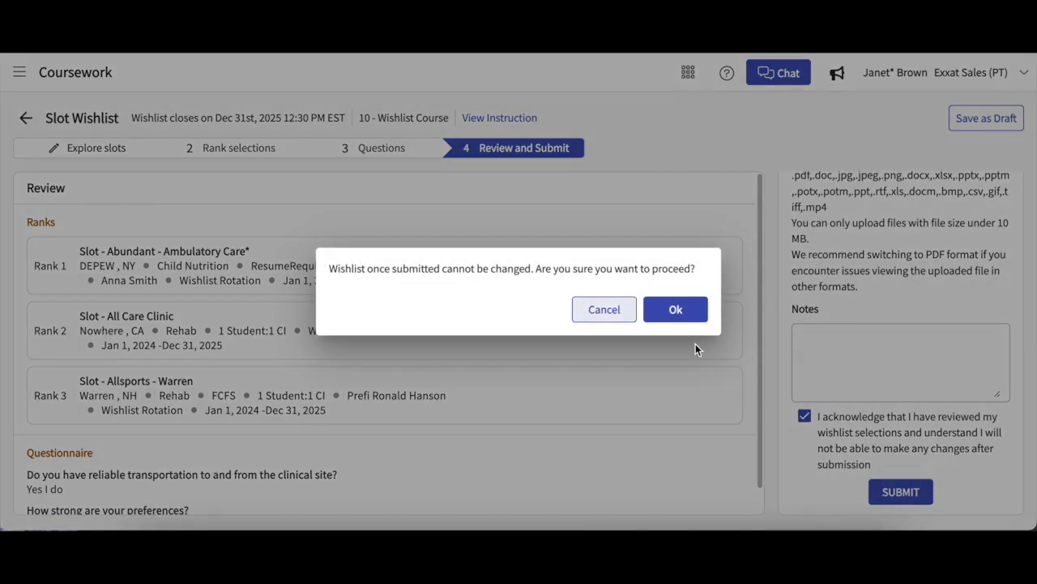
pyautogui.moveTo(687, 339)
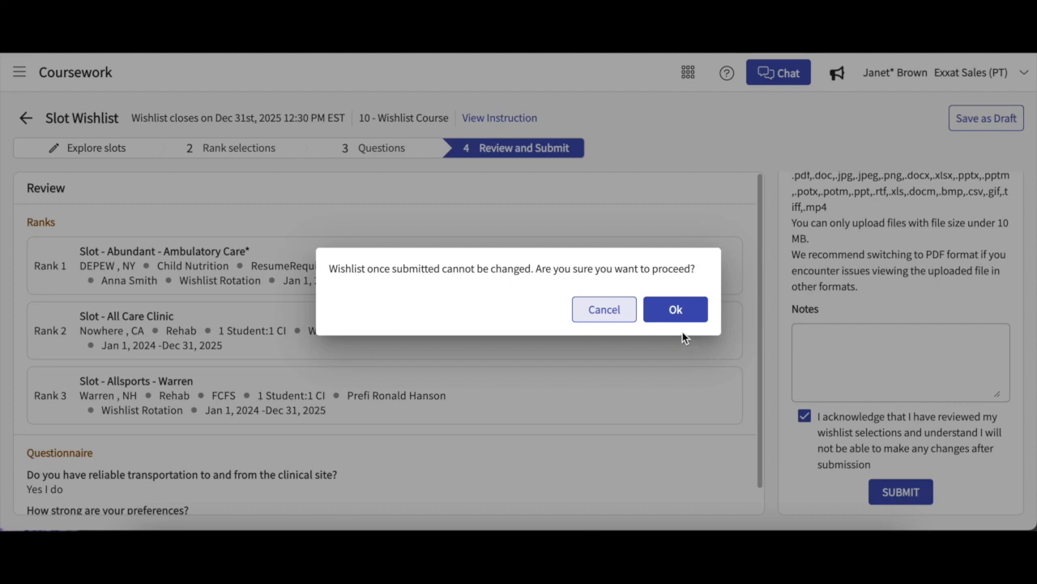
pyautogui.click(603, 308)
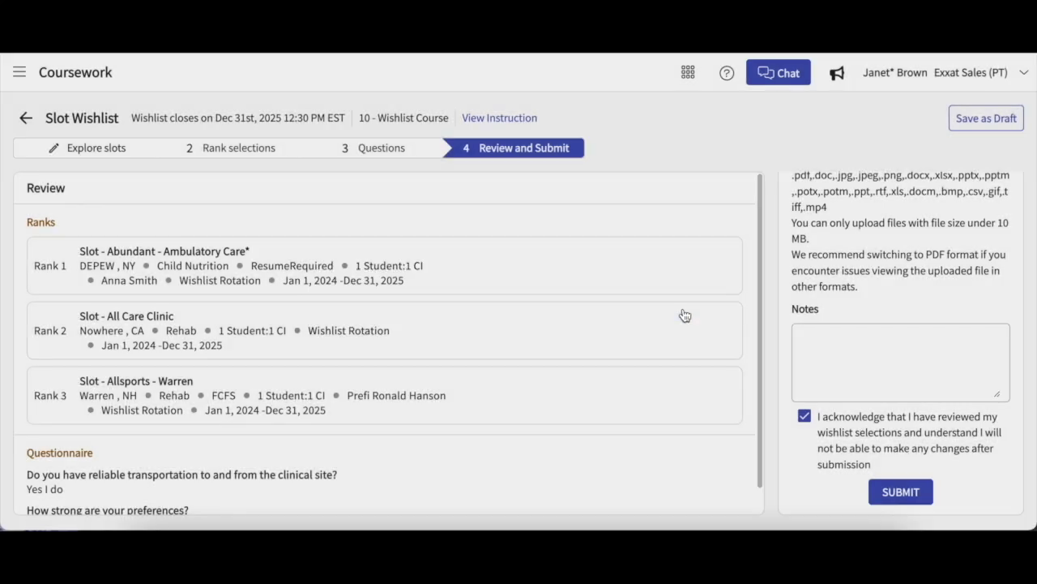
pyautogui.click(902, 491)
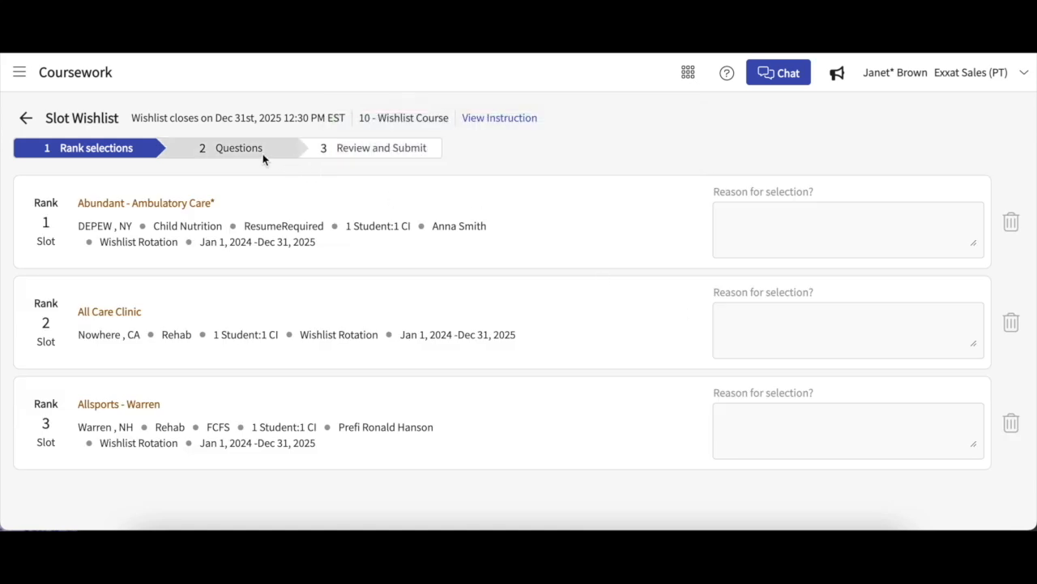
# Review the submitted questionnaire answers, then return to Course Activities showing the wishlist as Submitted
pyautogui.click(379, 148)
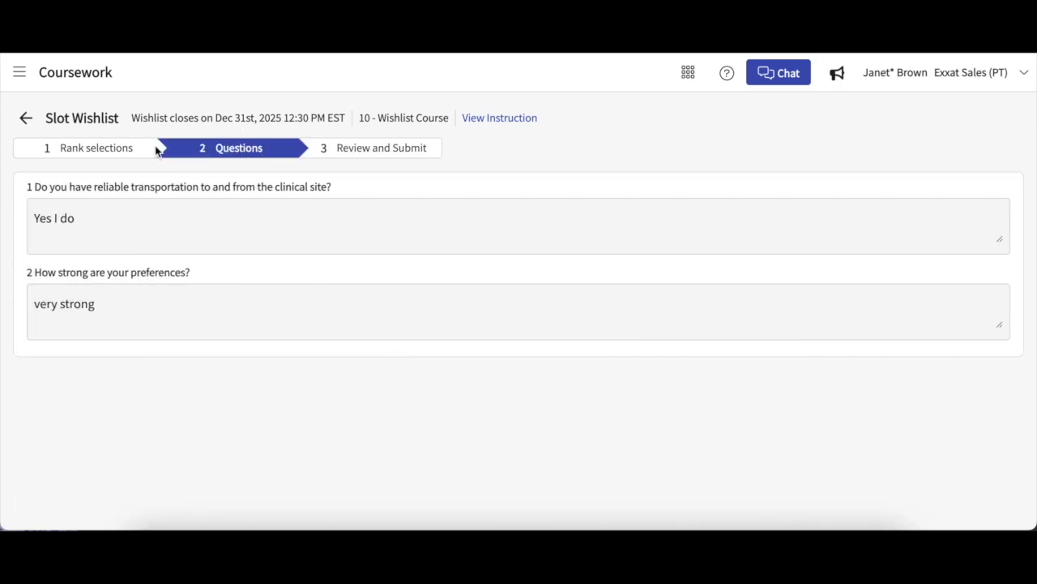
pyautogui.click(96, 148)
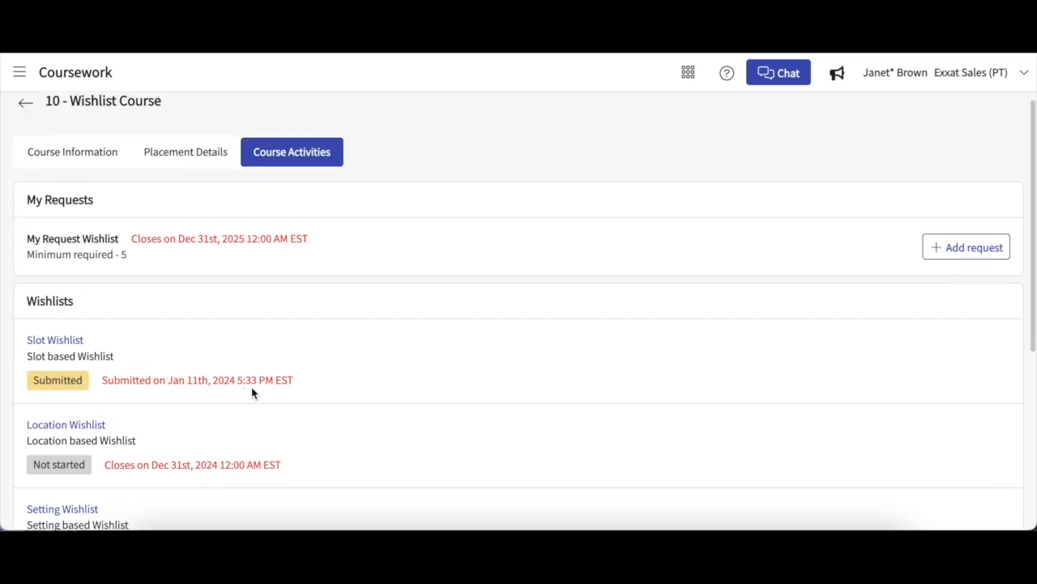
pyautogui.moveTo(277, 359)
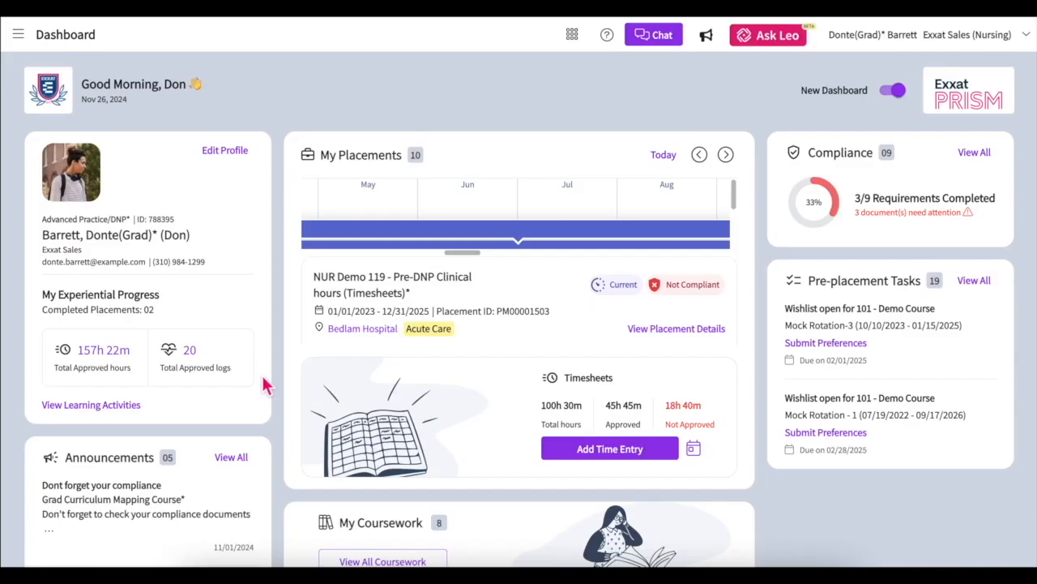
pyautogui.moveTo(603, 340)
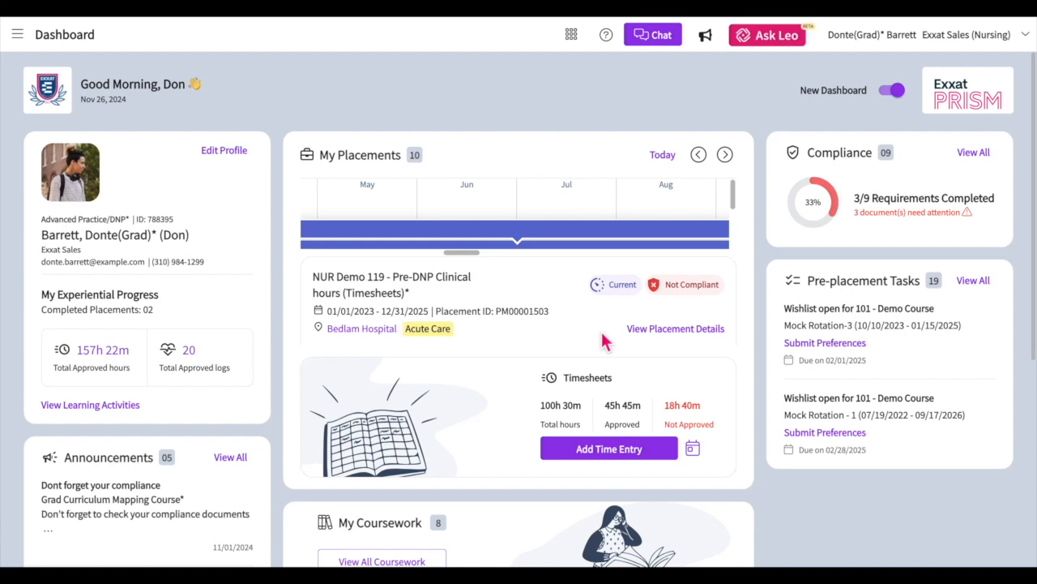
pyautogui.moveTo(732, 397)
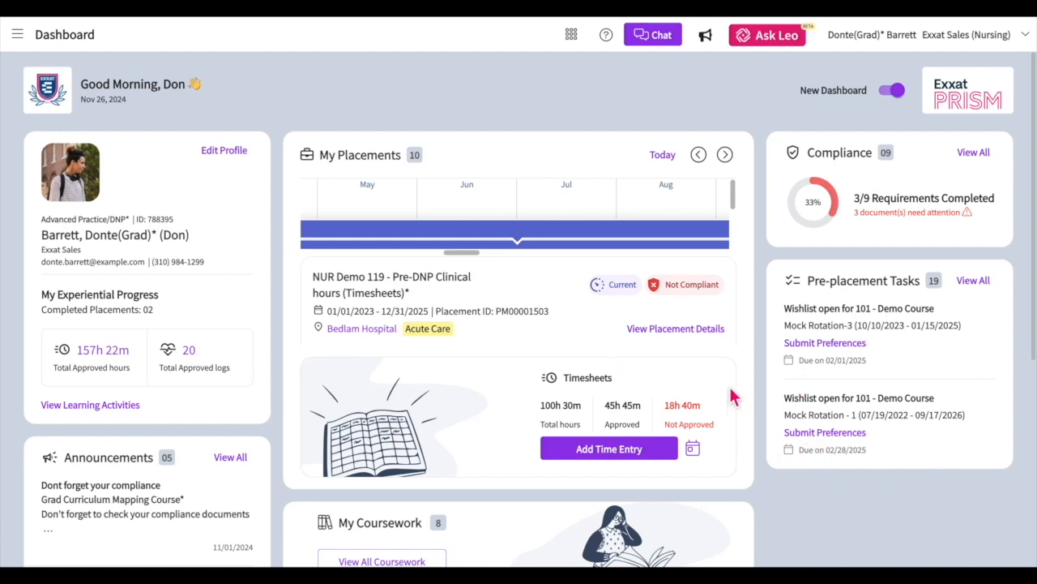
pyautogui.moveTo(908, 285)
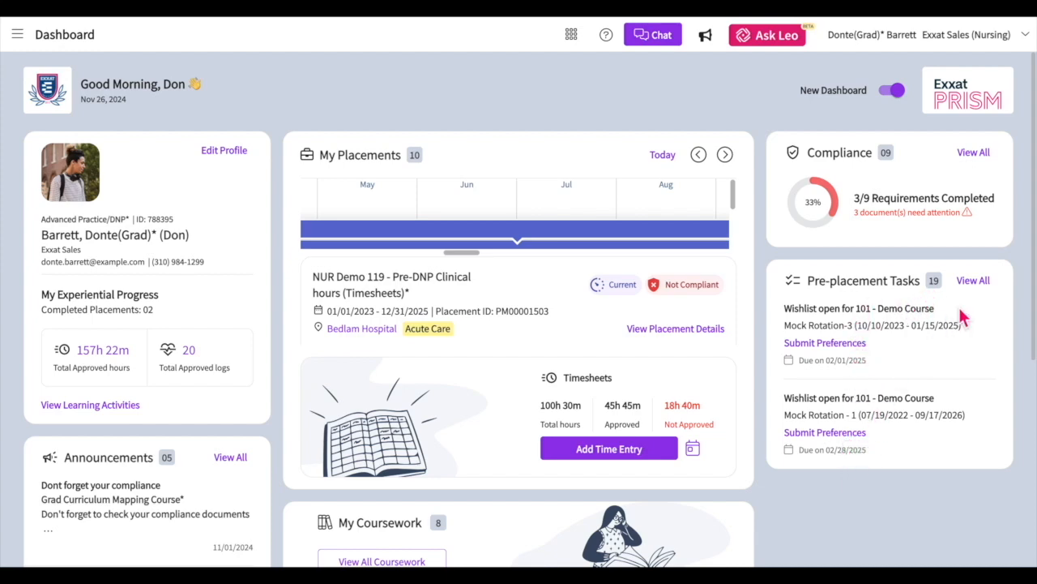
pyautogui.click(973, 279)
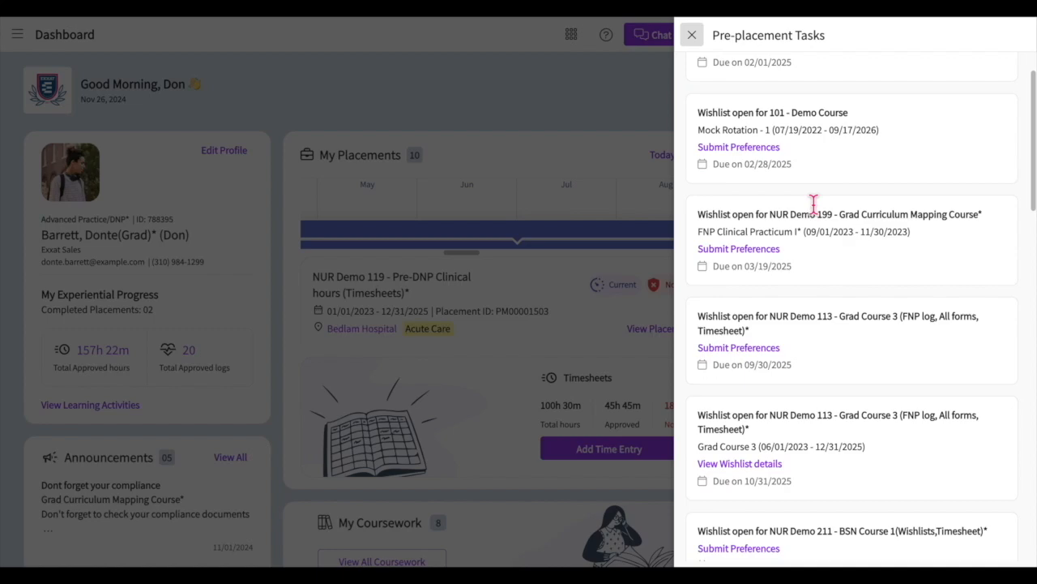
pyautogui.scroll(-3)
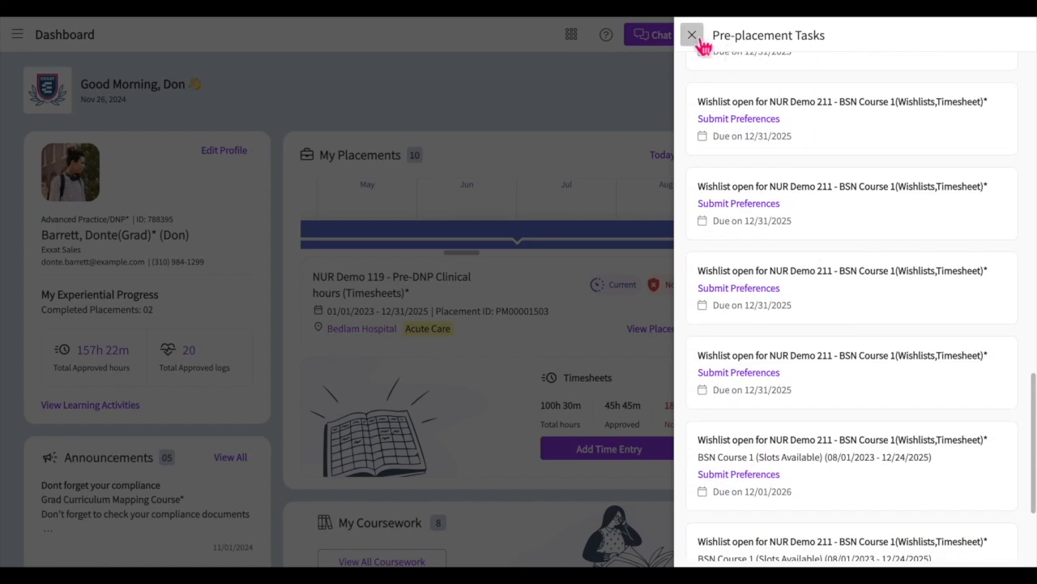
pyautogui.click(690, 35)
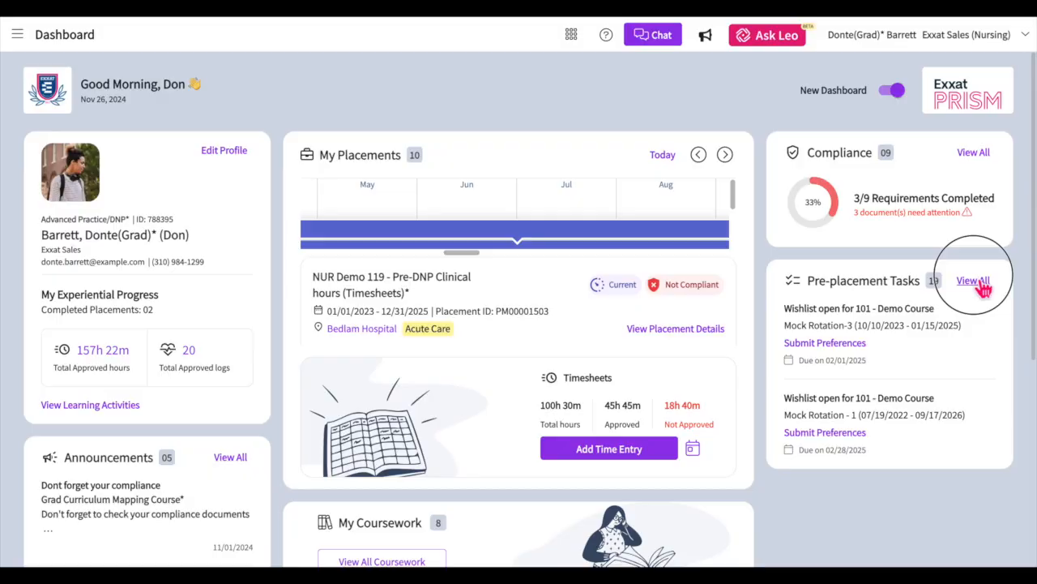
# From the full Pre-placement Tasks list, start Submit Preferences for NUR Demo 211 - BSN Course 1
pyautogui.click(973, 279)
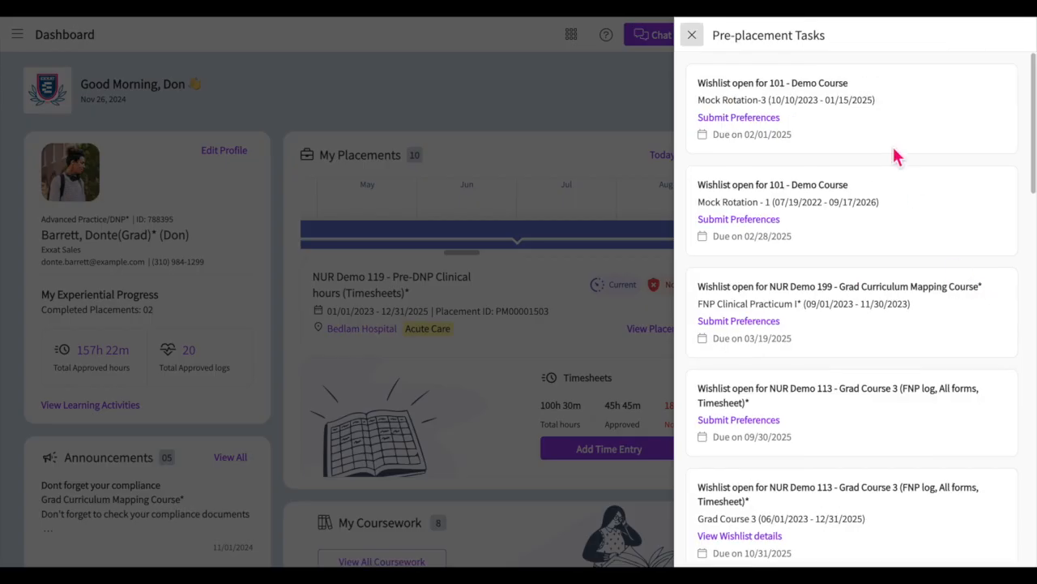
pyautogui.scroll(-3)
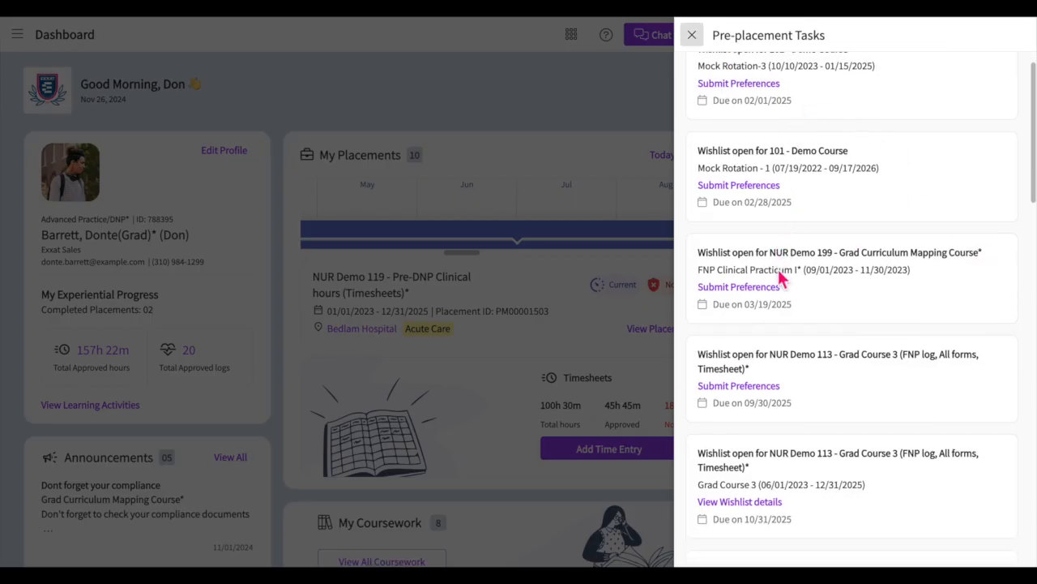
pyautogui.scroll(-3)
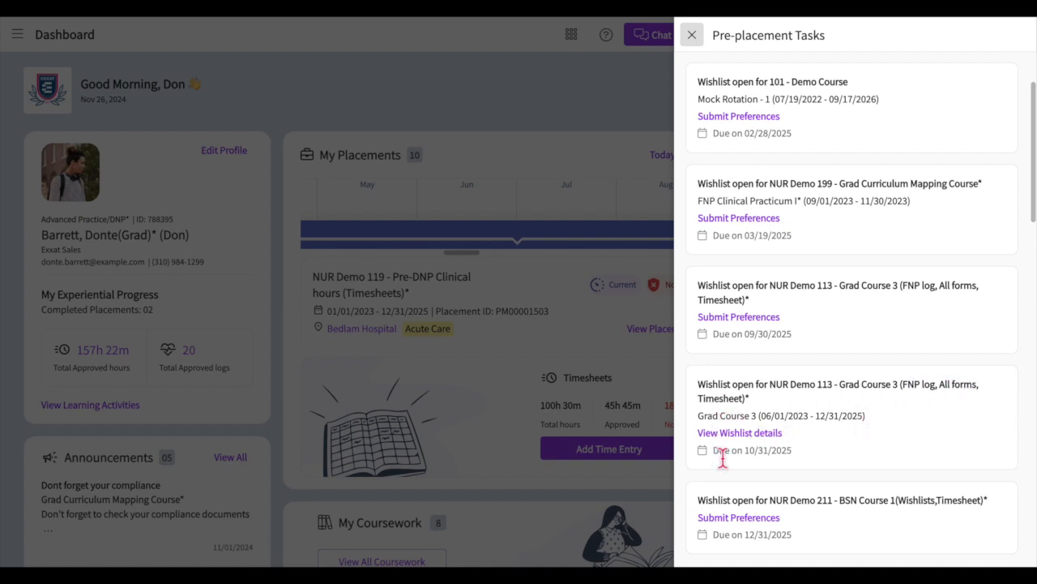
pyautogui.scroll(-3)
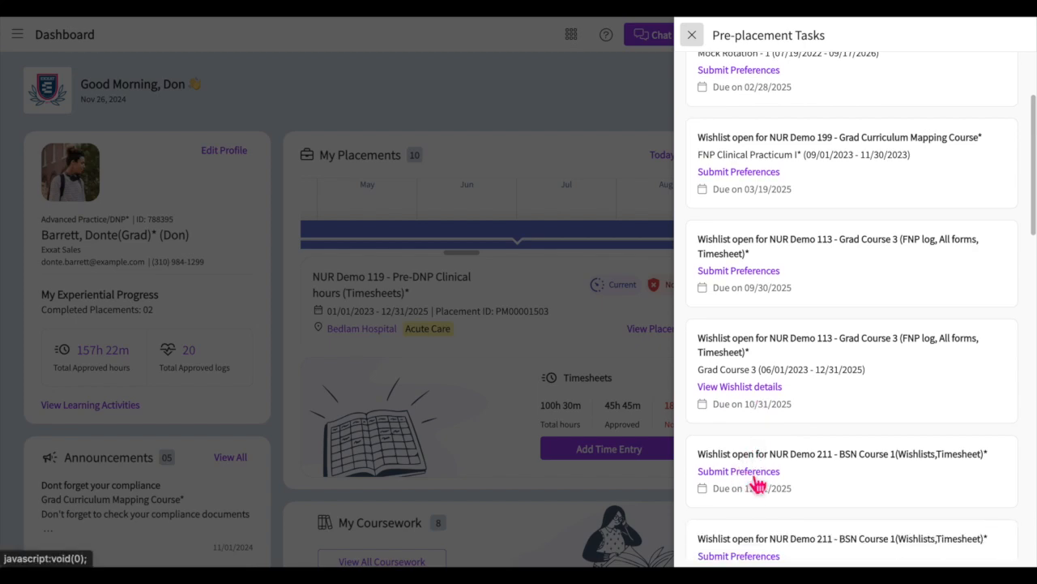
pyautogui.click(739, 470)
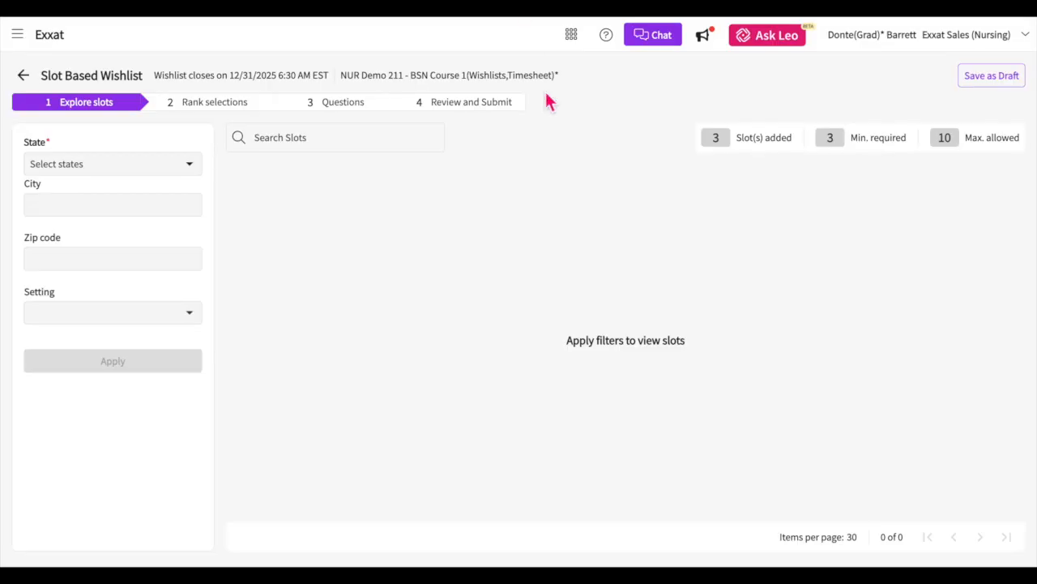
pyautogui.moveTo(451, 180)
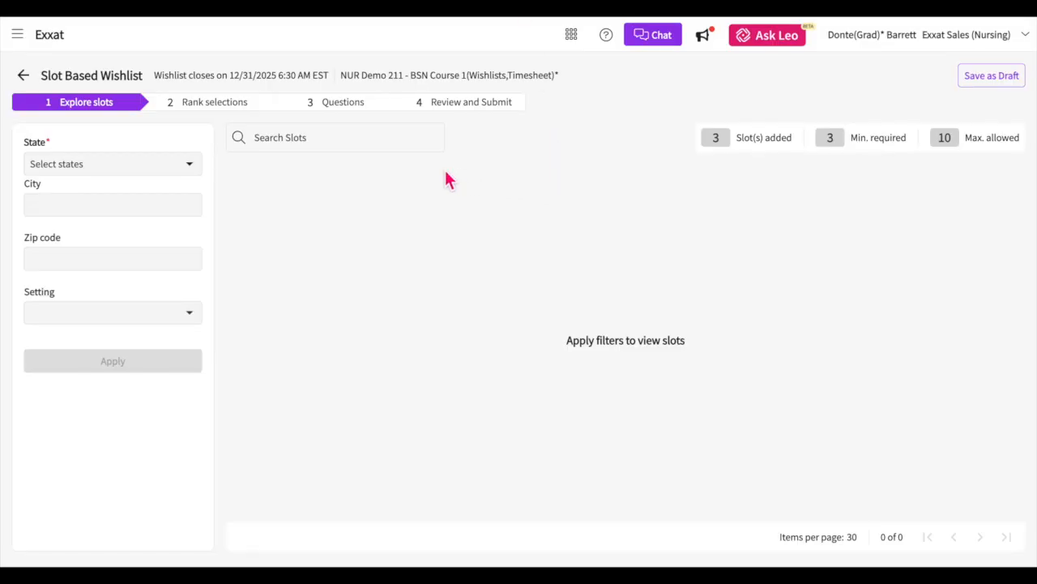
pyautogui.moveTo(372, 174)
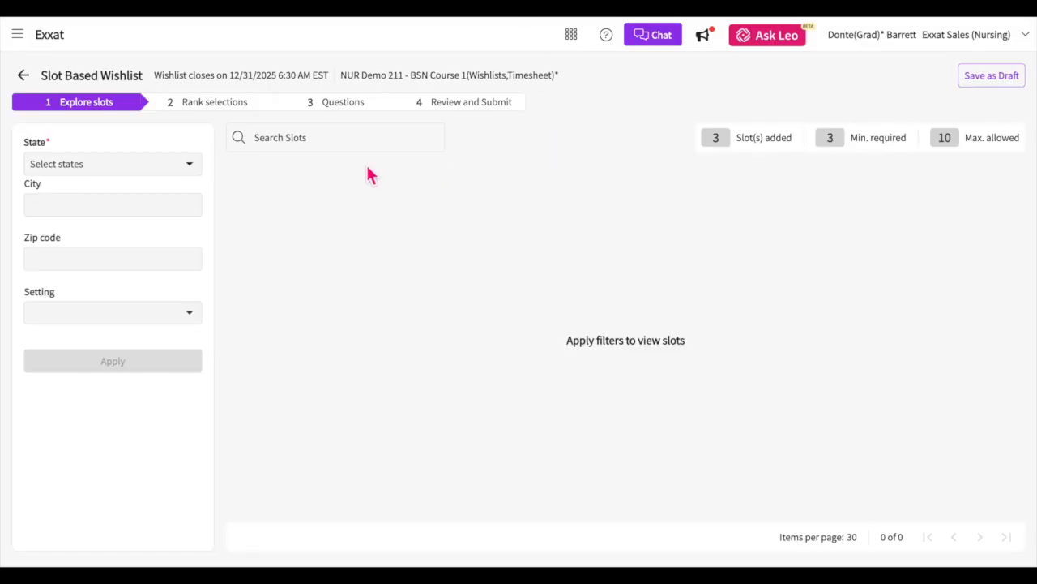